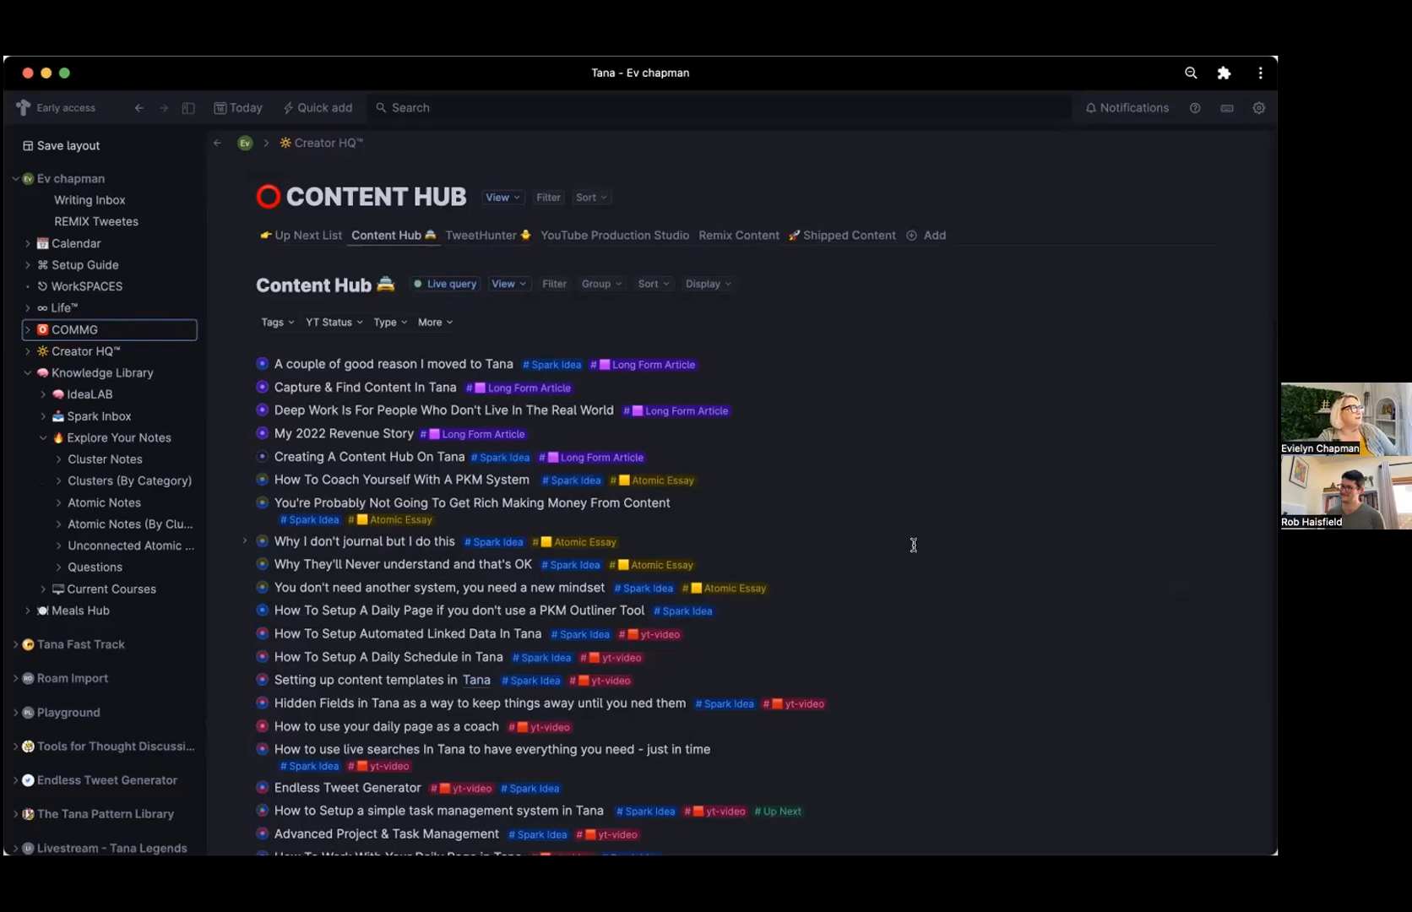
{"action": "mouse_move", "coordinate": [328, 492]}
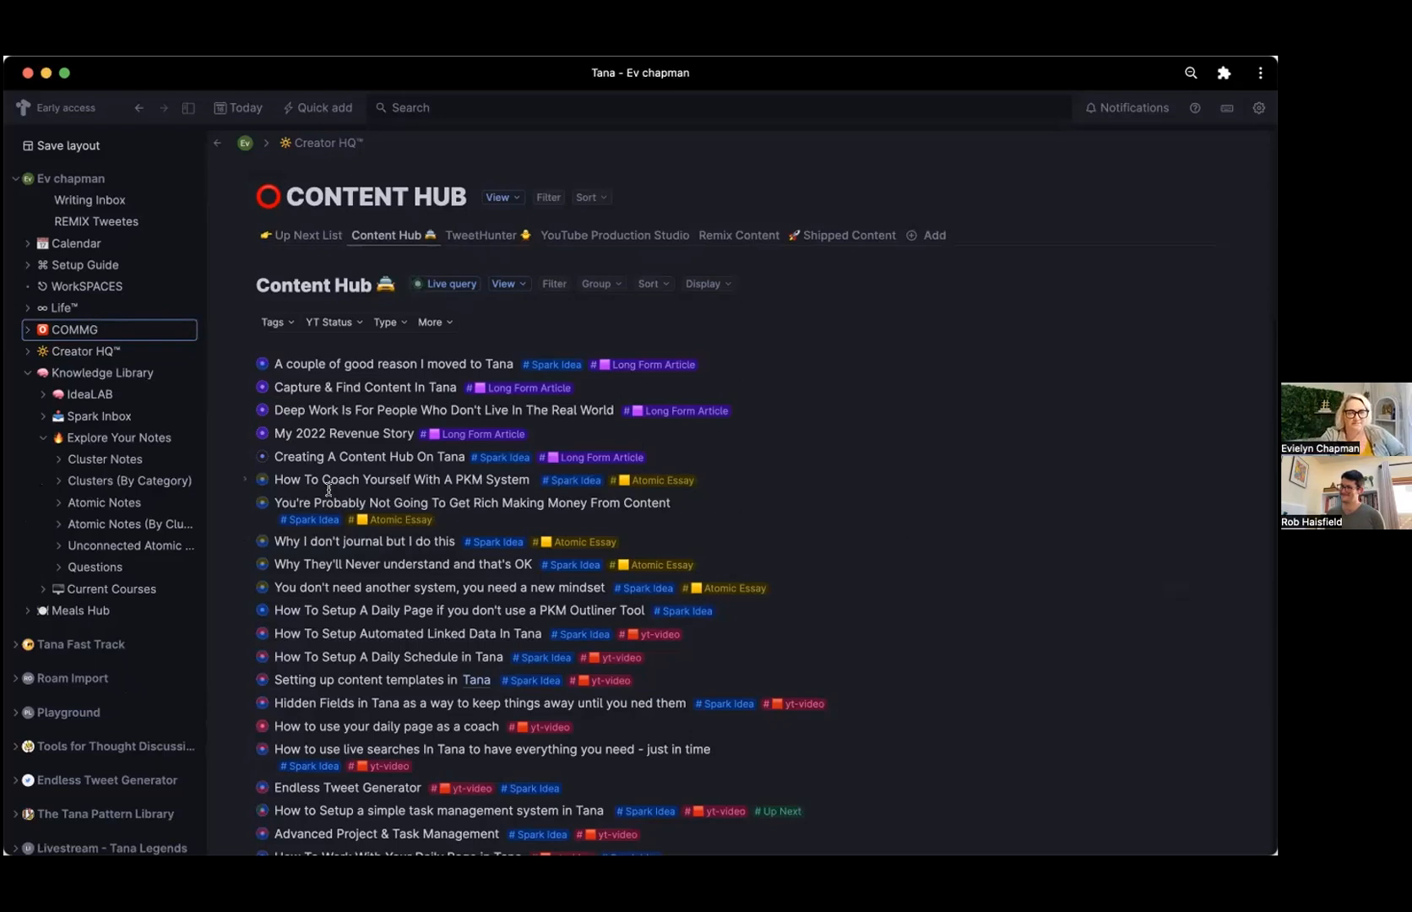
Go to Explore Your Notes under Knowledge Library to list the cluster notes.
{"action": "left_click", "coordinate": [118, 438]}
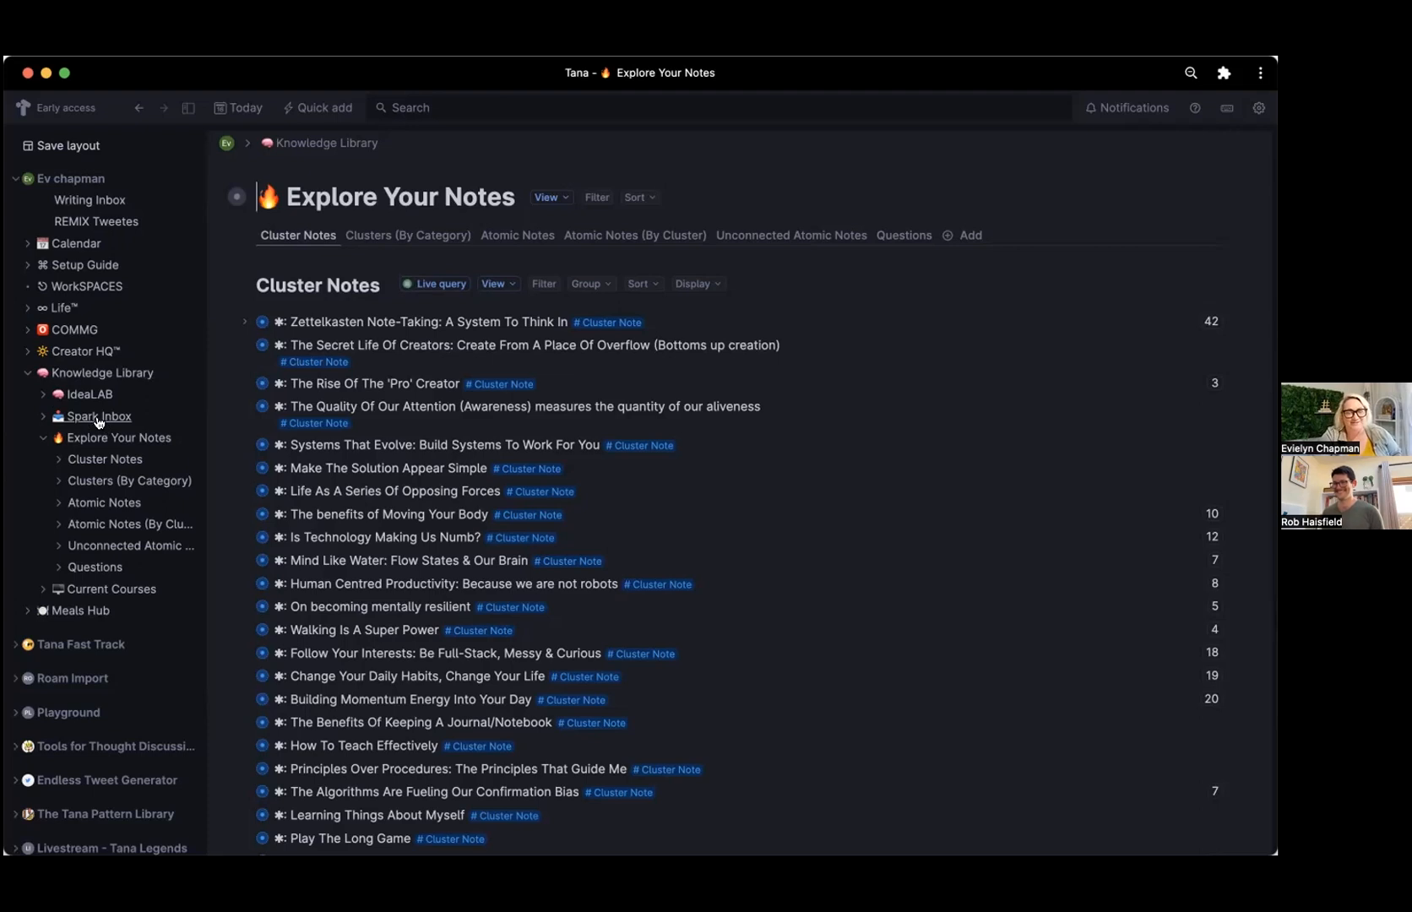
Switch to the Spark Inbox from the sidebar to list the spark notes.
{"action": "left_click", "coordinate": [96, 415]}
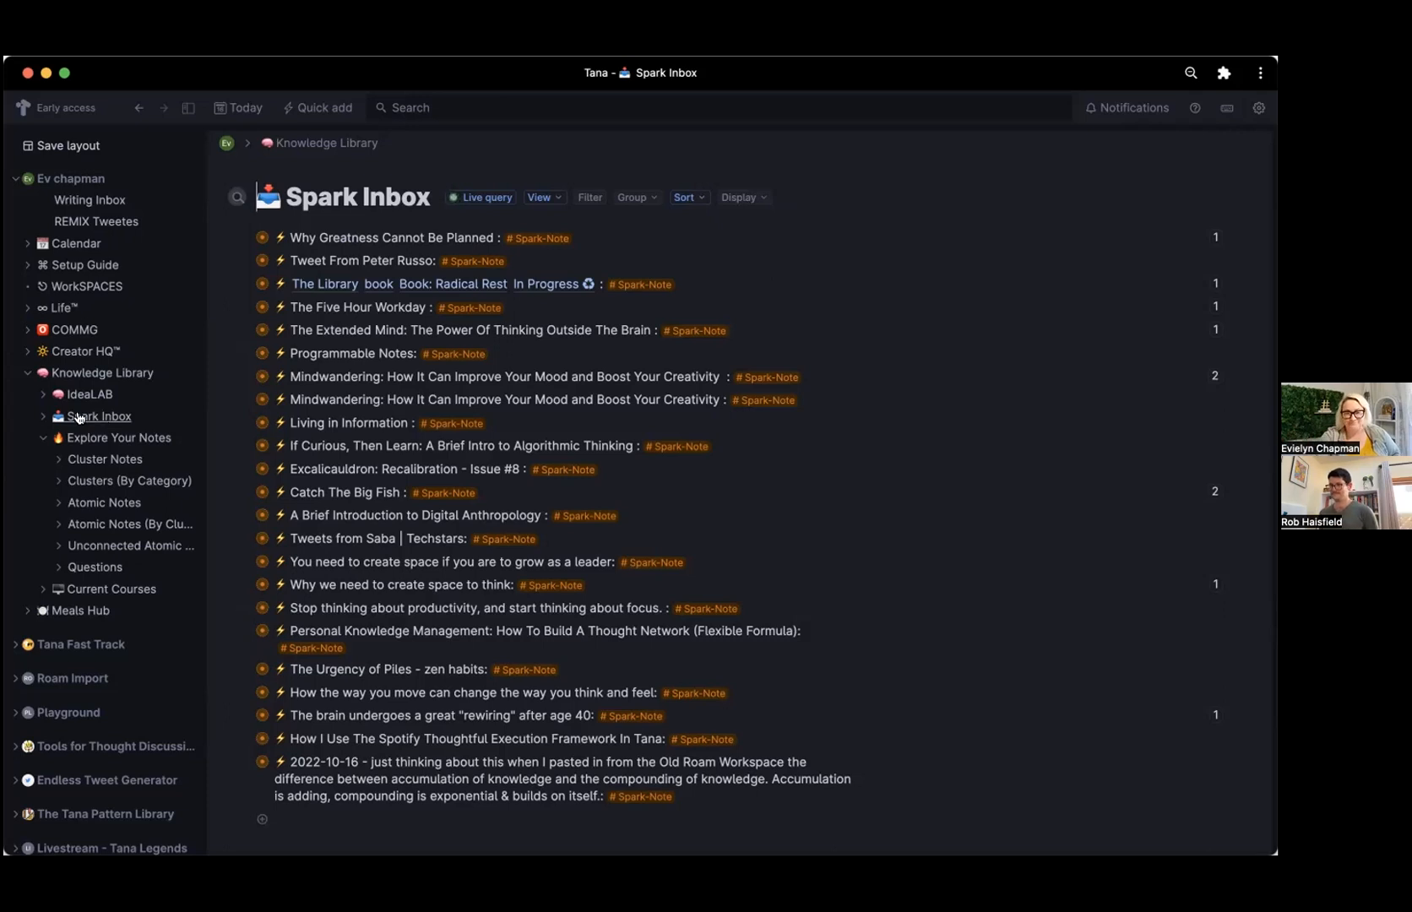
Expand Why Greatness Cannot Be Planned to reveal its source details and atomic notes.
{"action": "left_click", "coordinate": [262, 237]}
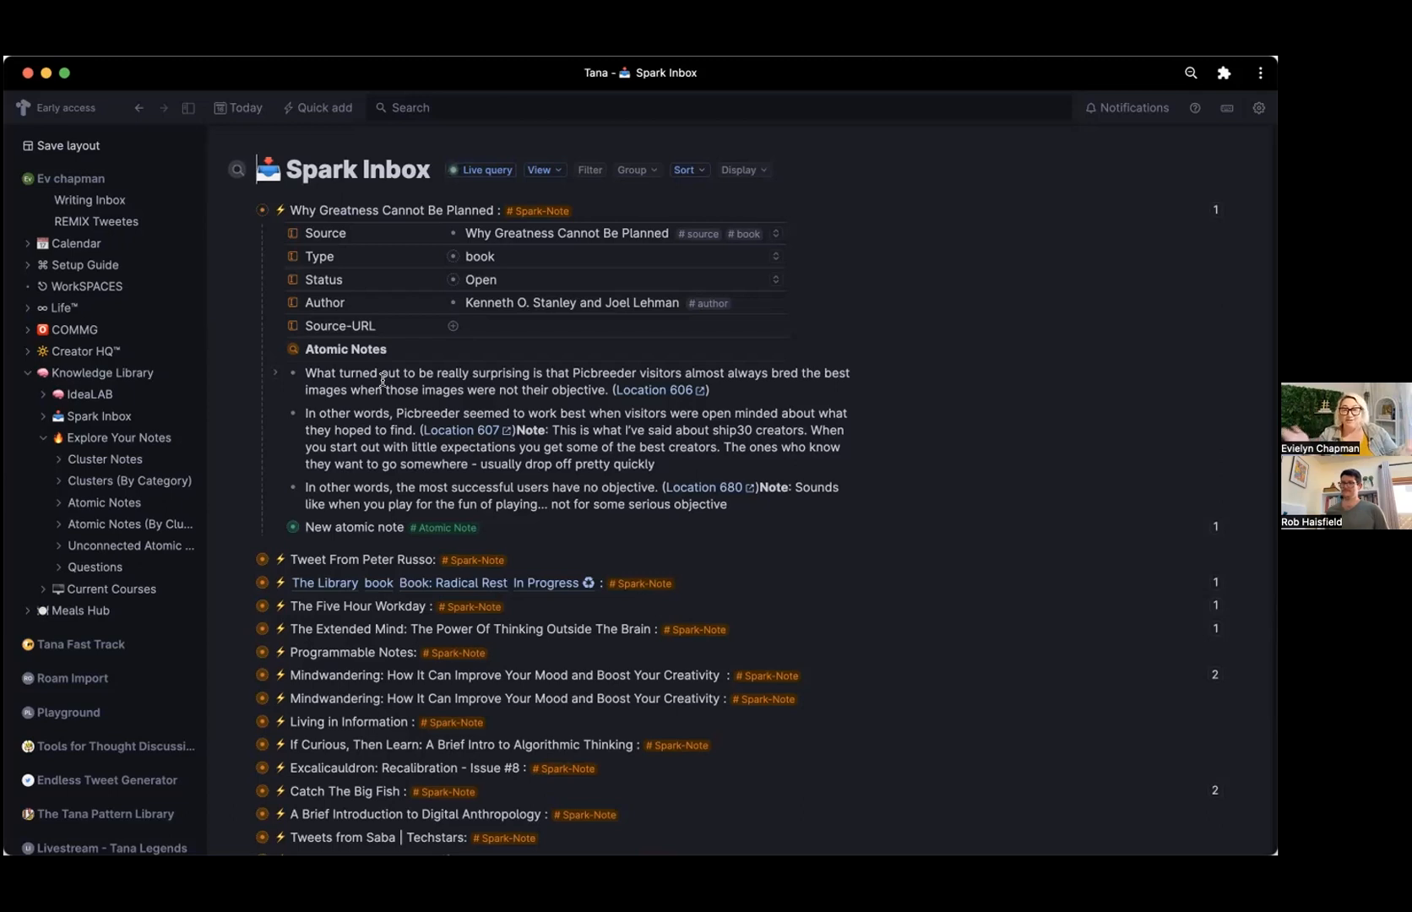
{"action": "mouse_move", "coordinate": [429, 284]}
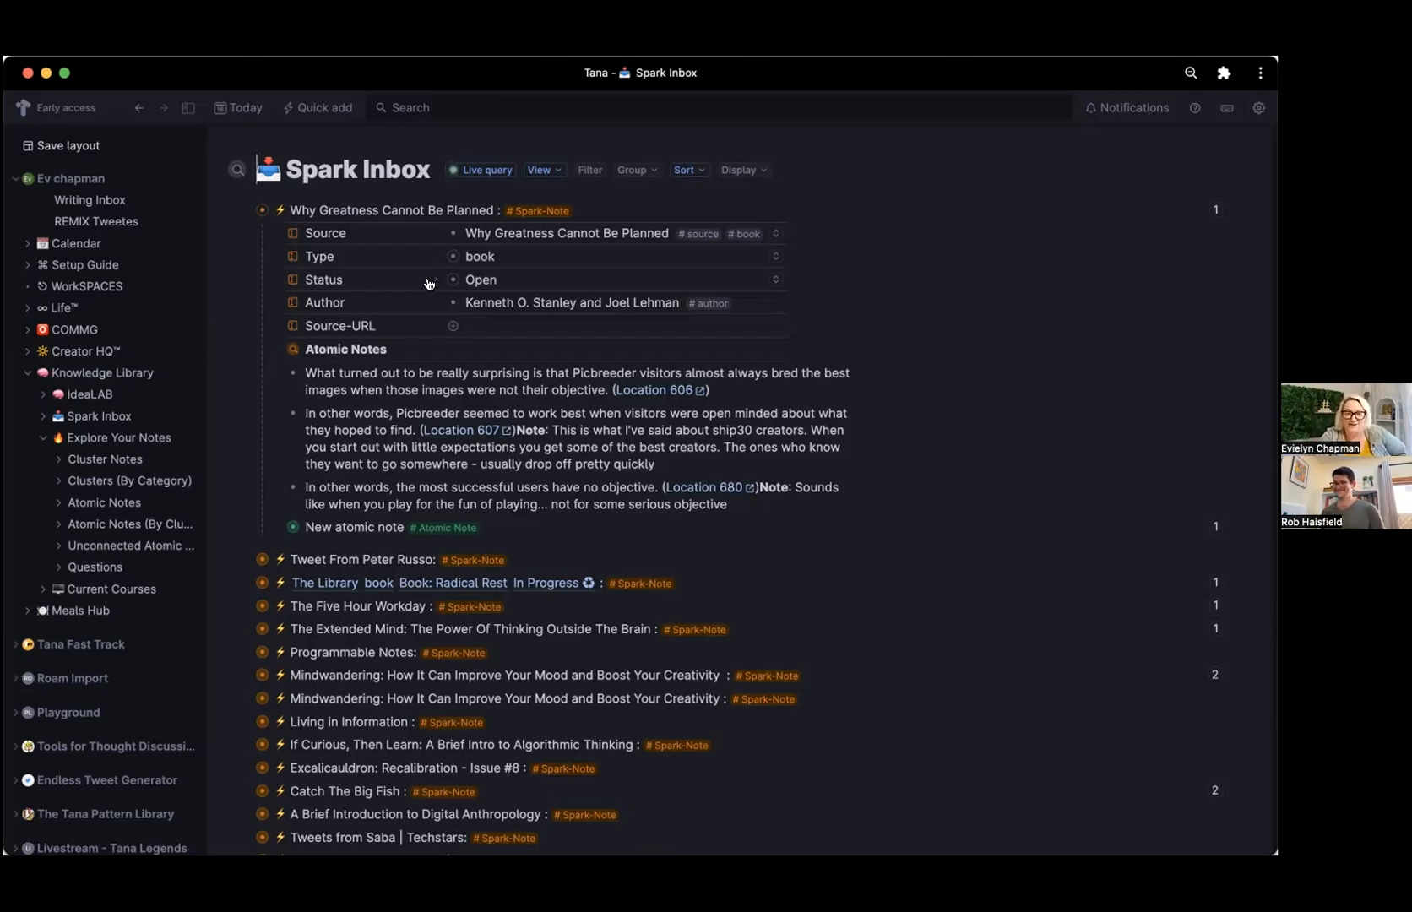
{"action": "scroll", "scroll_direction": "down", "scroll_amount": 3}
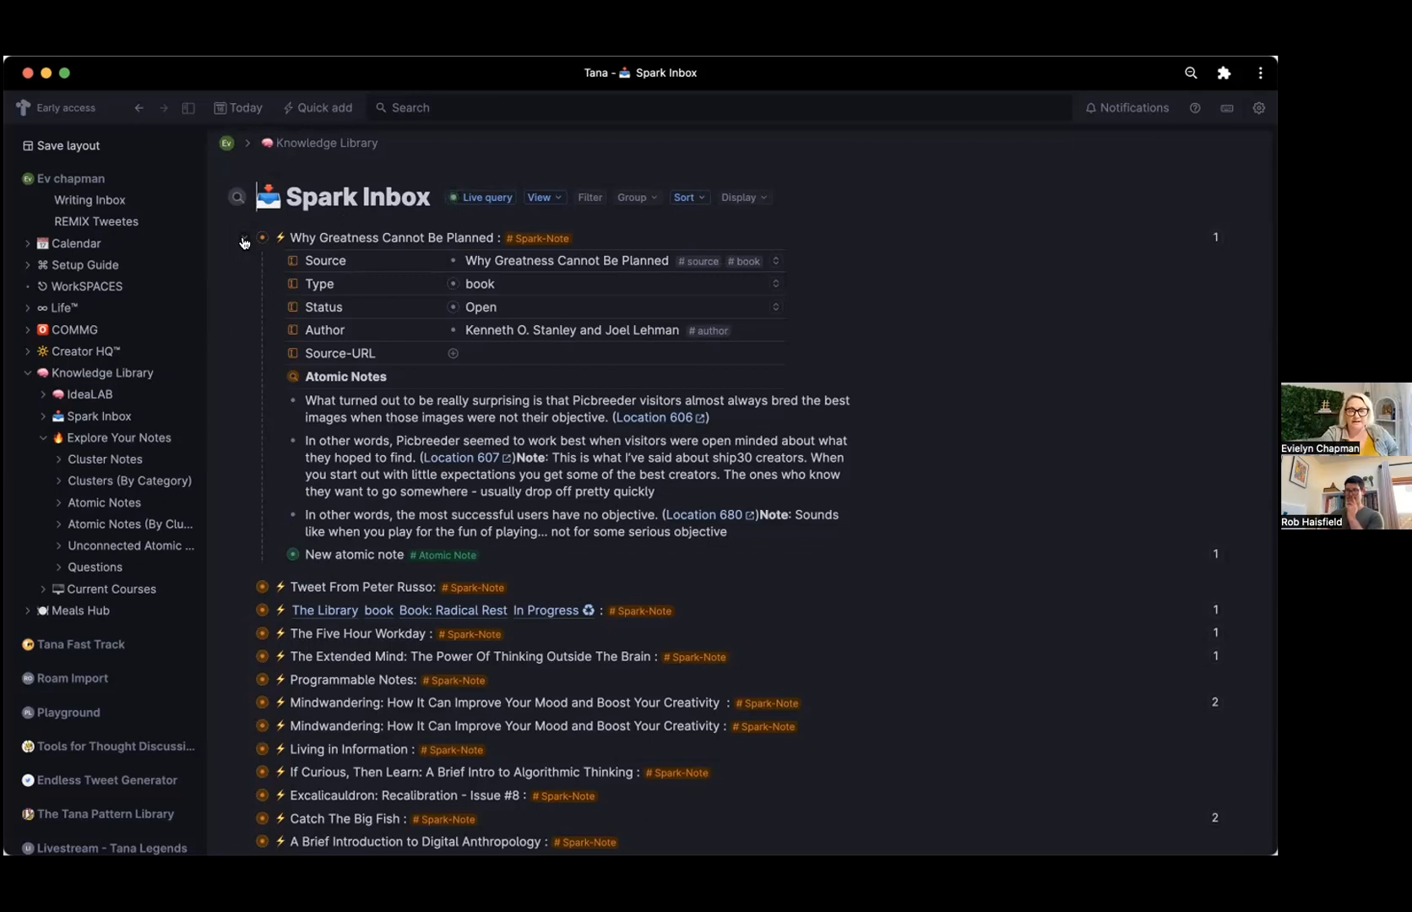
{"action": "scroll", "scroll_direction": "down", "scroll_amount": 3}
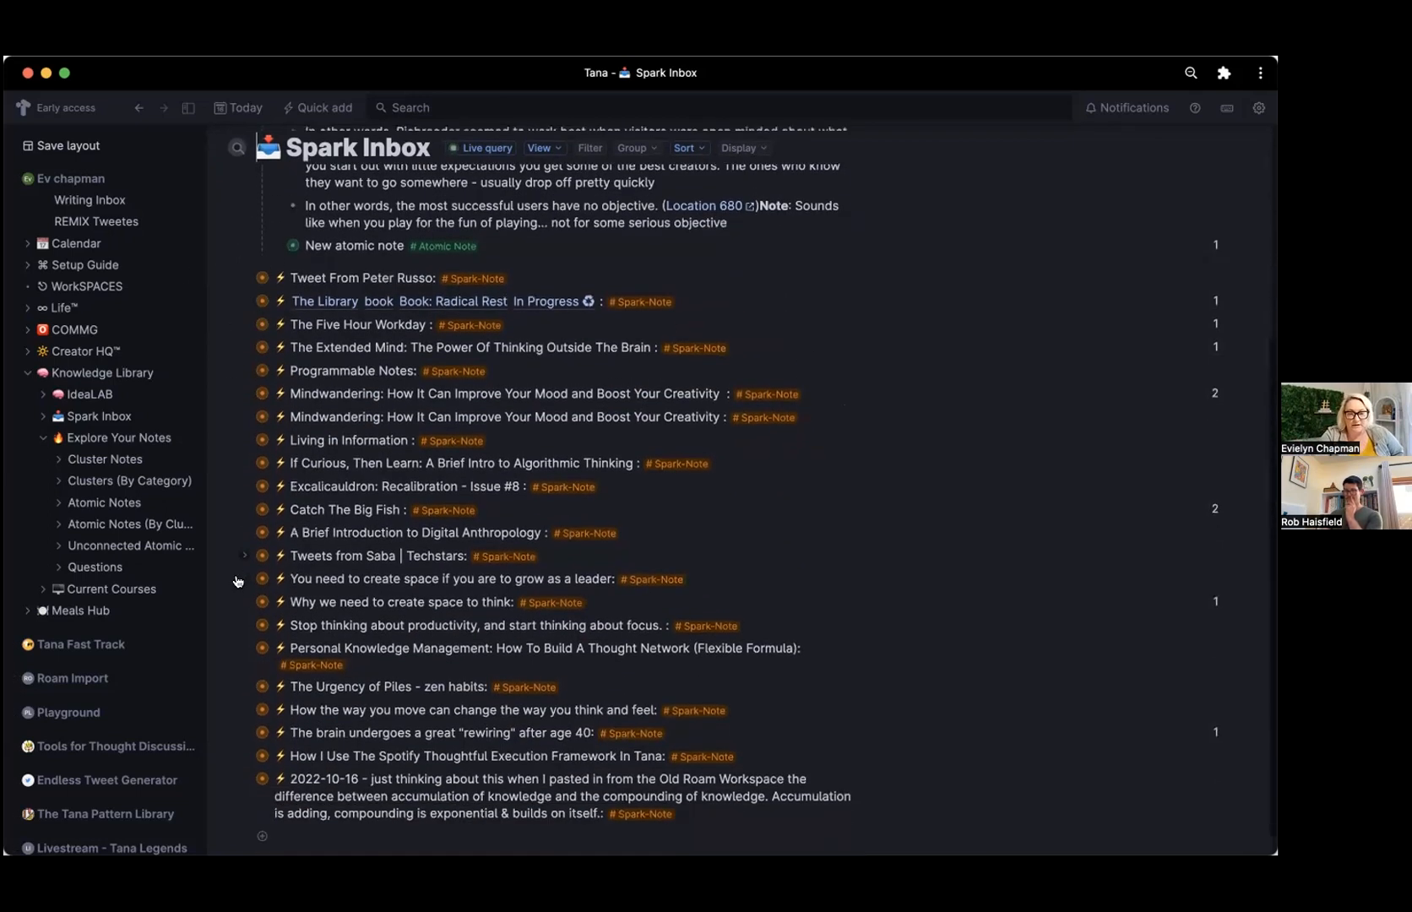
{"action": "scroll", "scroll_direction": "up", "scroll_amount": 3}
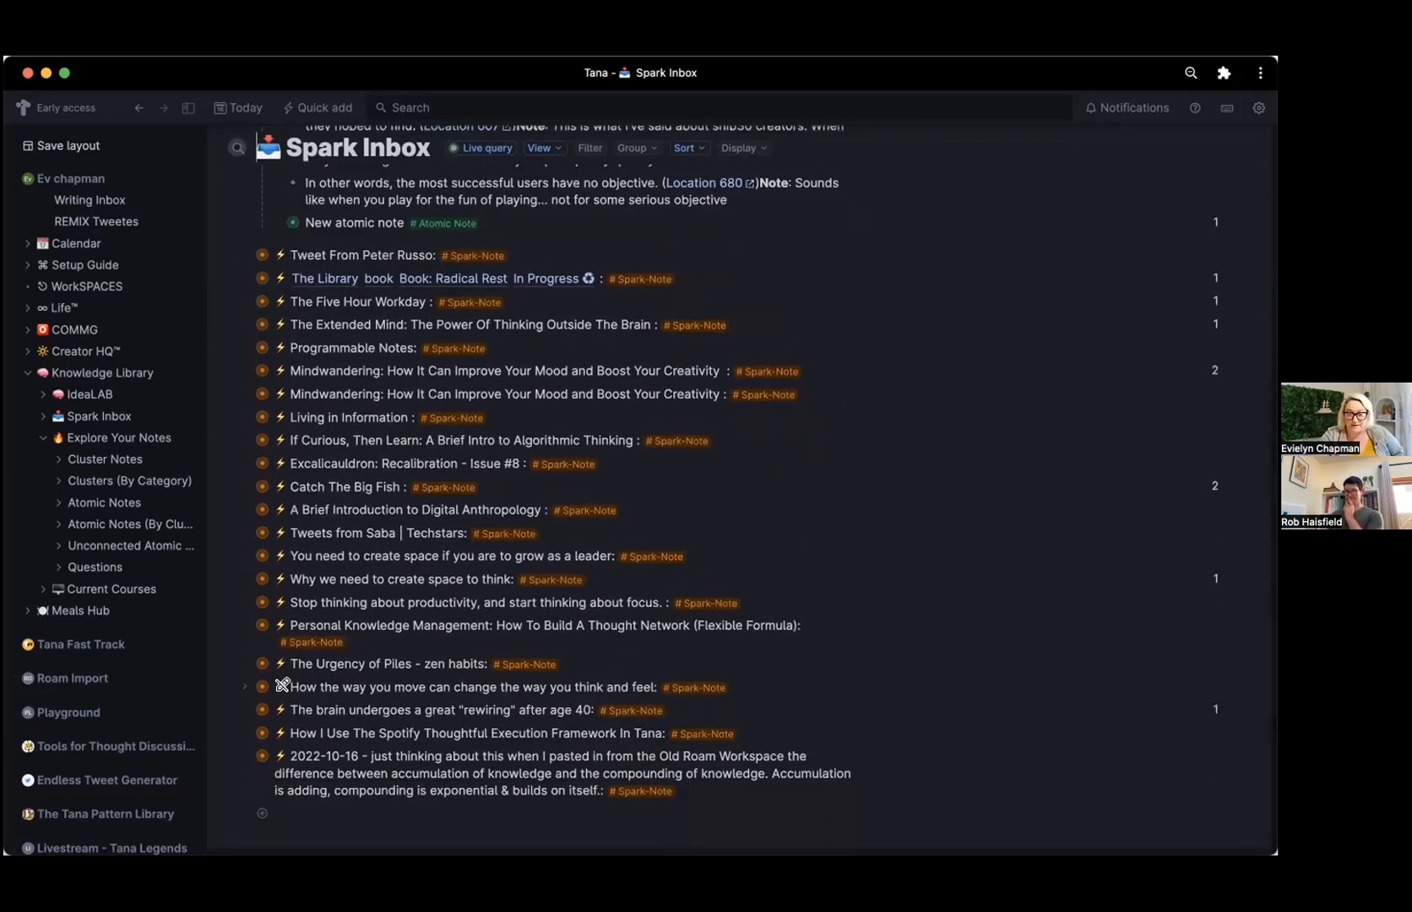
{"action": "mouse_move", "coordinate": [424, 583]}
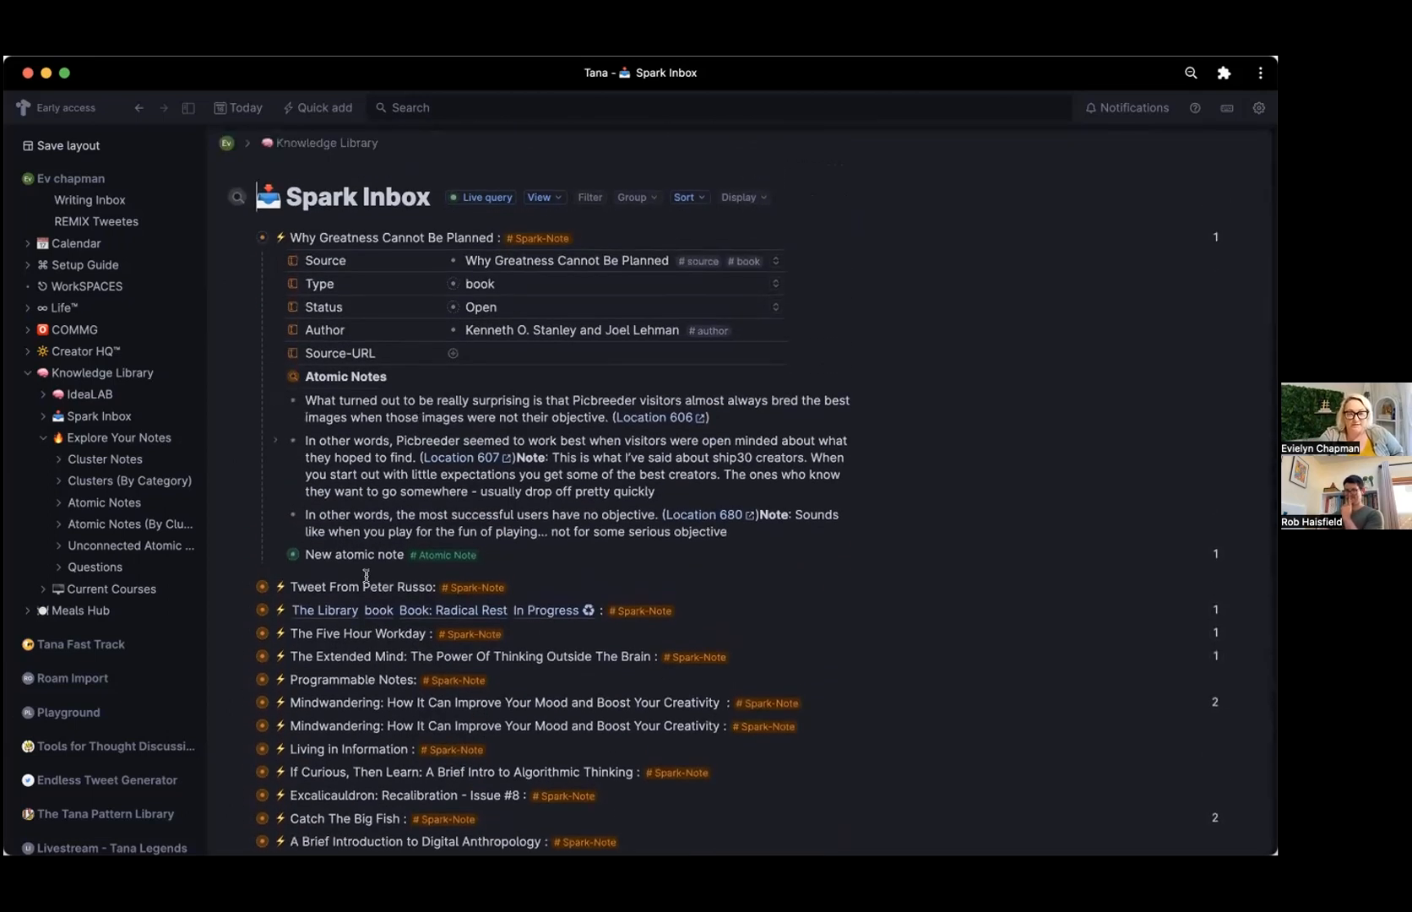
{"action": "mouse_move", "coordinate": [284, 561]}
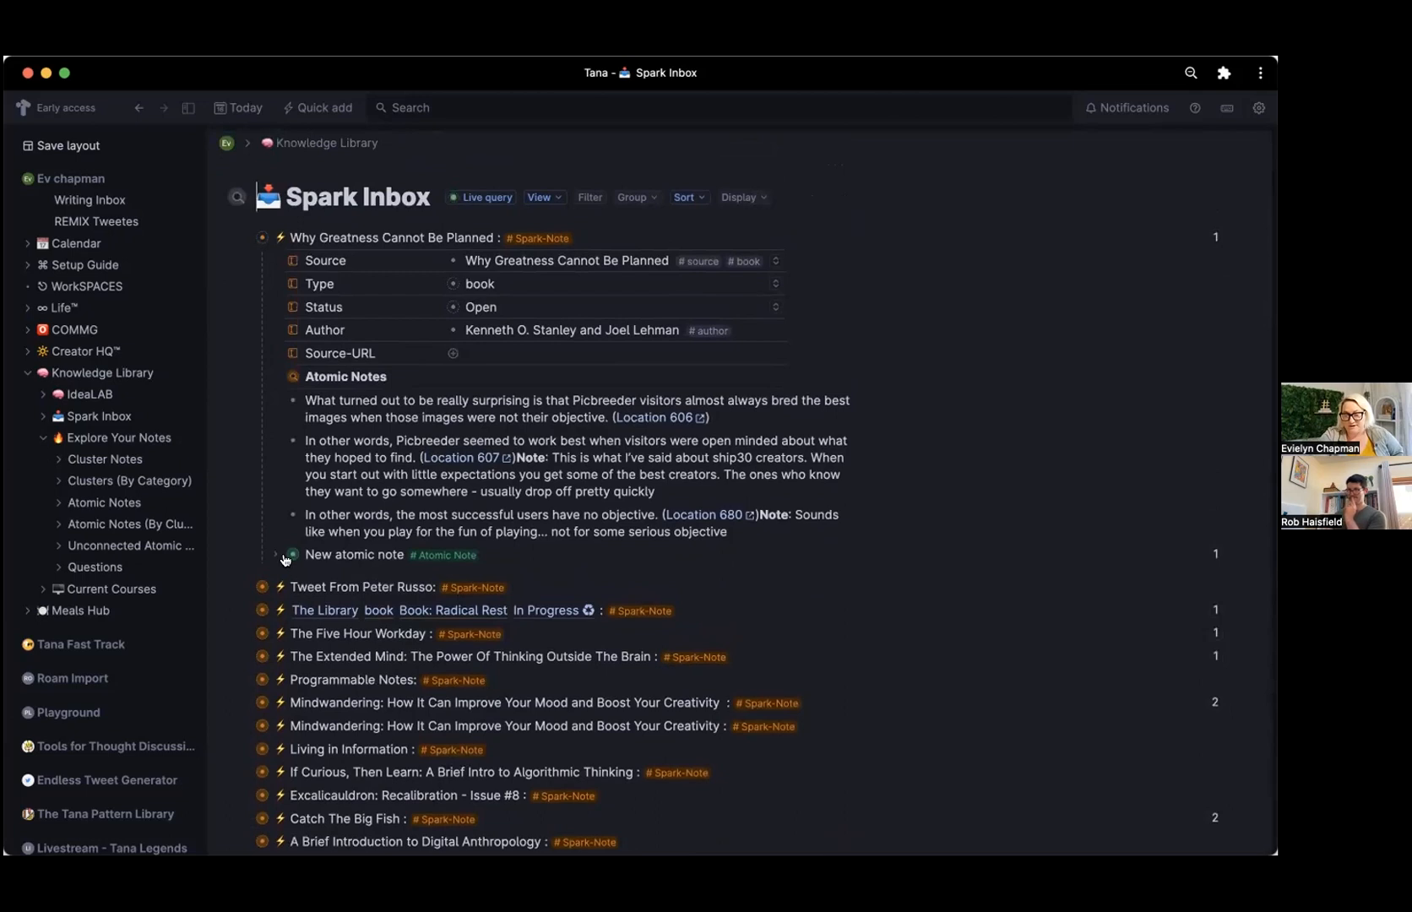
Expand New atomic note to show its empty Cluster Note and its Related To link.
{"action": "left_click", "coordinate": [275, 554]}
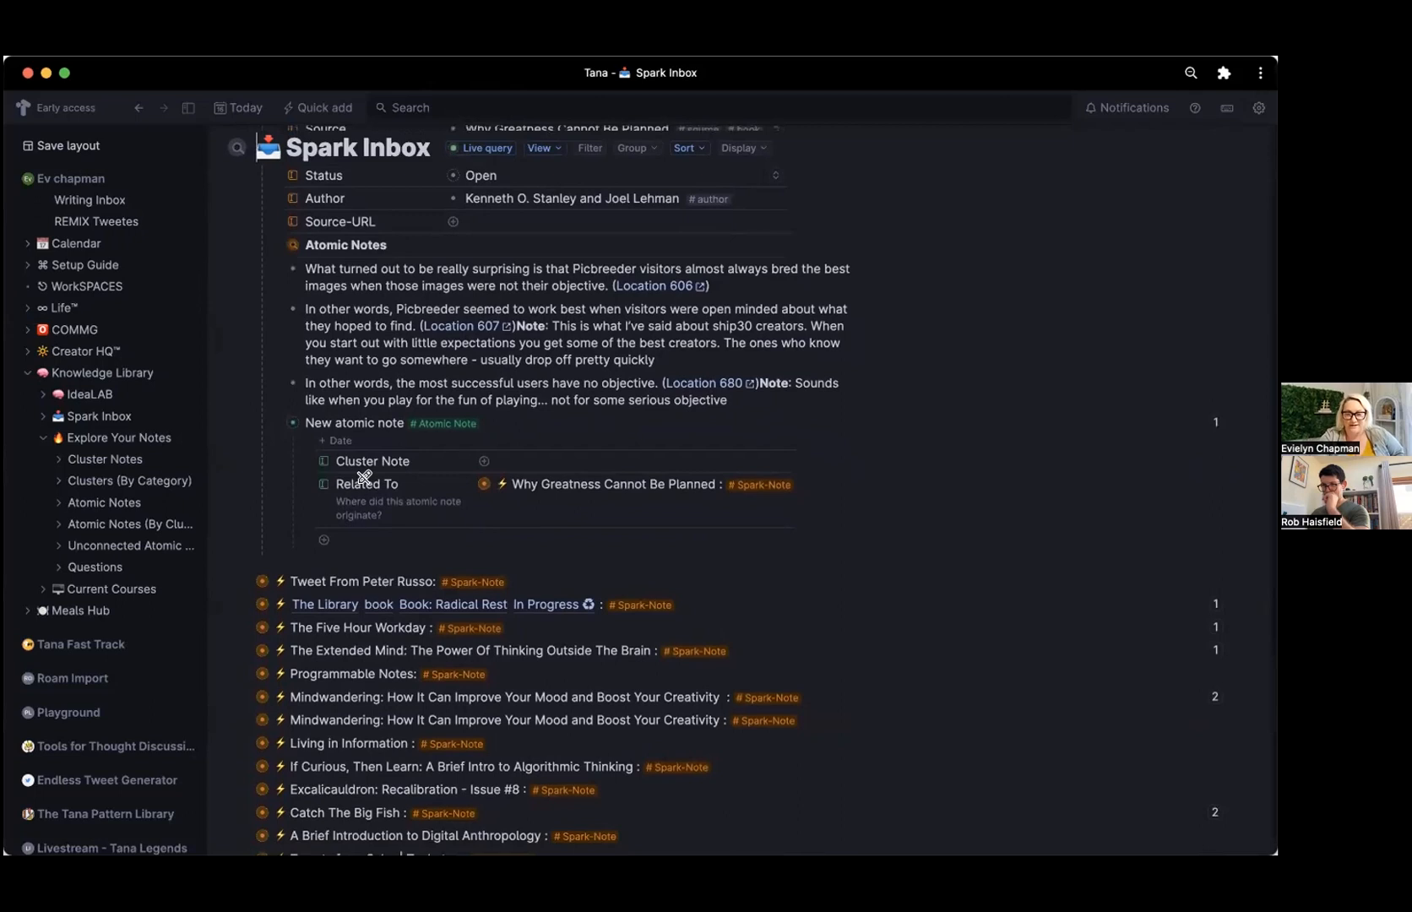
{"action": "scroll", "scroll_direction": "up", "scroll_amount": 3}
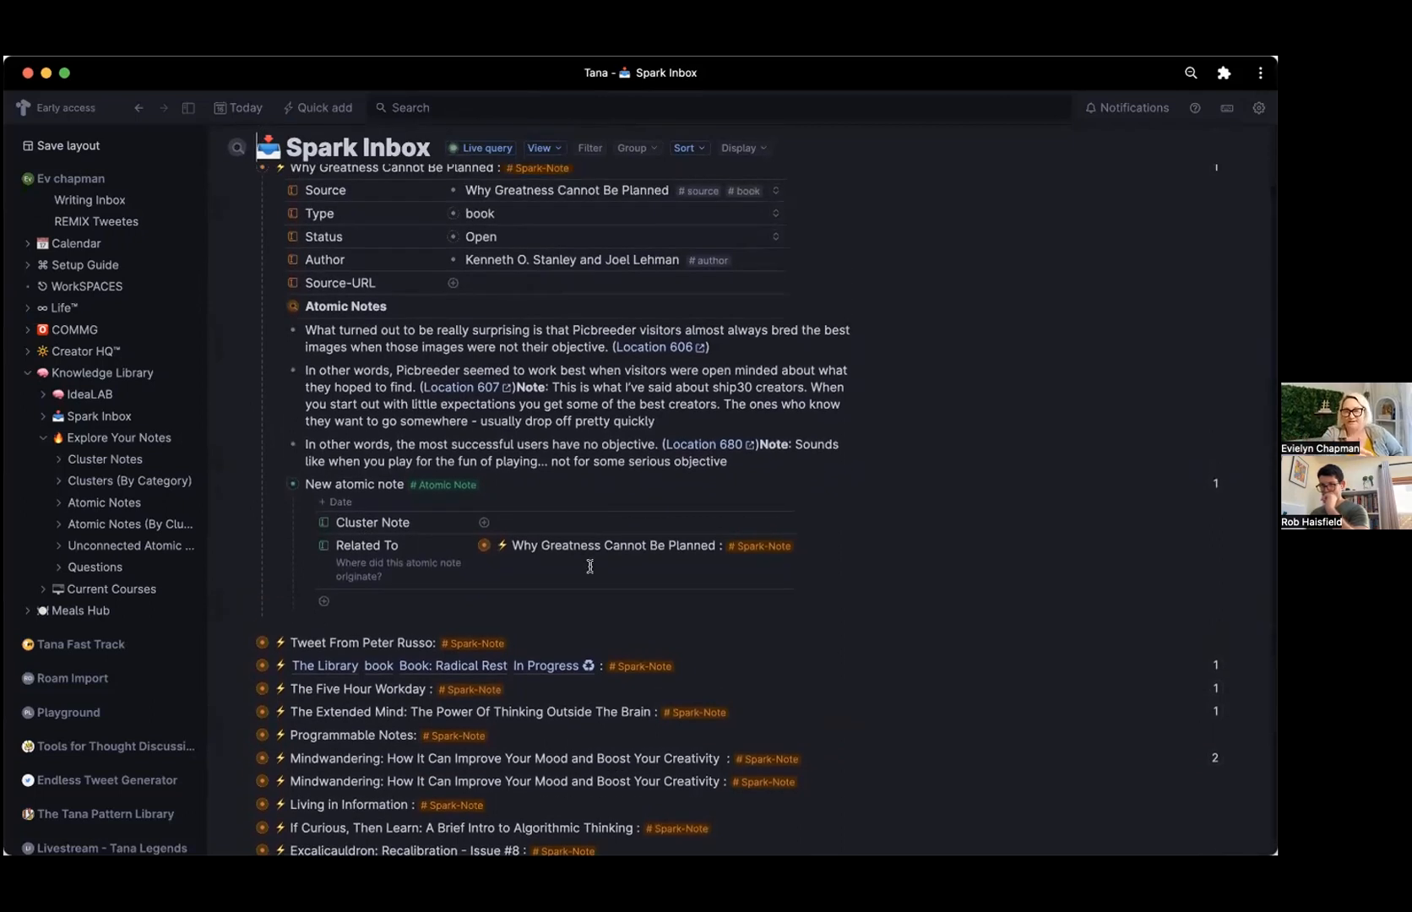
{"action": "scroll", "scroll_direction": "up", "scroll_amount": 3}
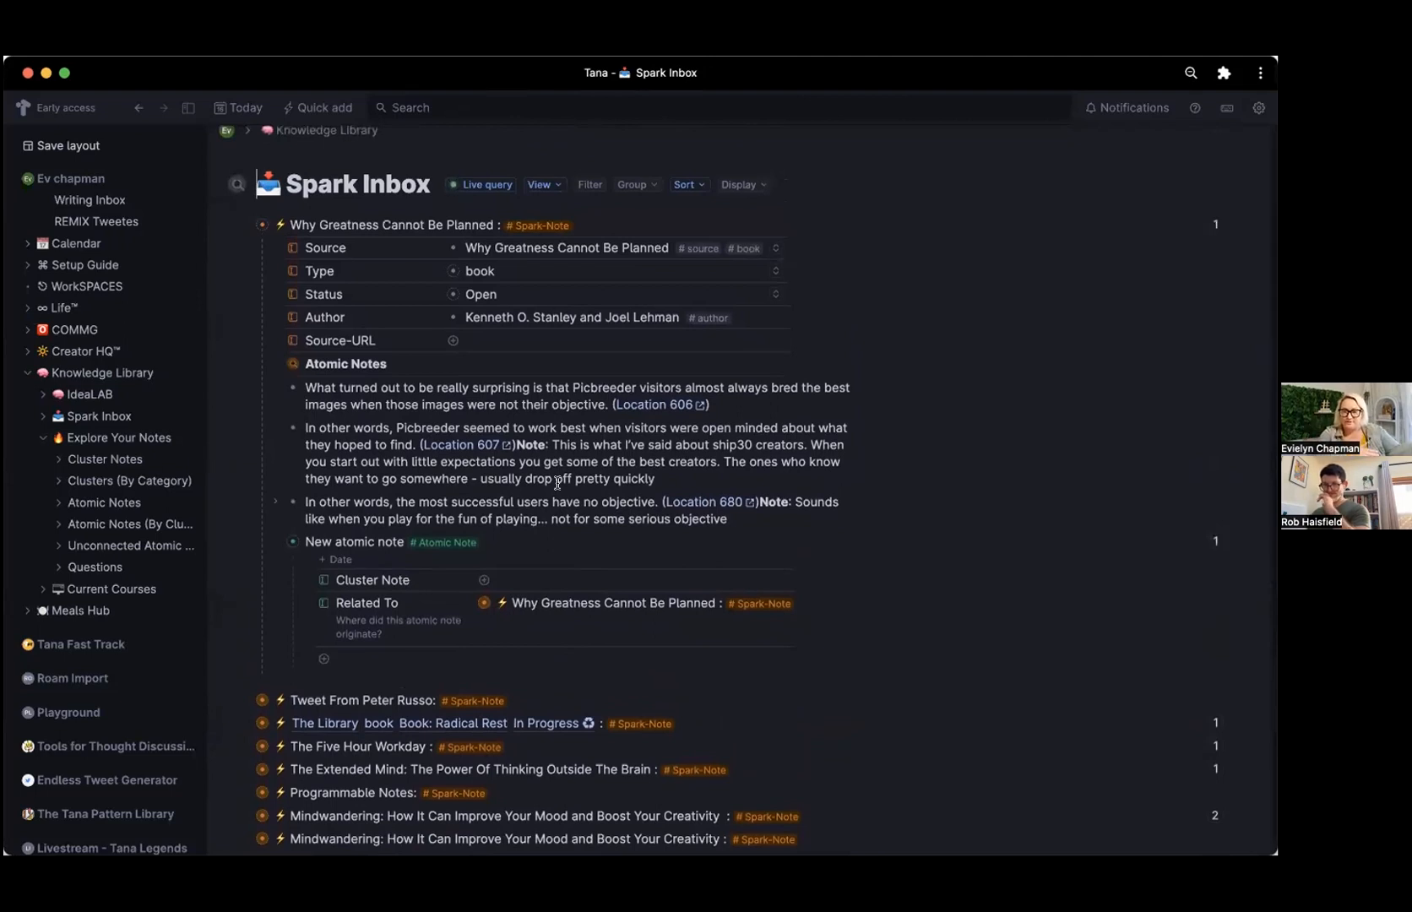
{"action": "left_click", "coordinate": [359, 659]}
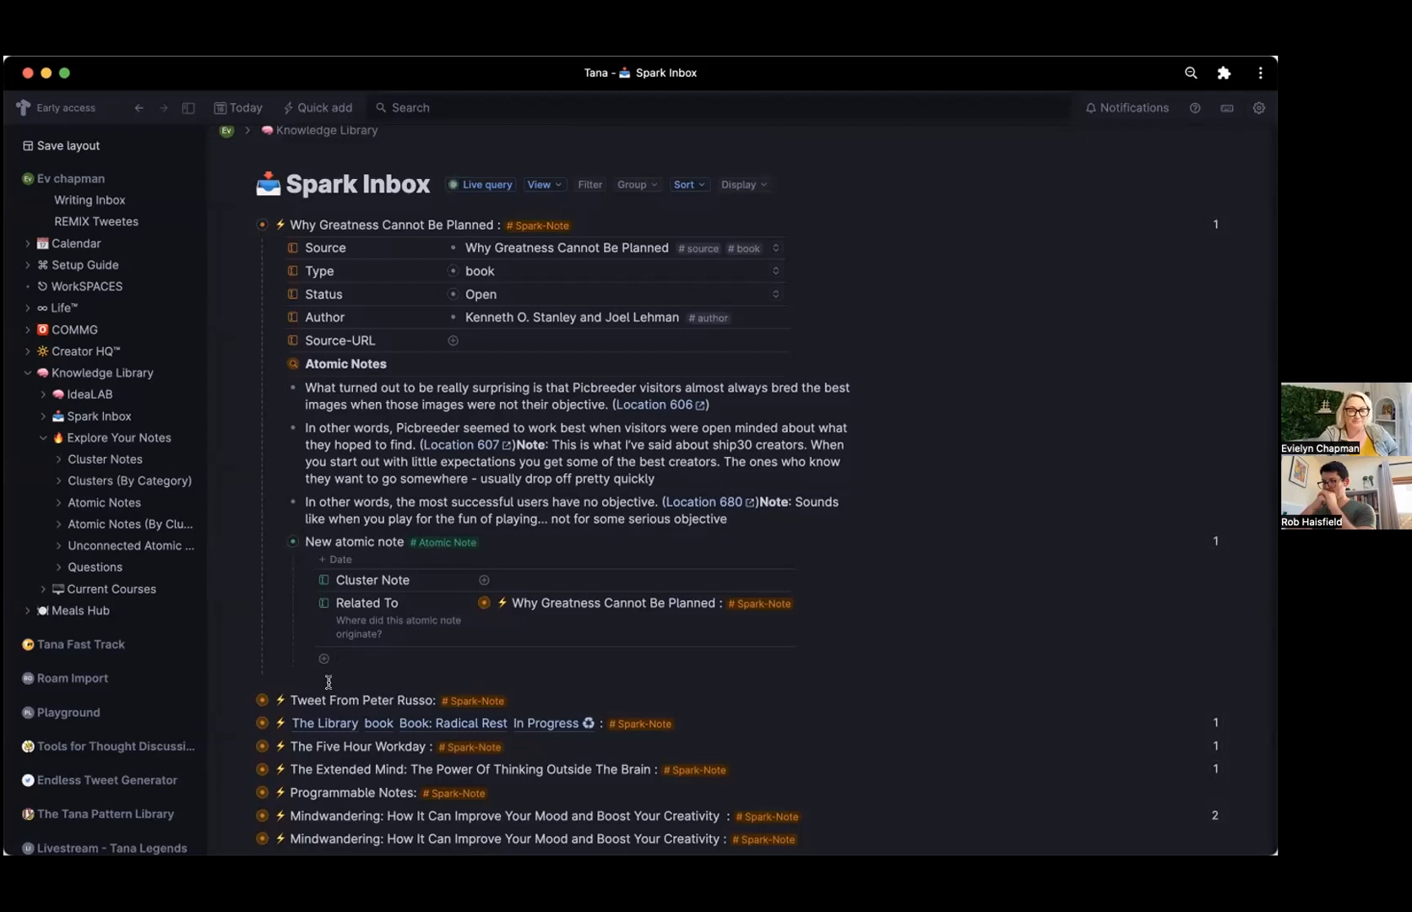
Set the new atomic note's Cluster Note to Zettelkasten Note-Taking: A System To Think In.
{"action": "left_click", "coordinate": [613, 580]}
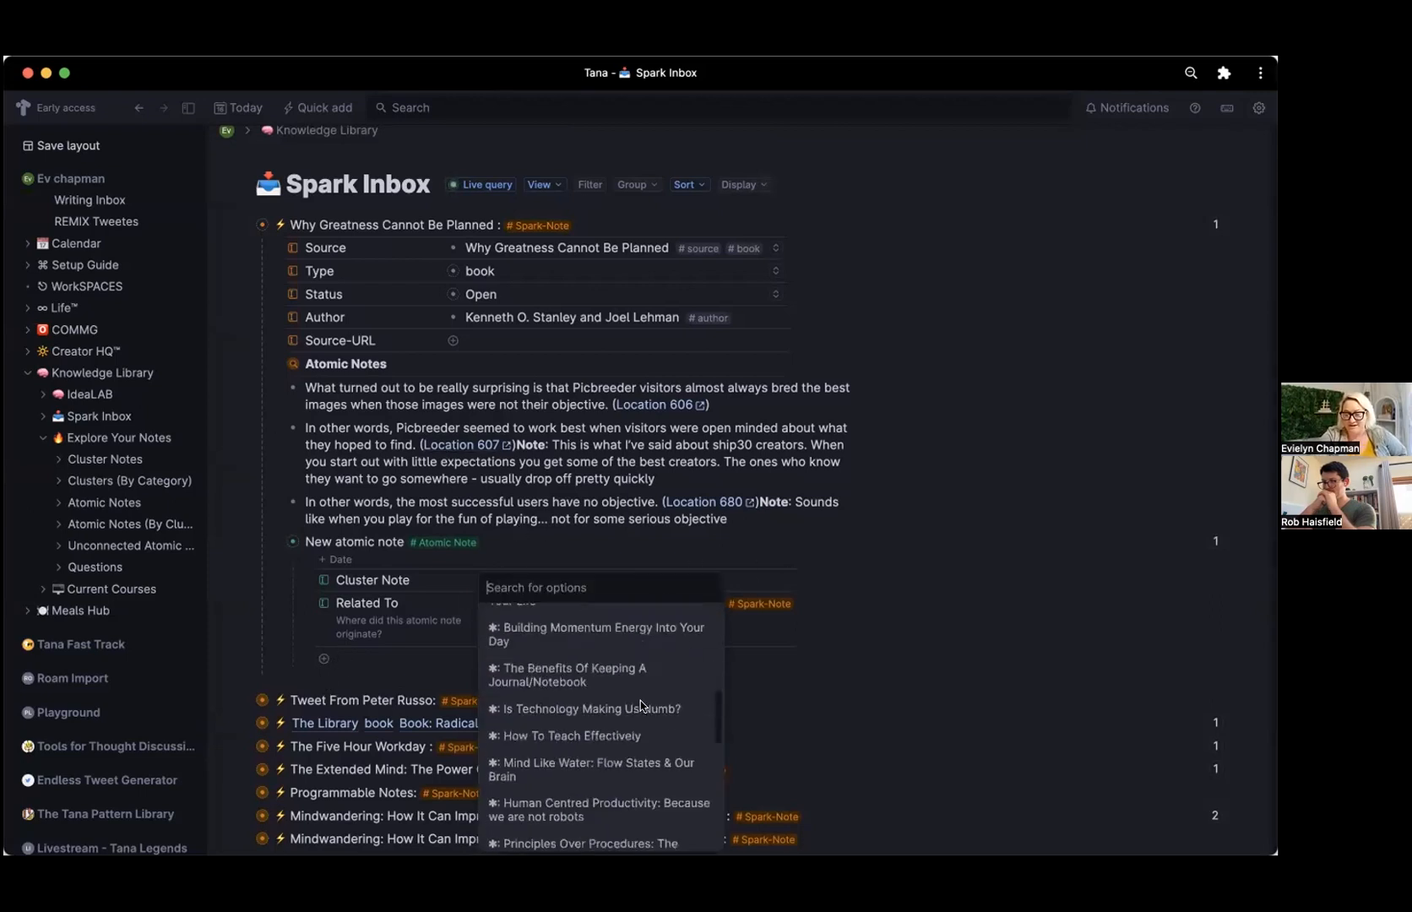
{"action": "scroll", "scroll_direction": "down", "scroll_amount": 3}
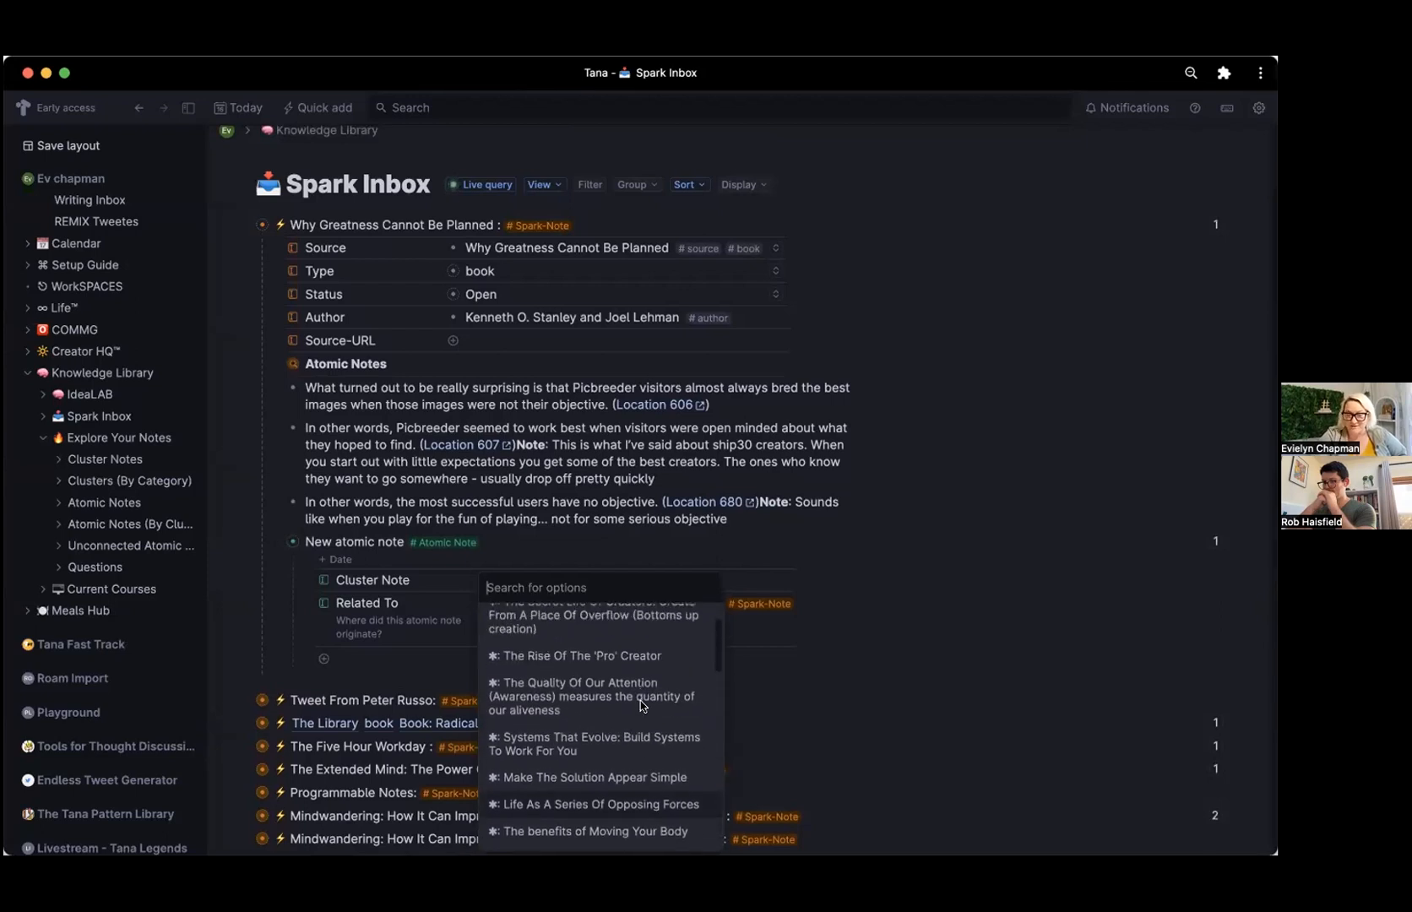
{"action": "scroll", "scroll_direction": "up", "scroll_amount": 3}
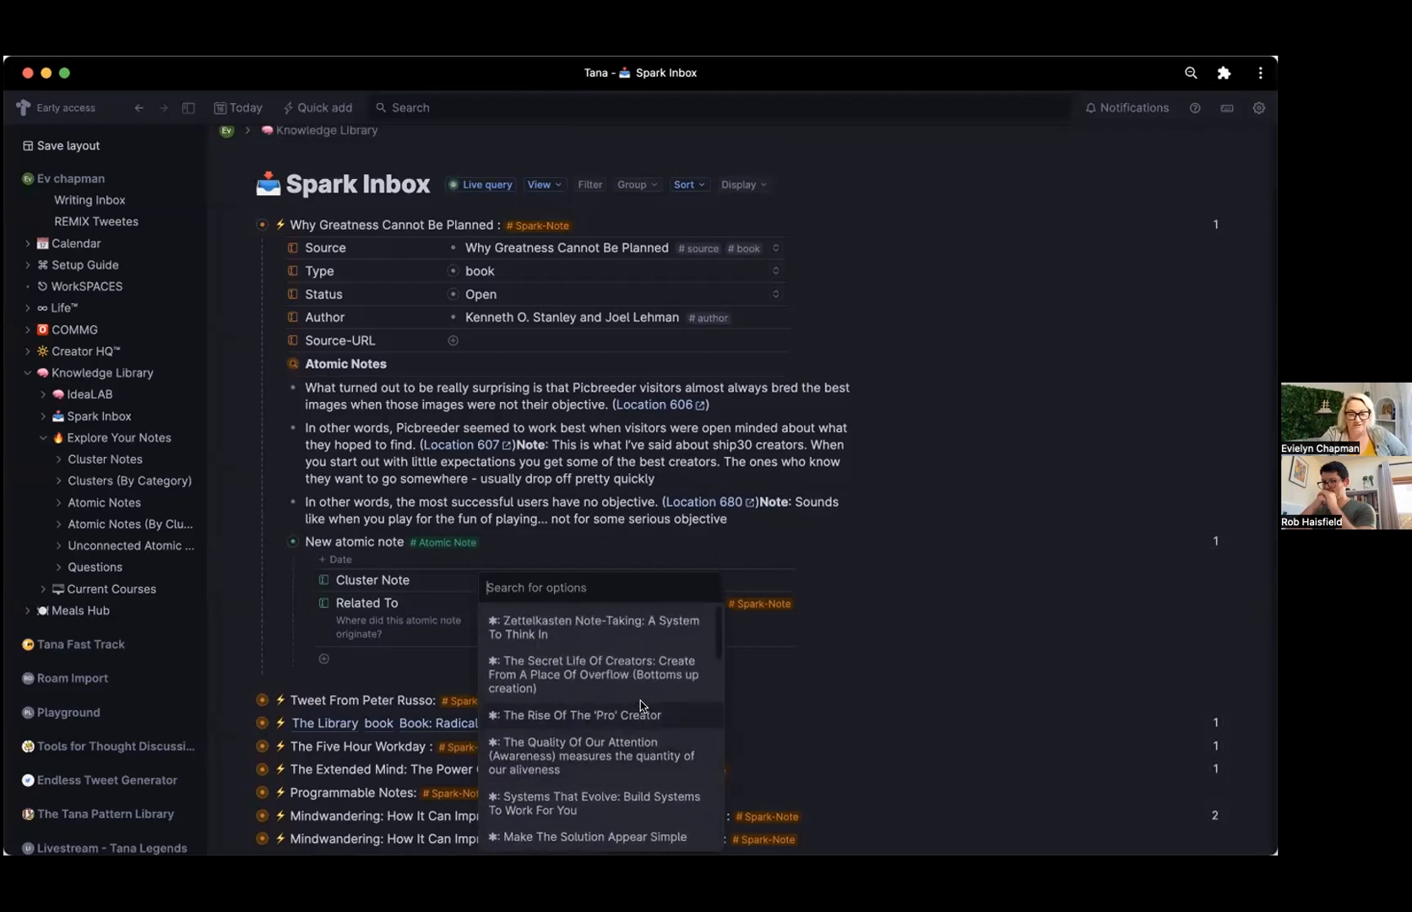
{"action": "left_click", "coordinate": [593, 627]}
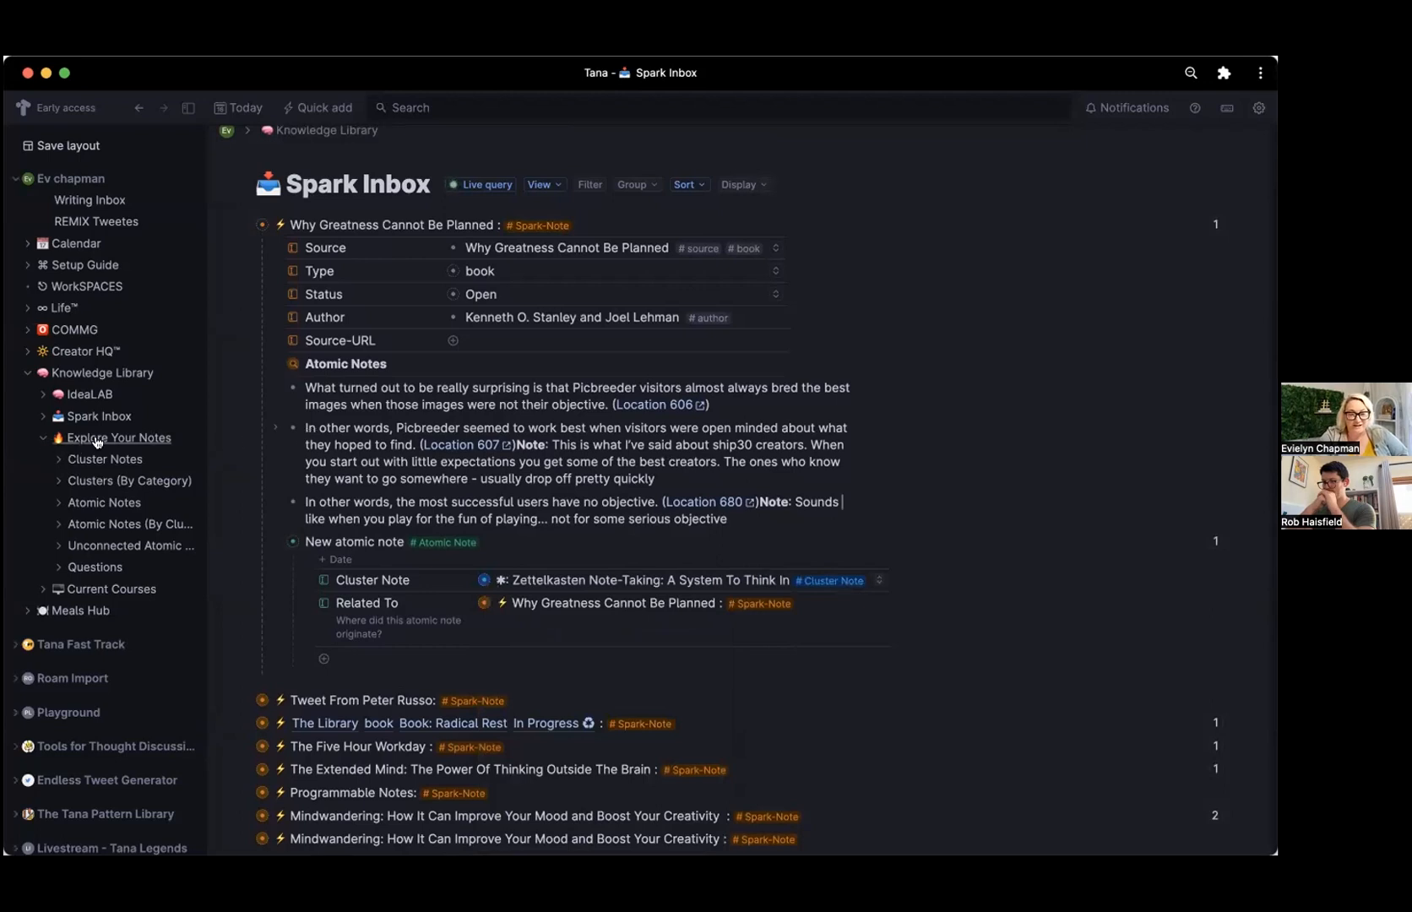
Back on Explore Your Notes, expand the 43-reference Zettelkasten Note-Taking cluster.
{"action": "left_click", "coordinate": [117, 438]}
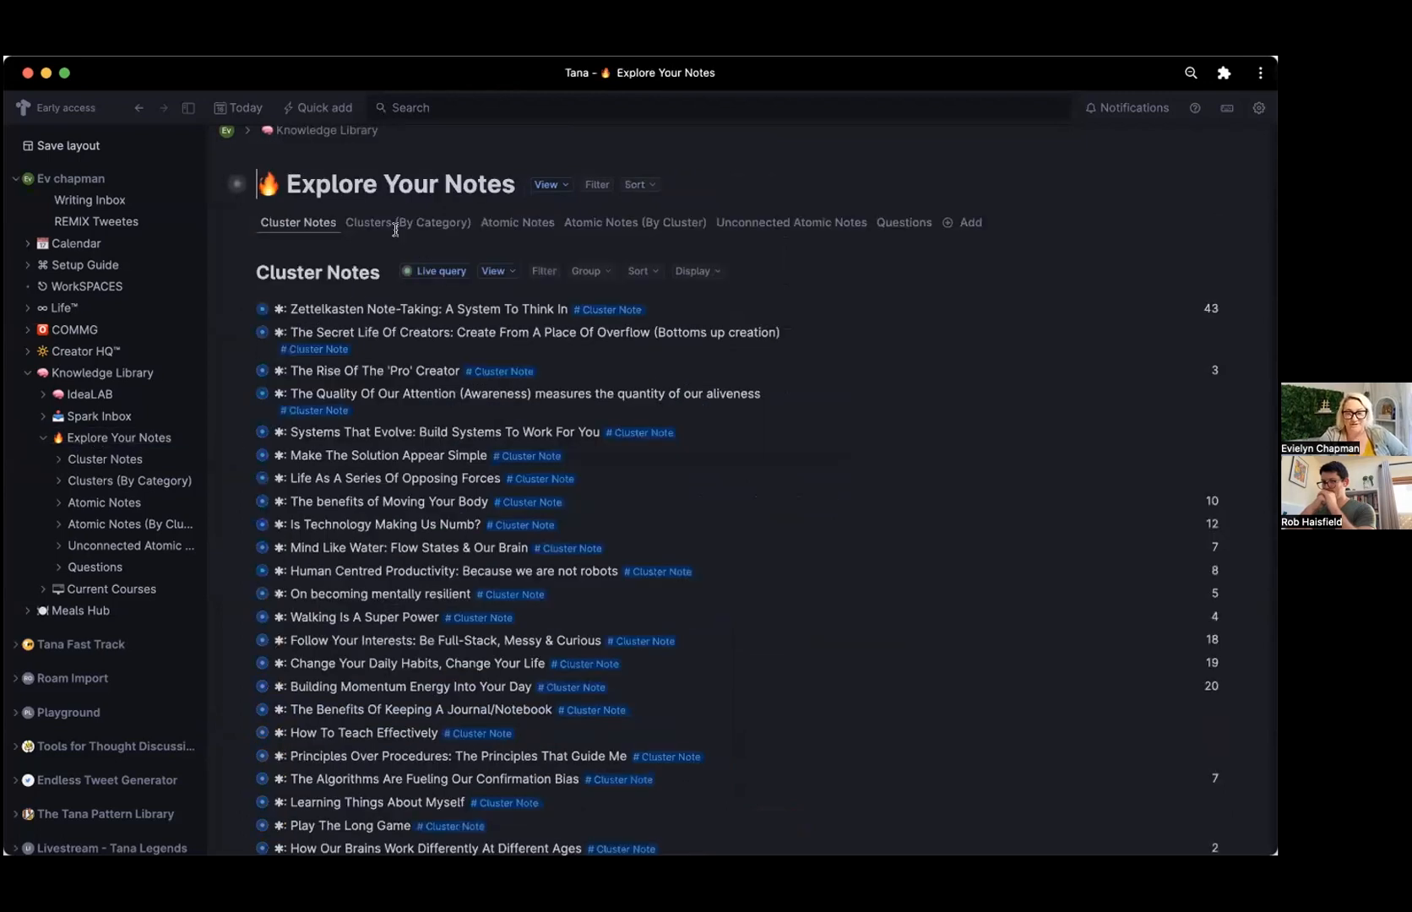
{"action": "scroll", "scroll_direction": "down", "scroll_amount": 3}
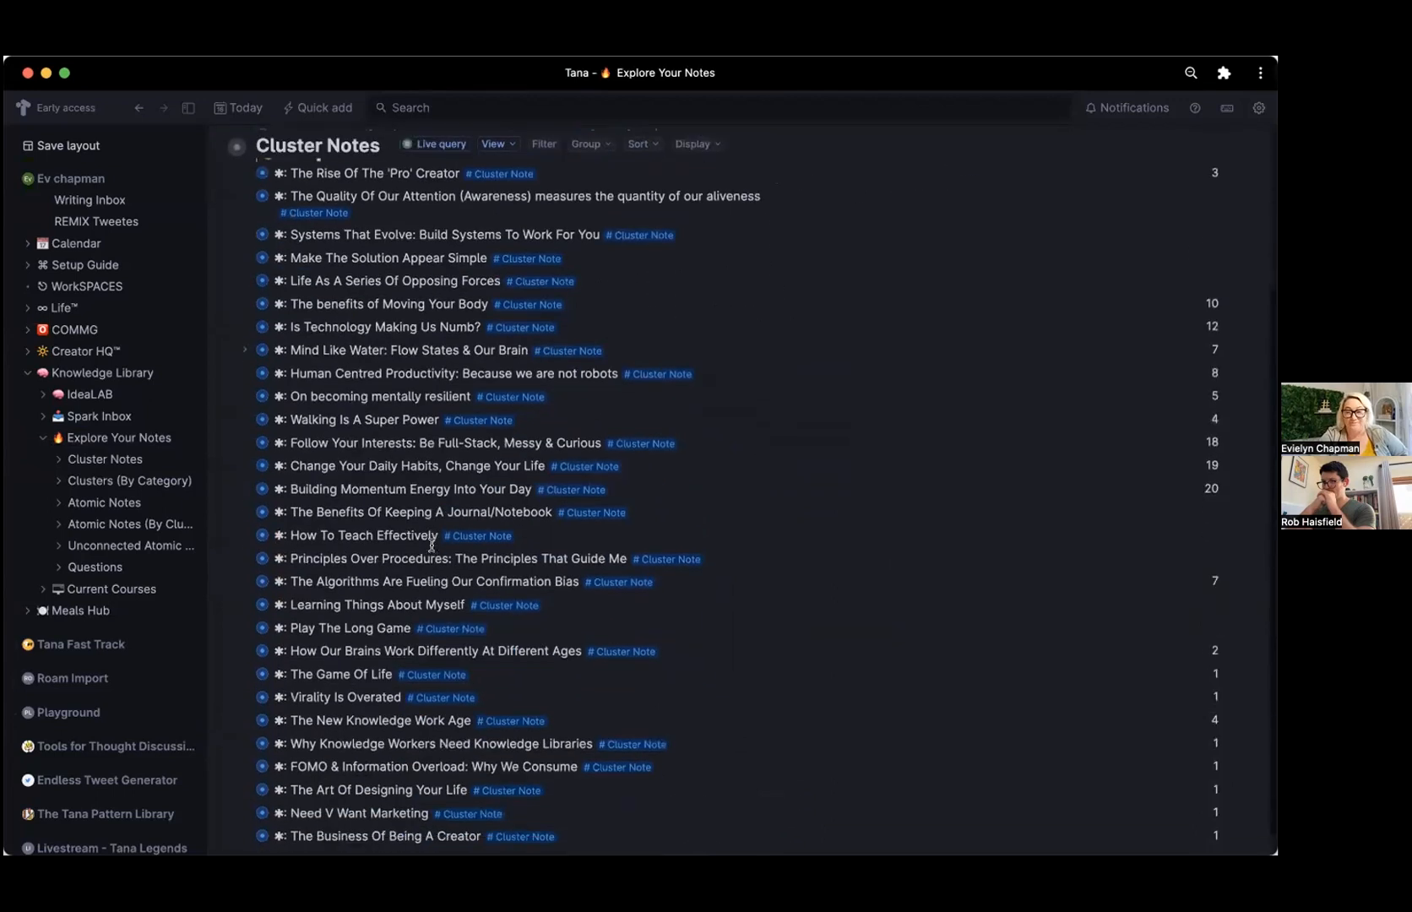
{"action": "scroll", "scroll_direction": "up", "scroll_amount": 3}
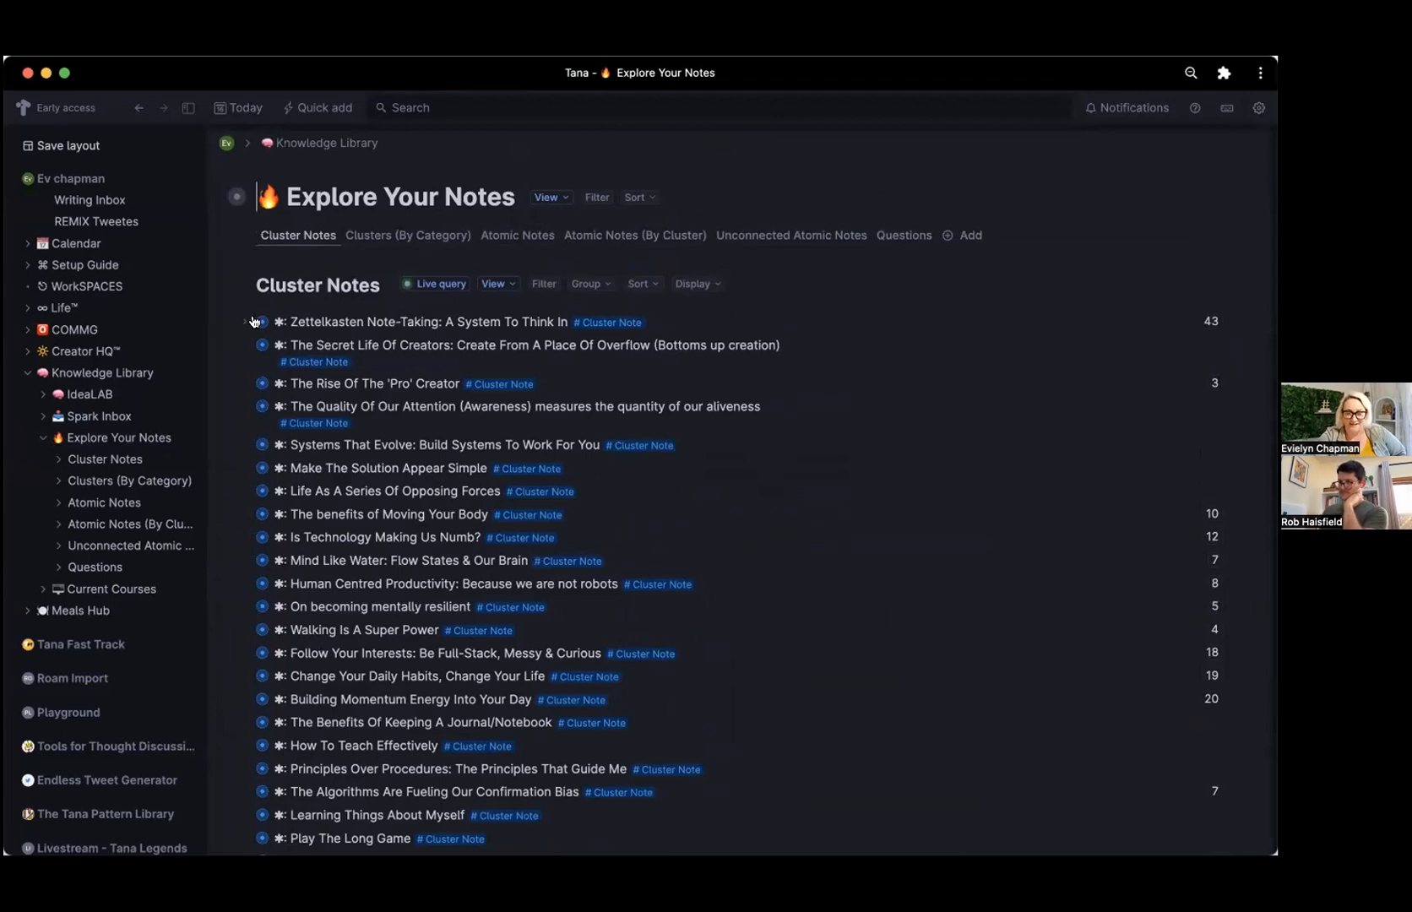
{"action": "left_click", "coordinate": [253, 320]}
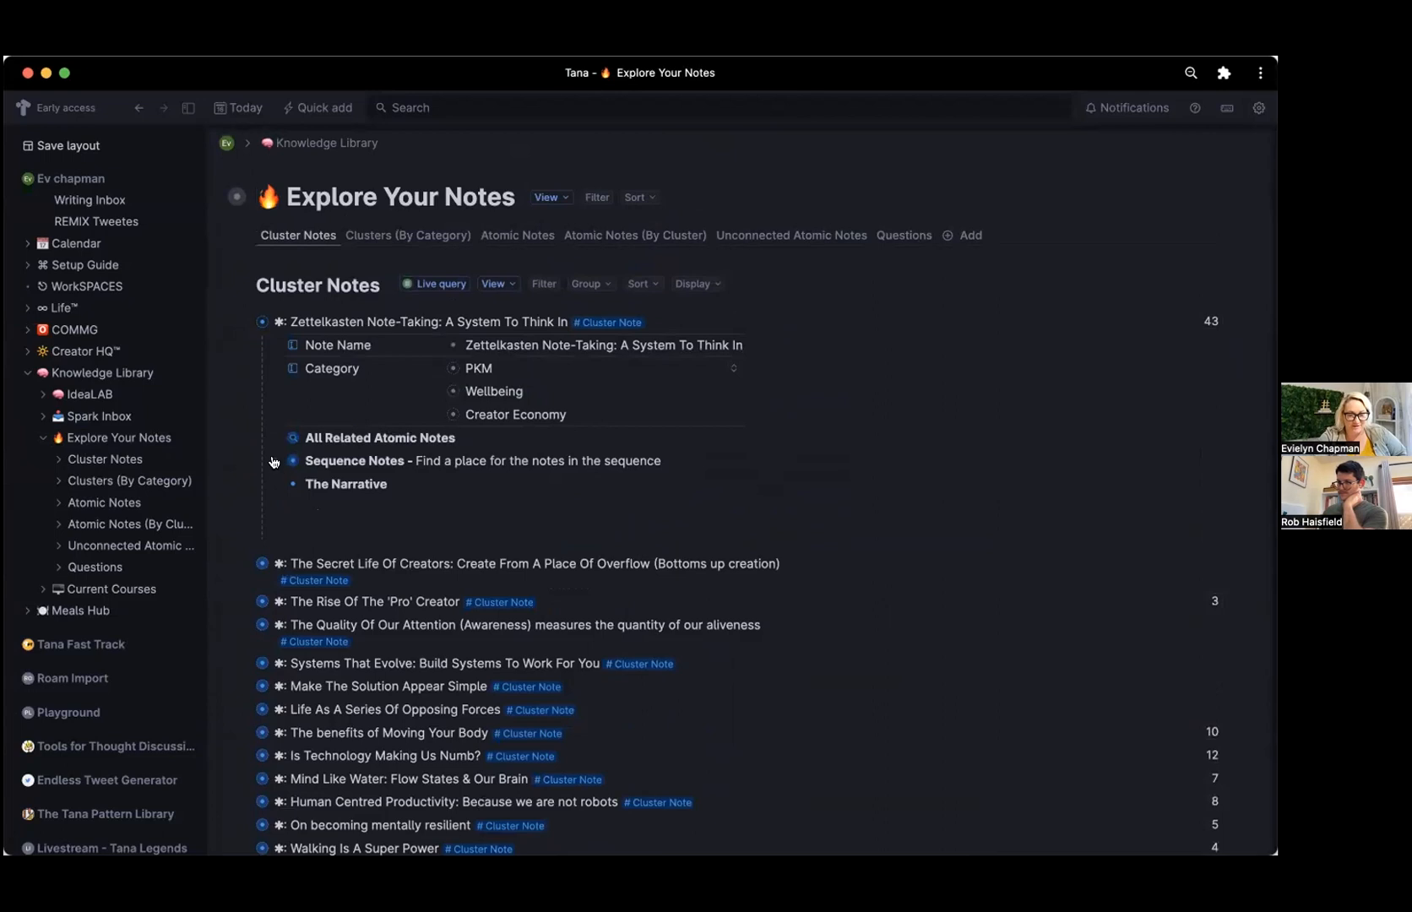
Expand Sequence Notes and all child sections, briefly unfolding The Hierachy Of Notes entry.
{"action": "left_click", "coordinate": [293, 460]}
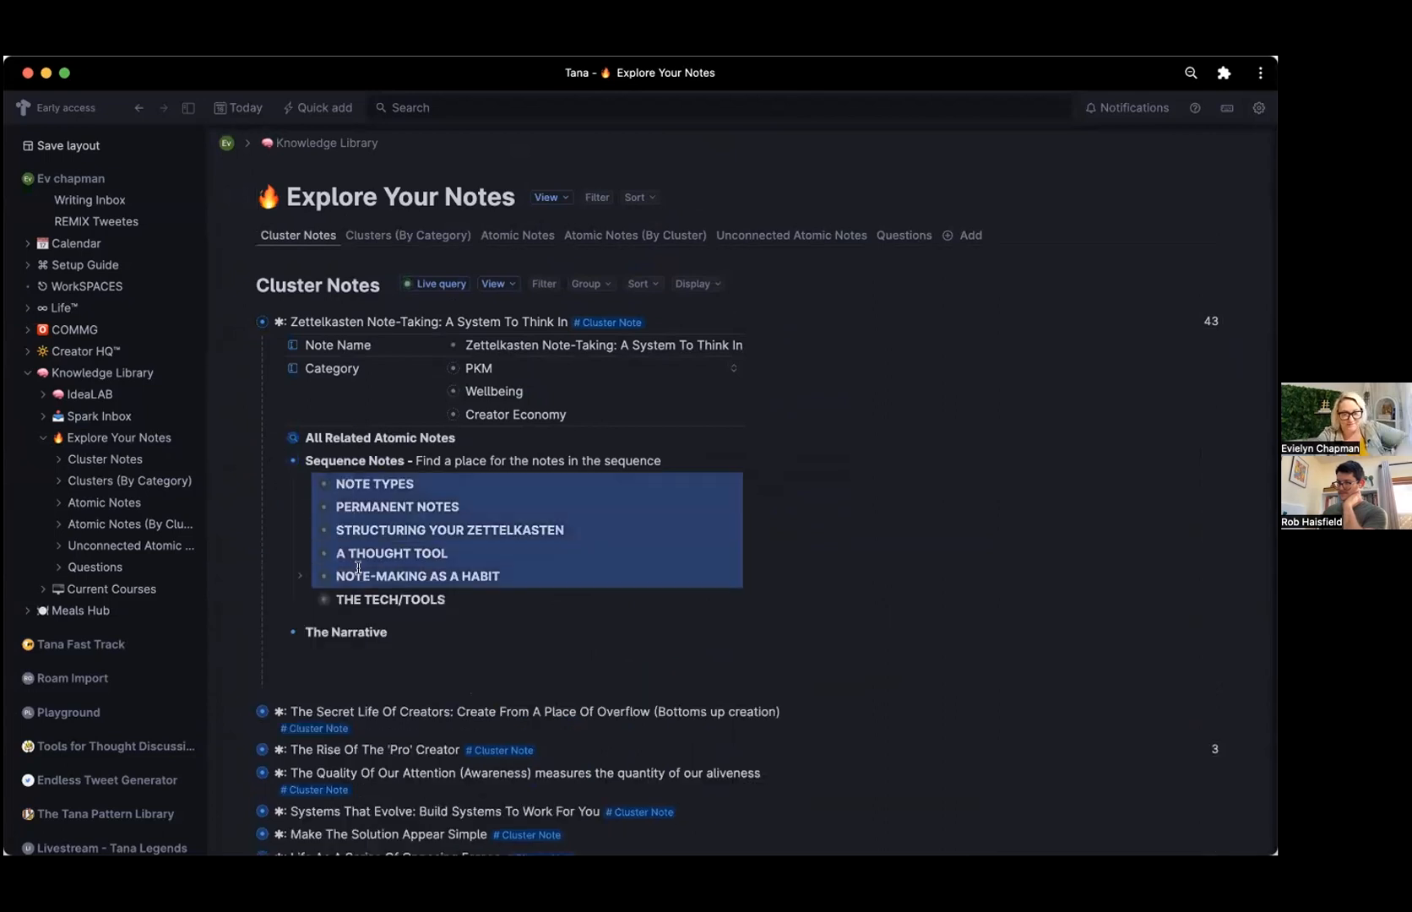
{"action": "left_click", "coordinate": [302, 483]}
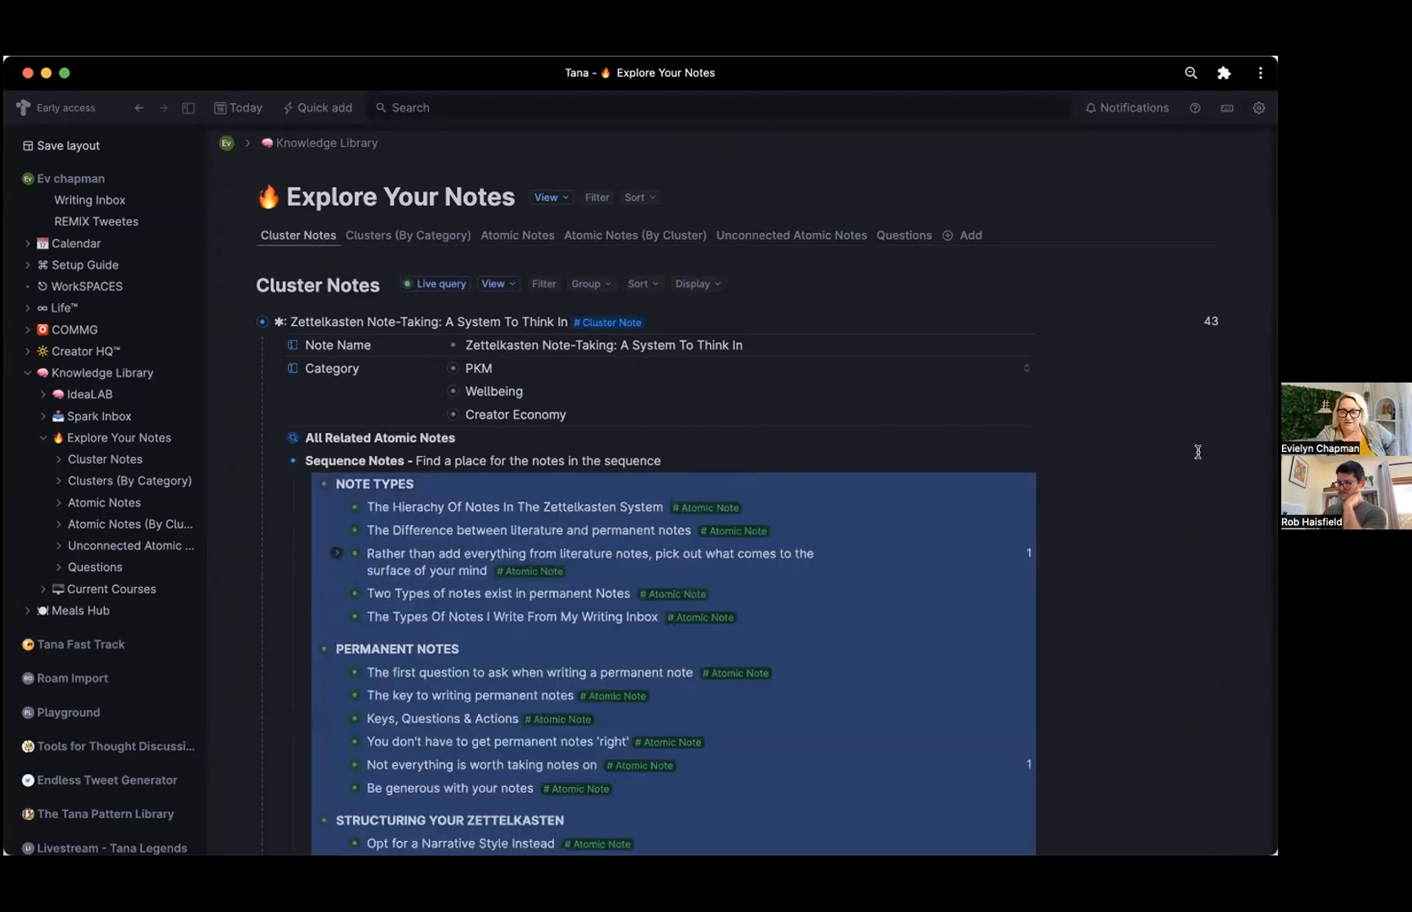
{"action": "scroll", "scroll_direction": "down", "scroll_amount": 3}
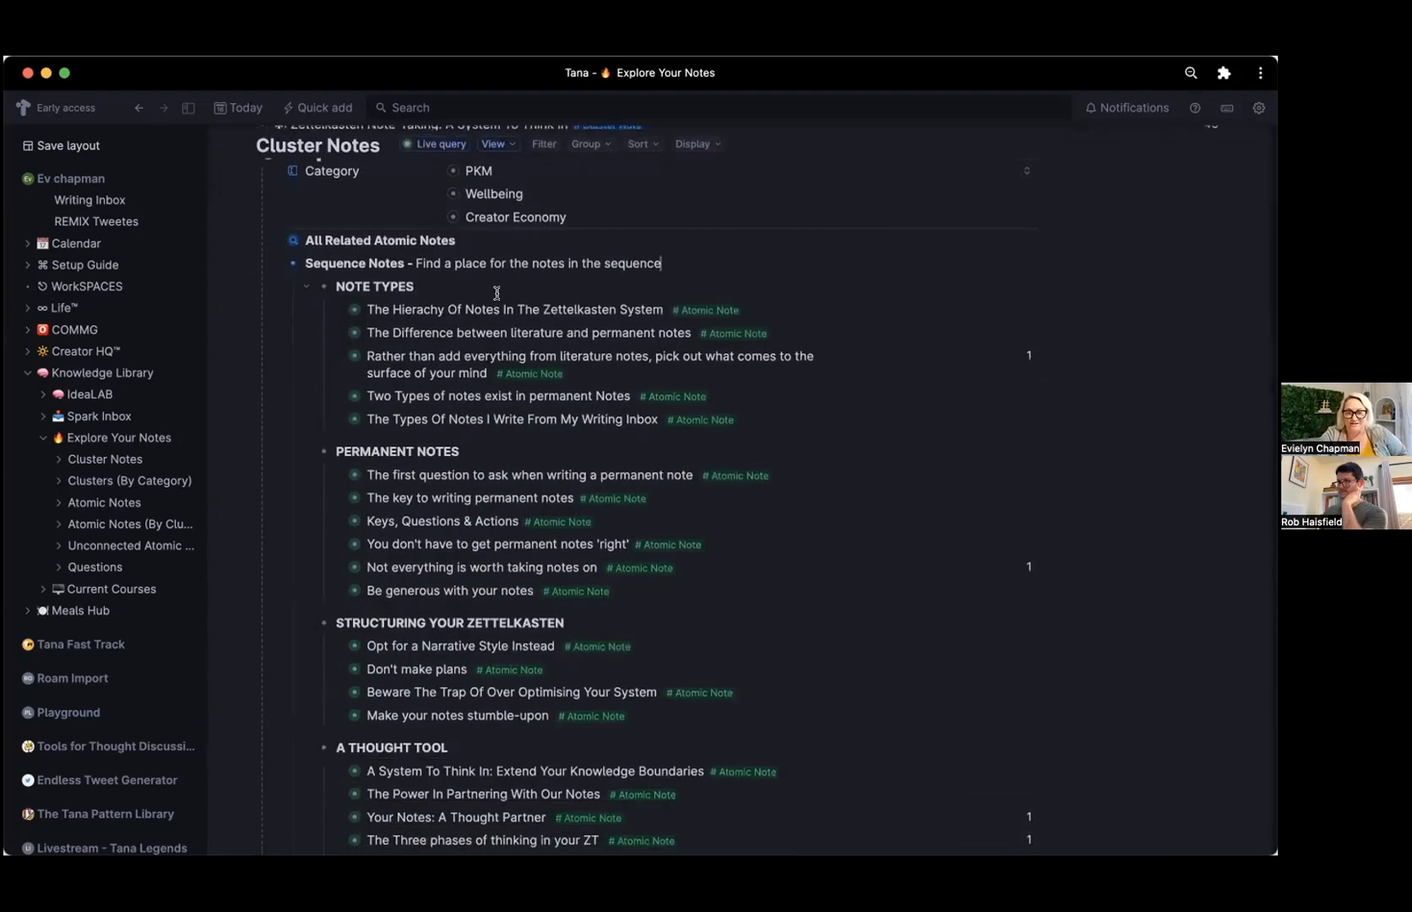
{"action": "left_click", "coordinate": [368, 309]}
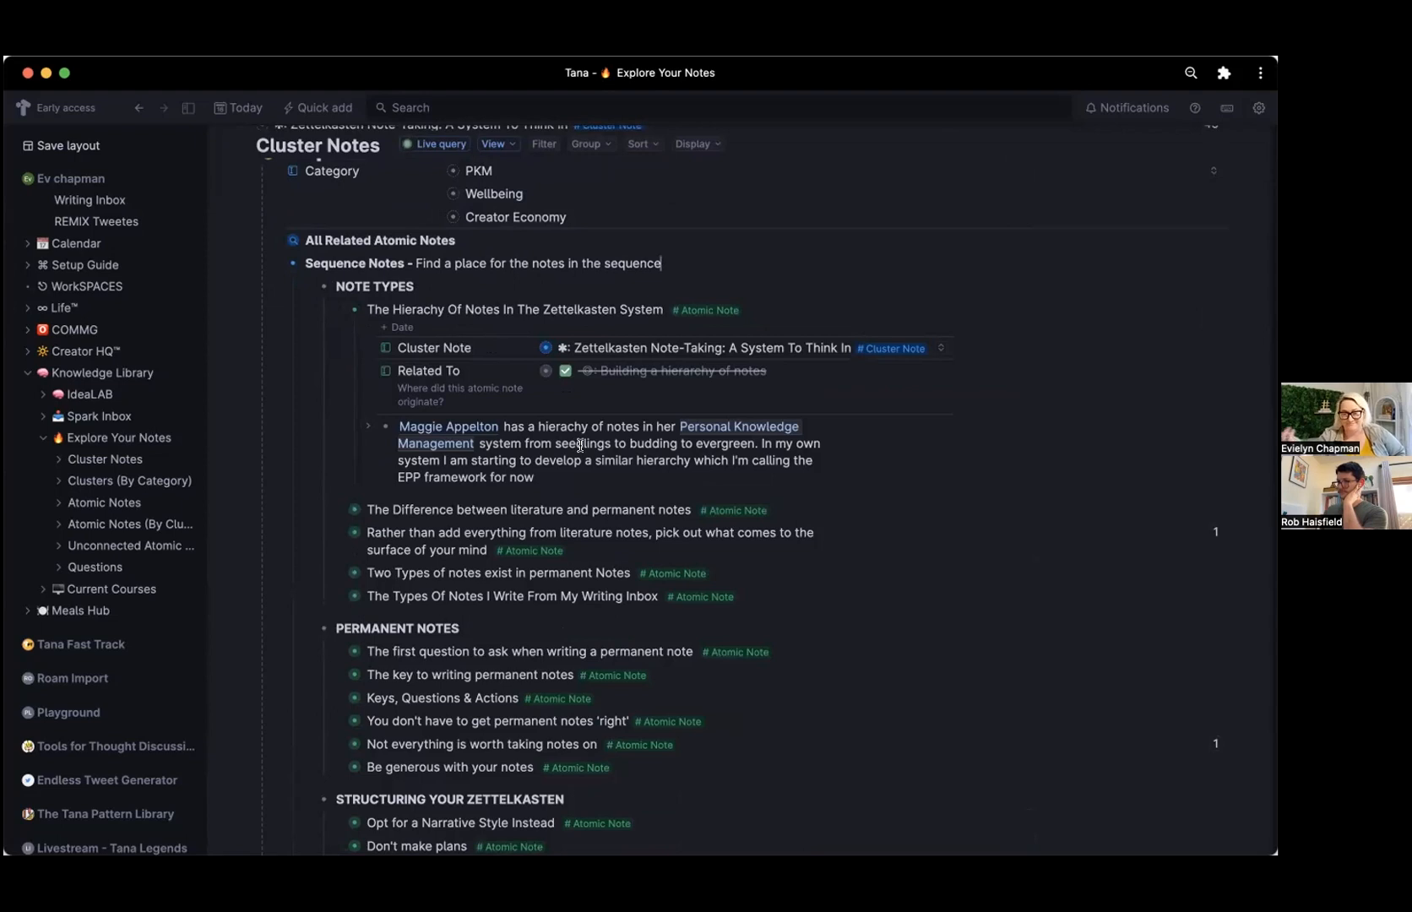
{"action": "scroll", "scroll_direction": "up", "scroll_amount": 3}
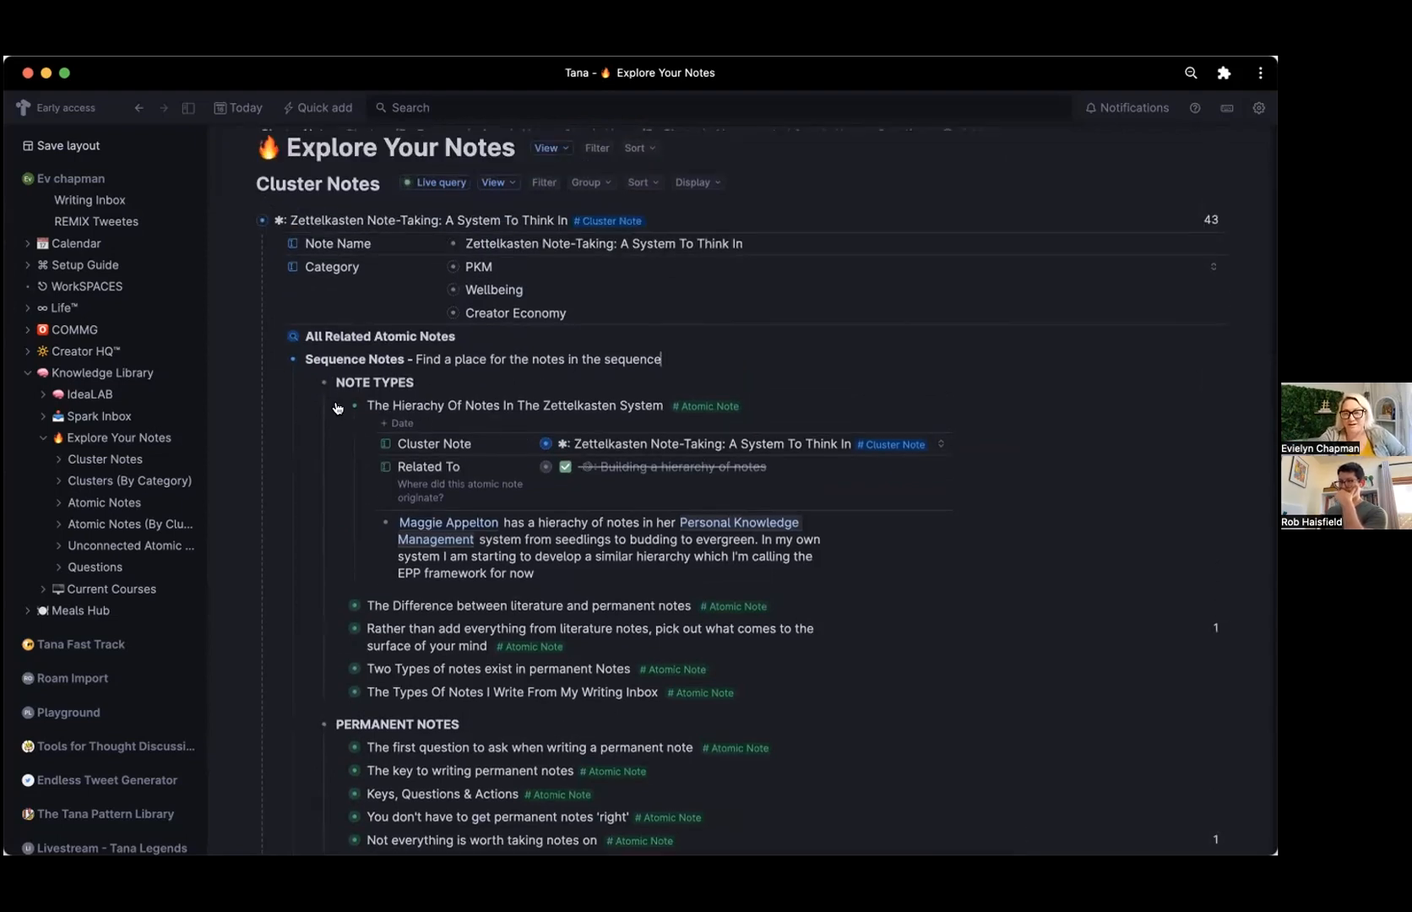
{"action": "left_click", "coordinate": [355, 405]}
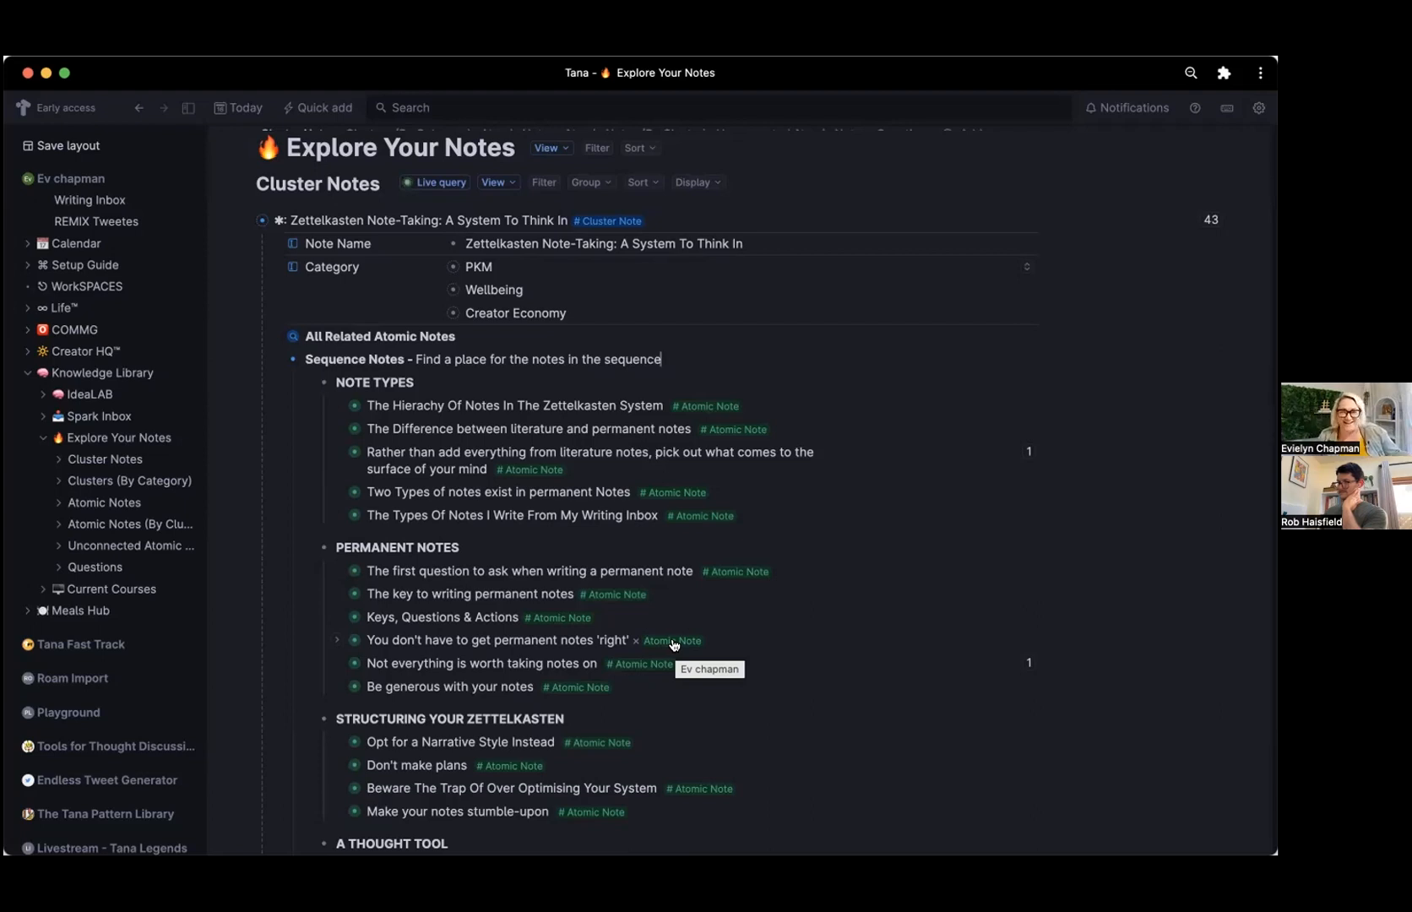
{"action": "mouse_move", "coordinate": [485, 570]}
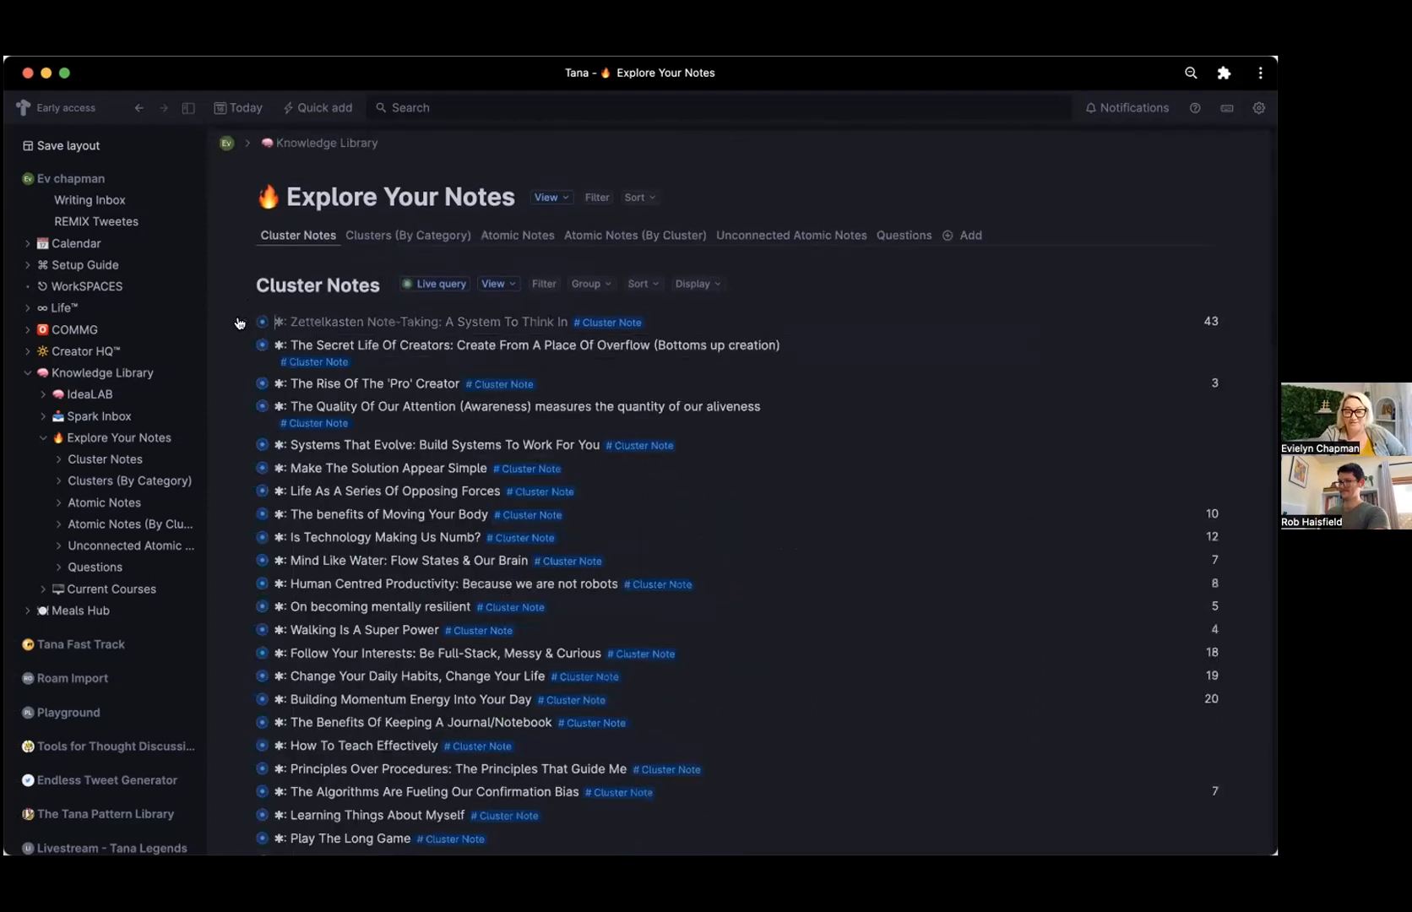
{"action": "mouse_move", "coordinate": [557, 537]}
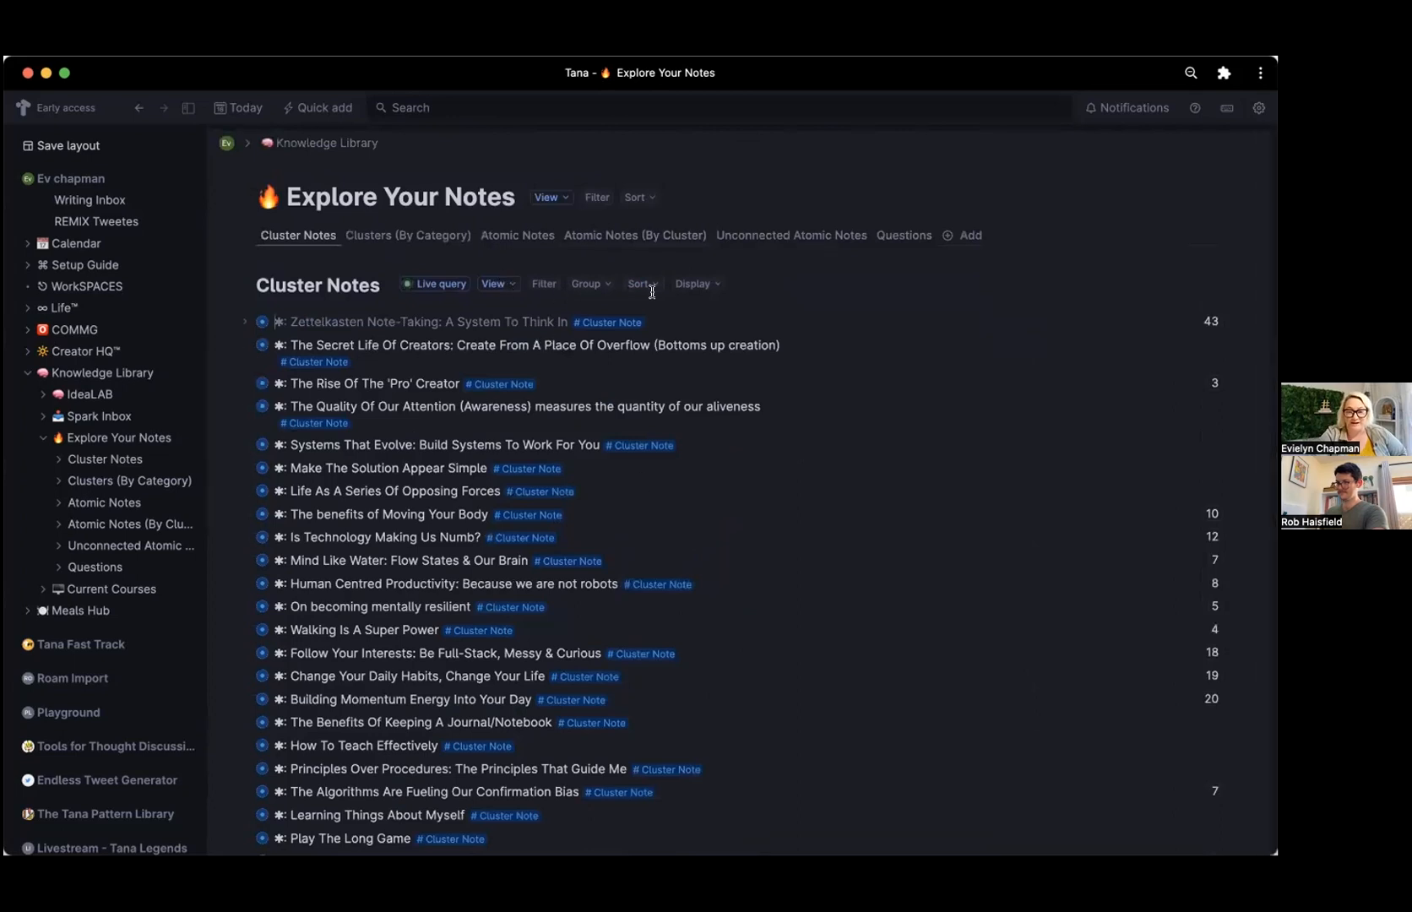
Sort Cluster Notes by Number of references, descending, putting the 43-reference cluster first.
{"action": "left_click", "coordinate": [641, 284]}
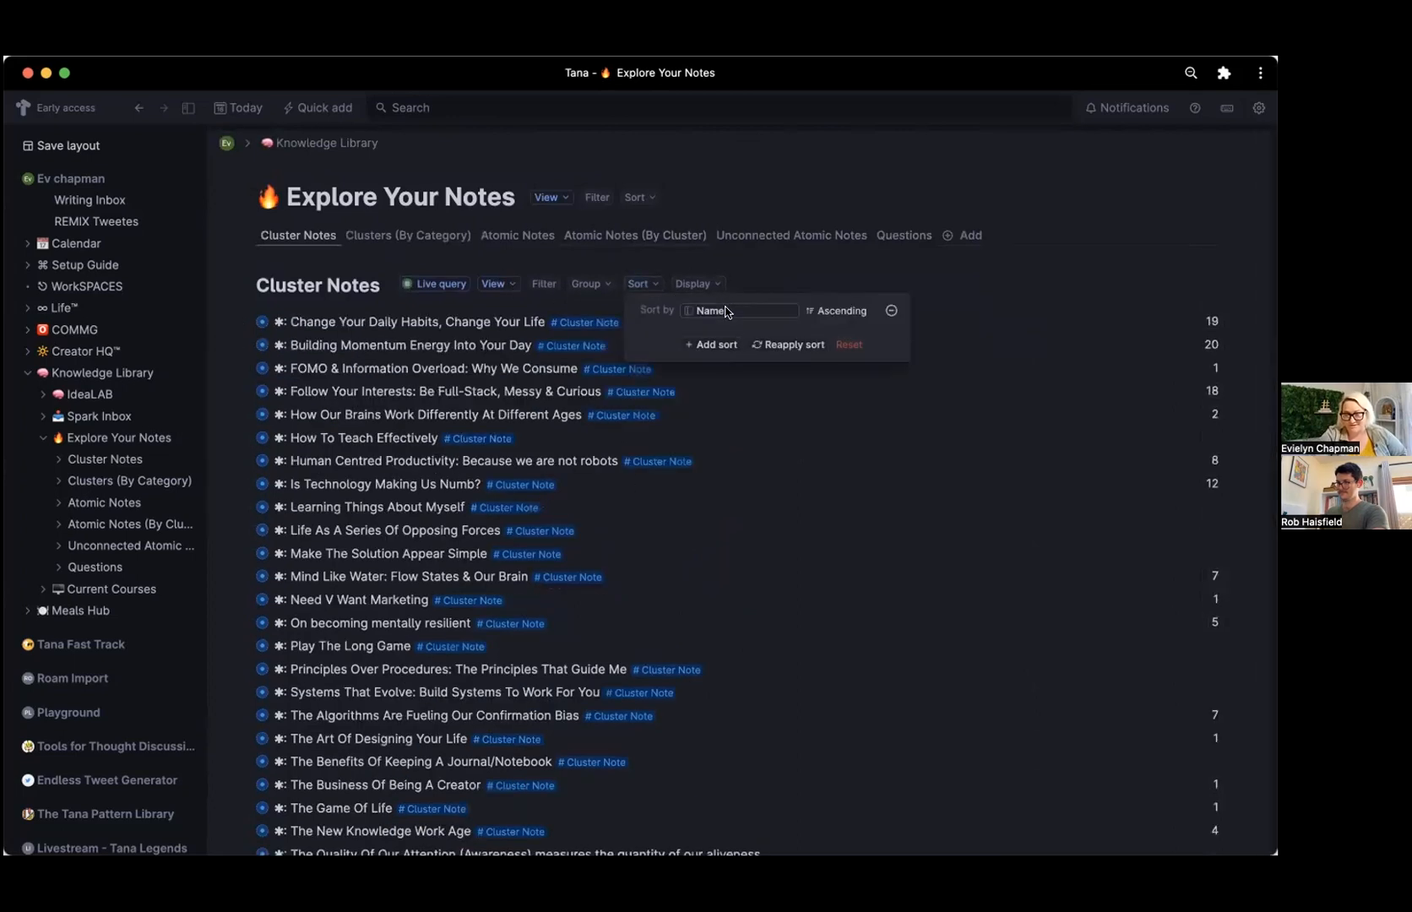
{"action": "left_click", "coordinate": [738, 309]}
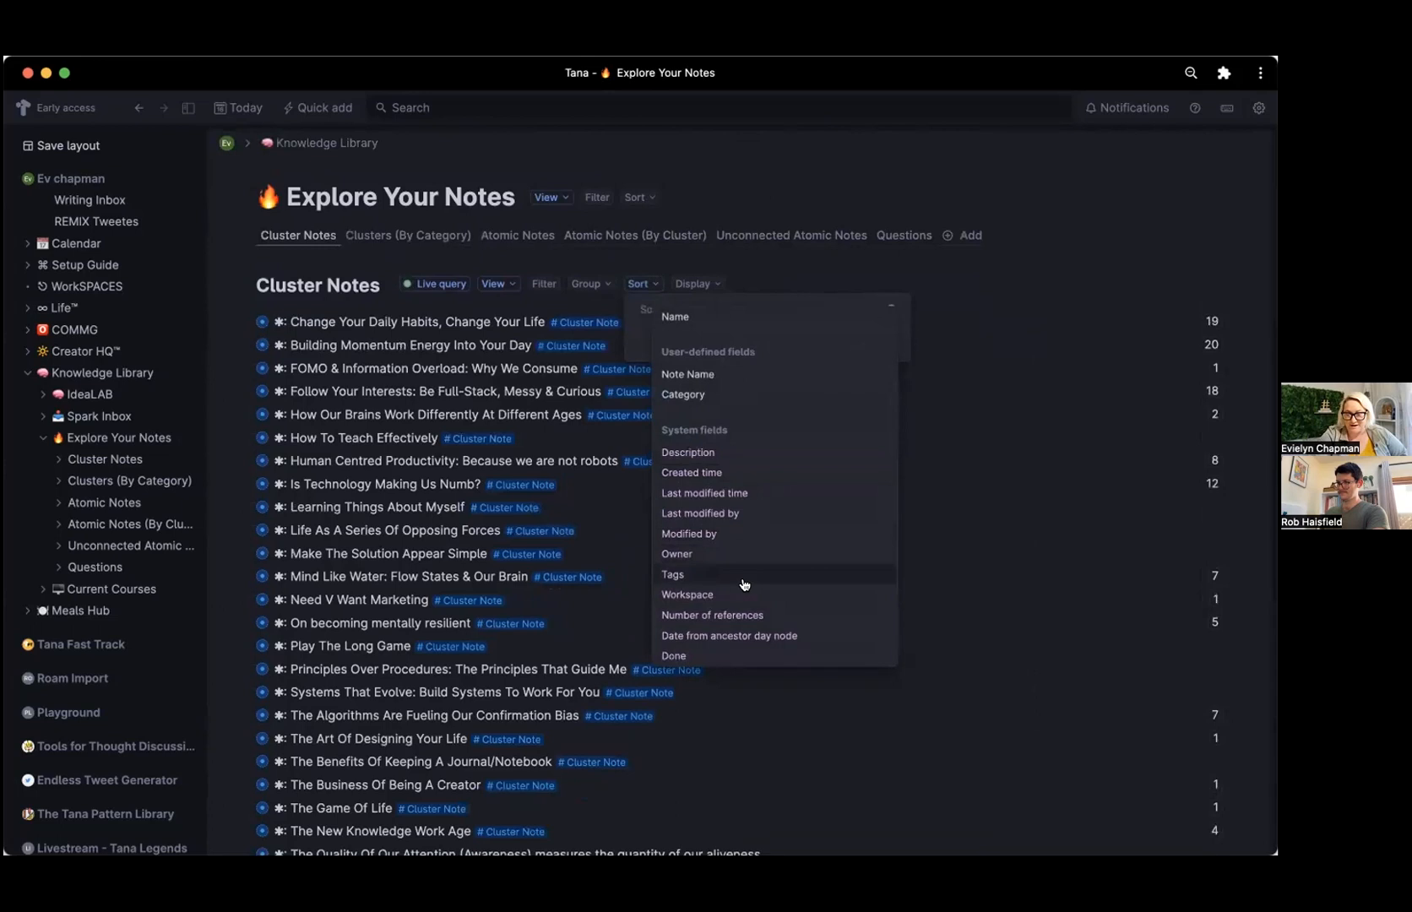
{"action": "mouse_move", "coordinate": [738, 614]}
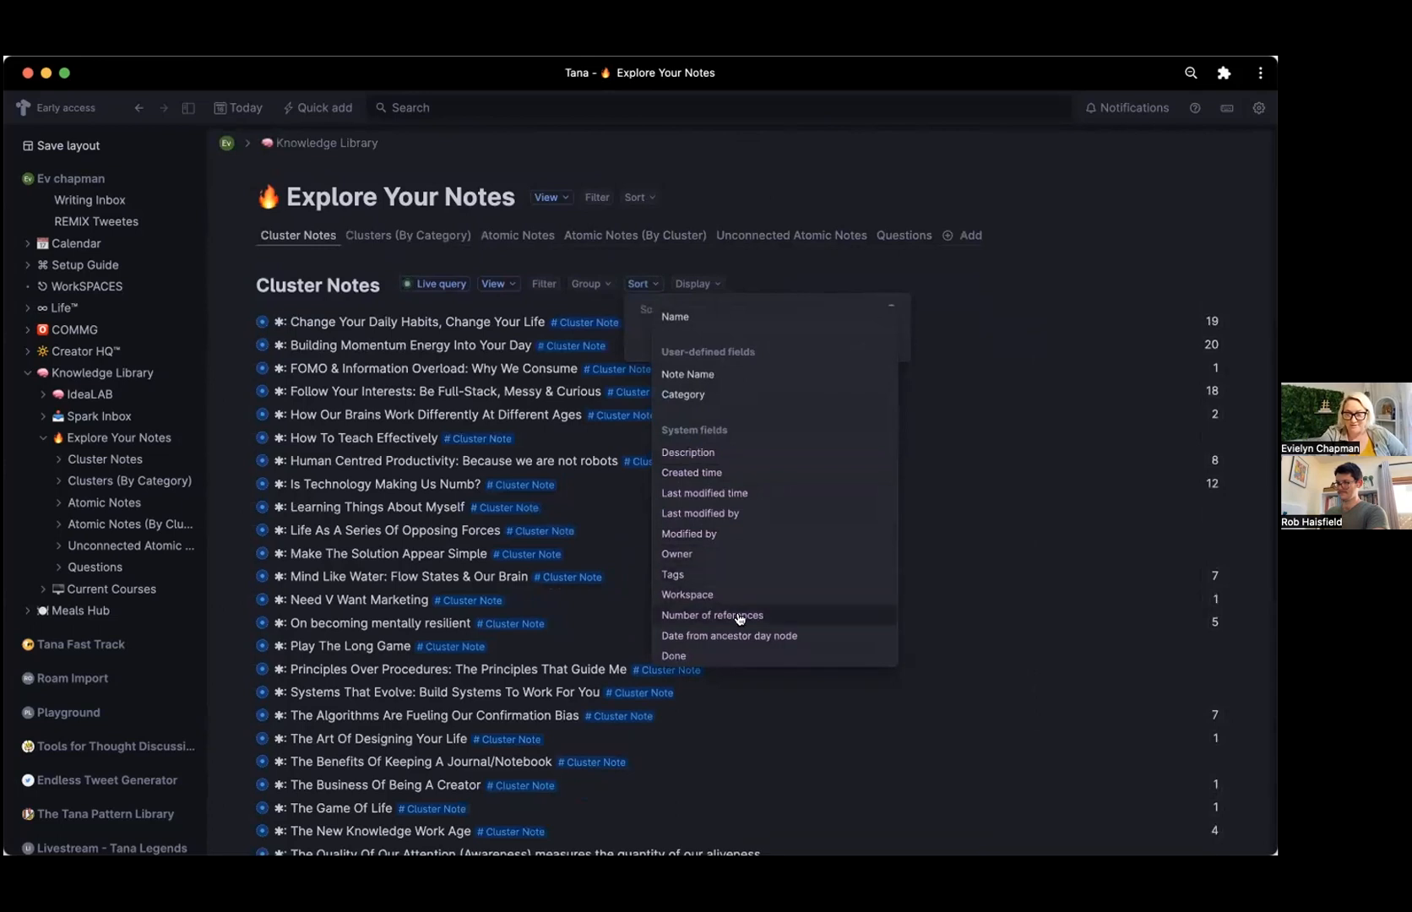
{"action": "left_click", "coordinate": [711, 615]}
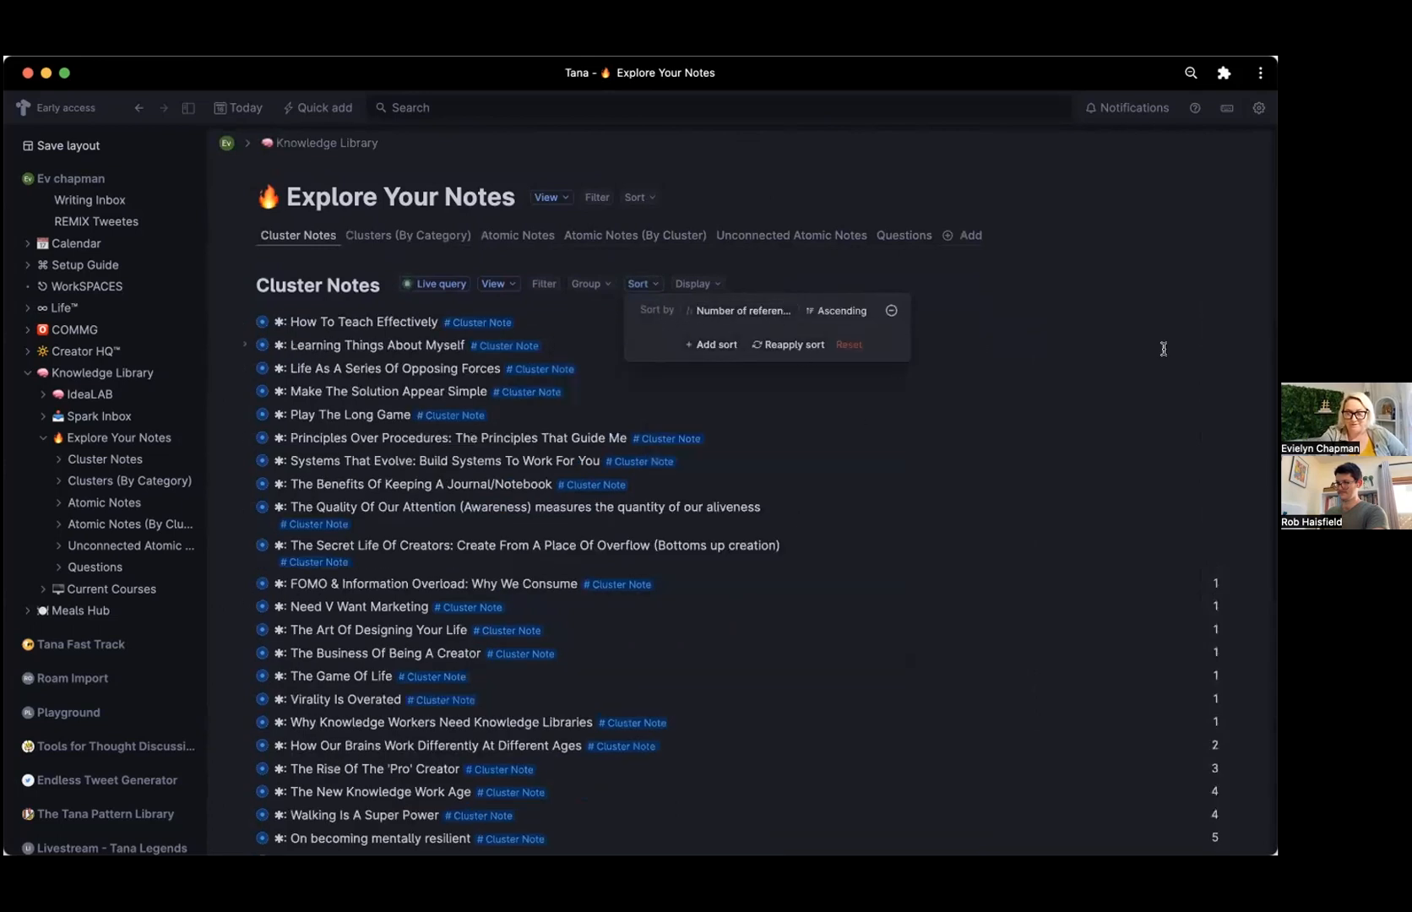
{"action": "left_click", "coordinate": [838, 311]}
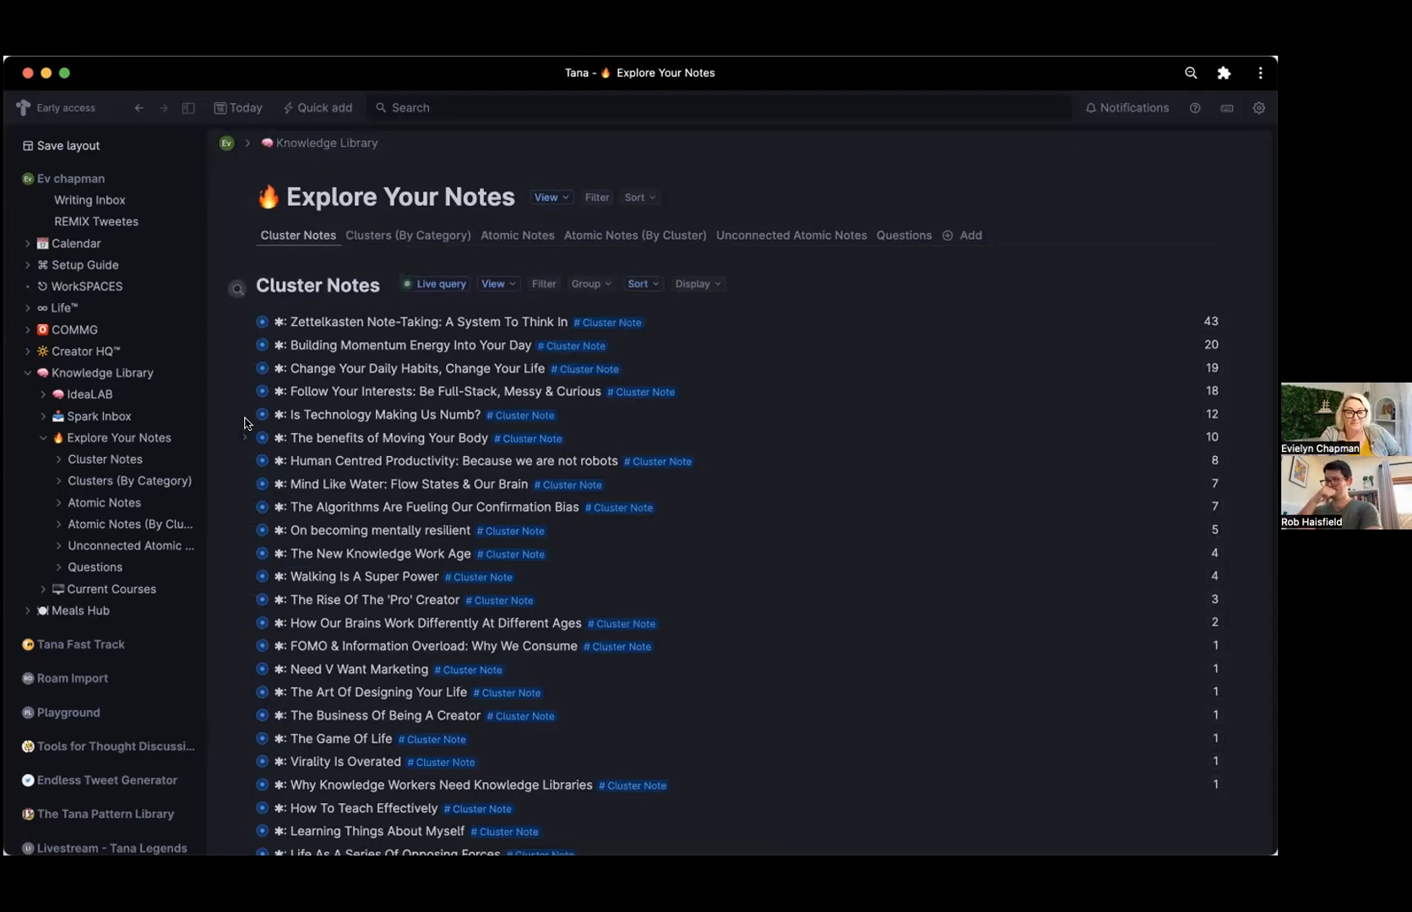
Expand Is Technology Making Us Numb? and unfold its Computers use so little of our bodies note.
{"action": "left_click", "coordinate": [261, 416]}
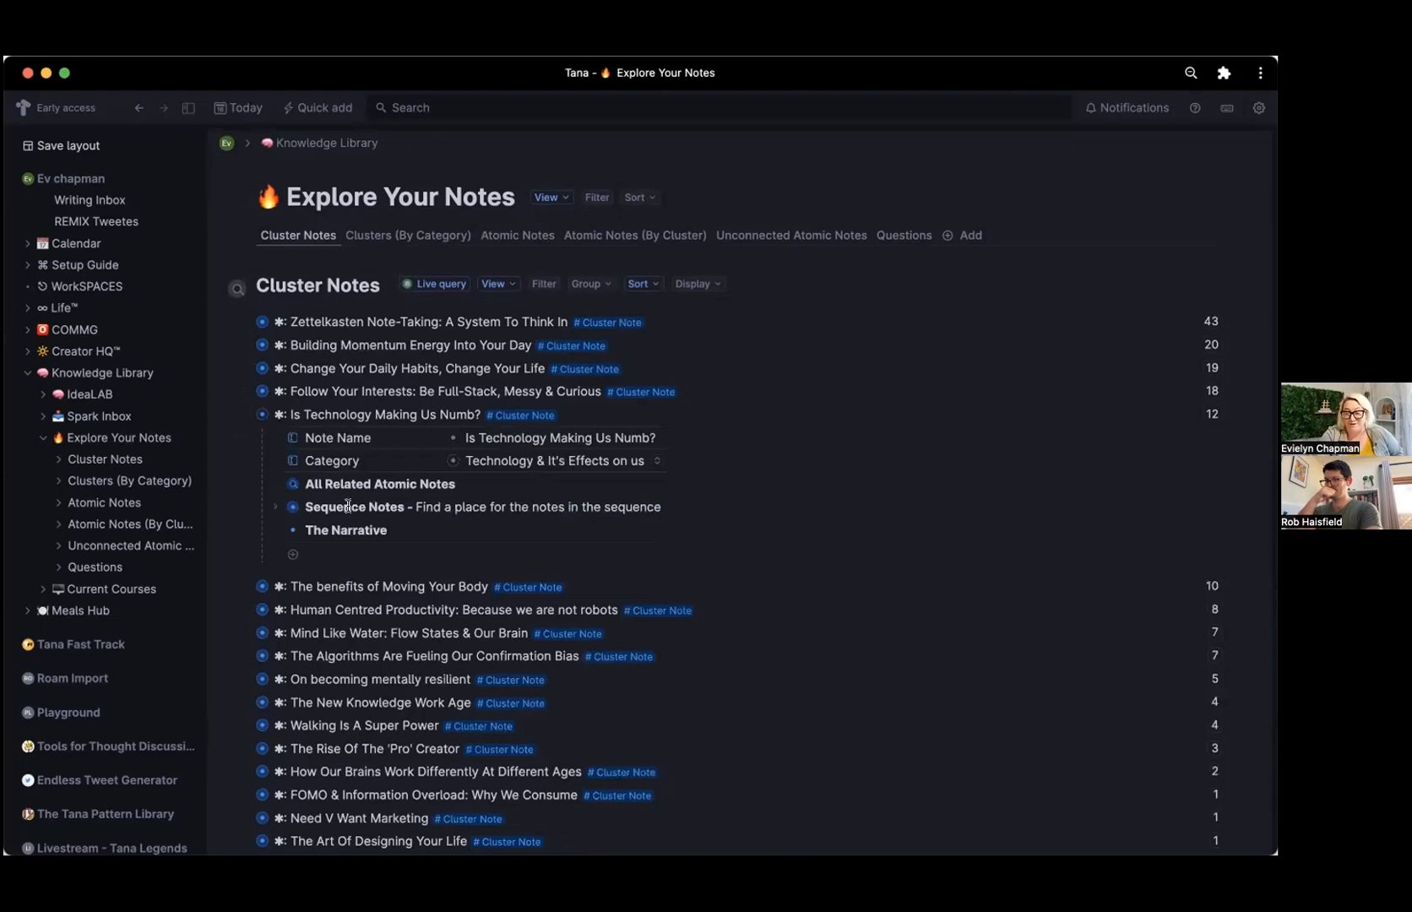
{"action": "left_click", "coordinate": [275, 507]}
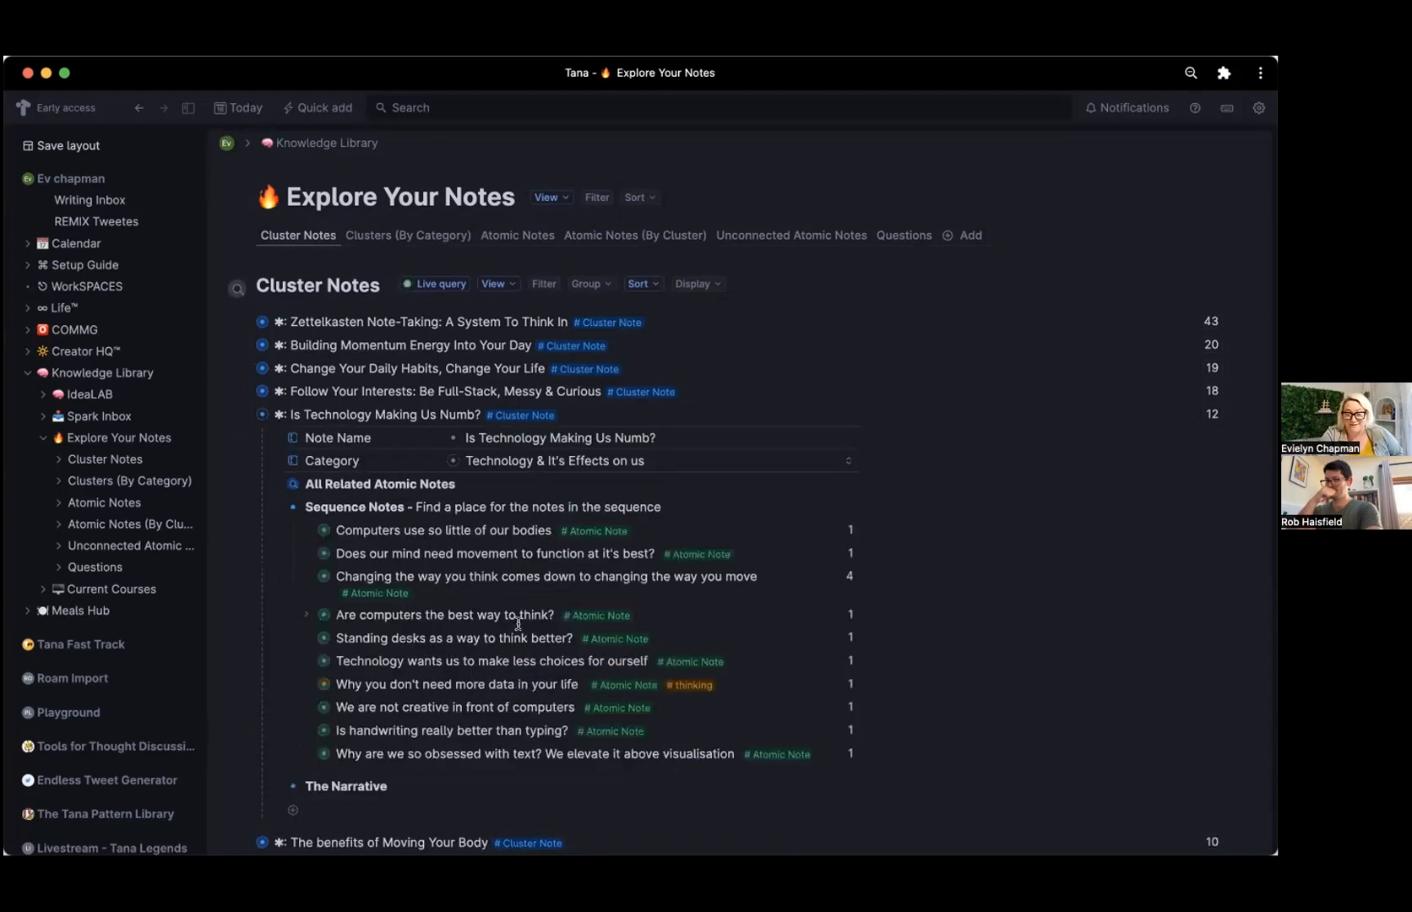
{"action": "scroll", "scroll_direction": "down", "scroll_amount": 3}
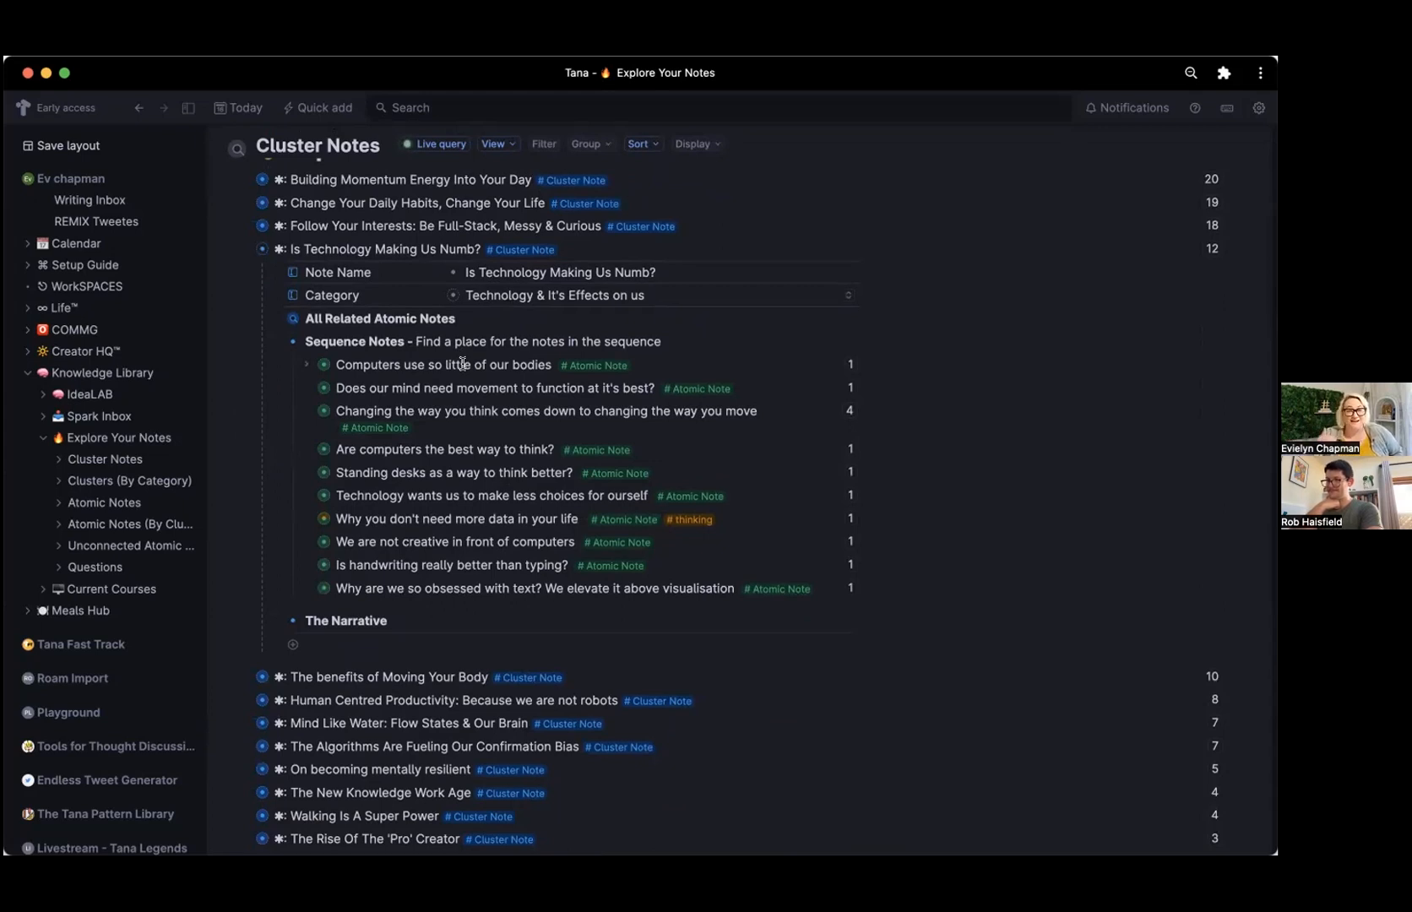
{"action": "left_click", "coordinate": [443, 364]}
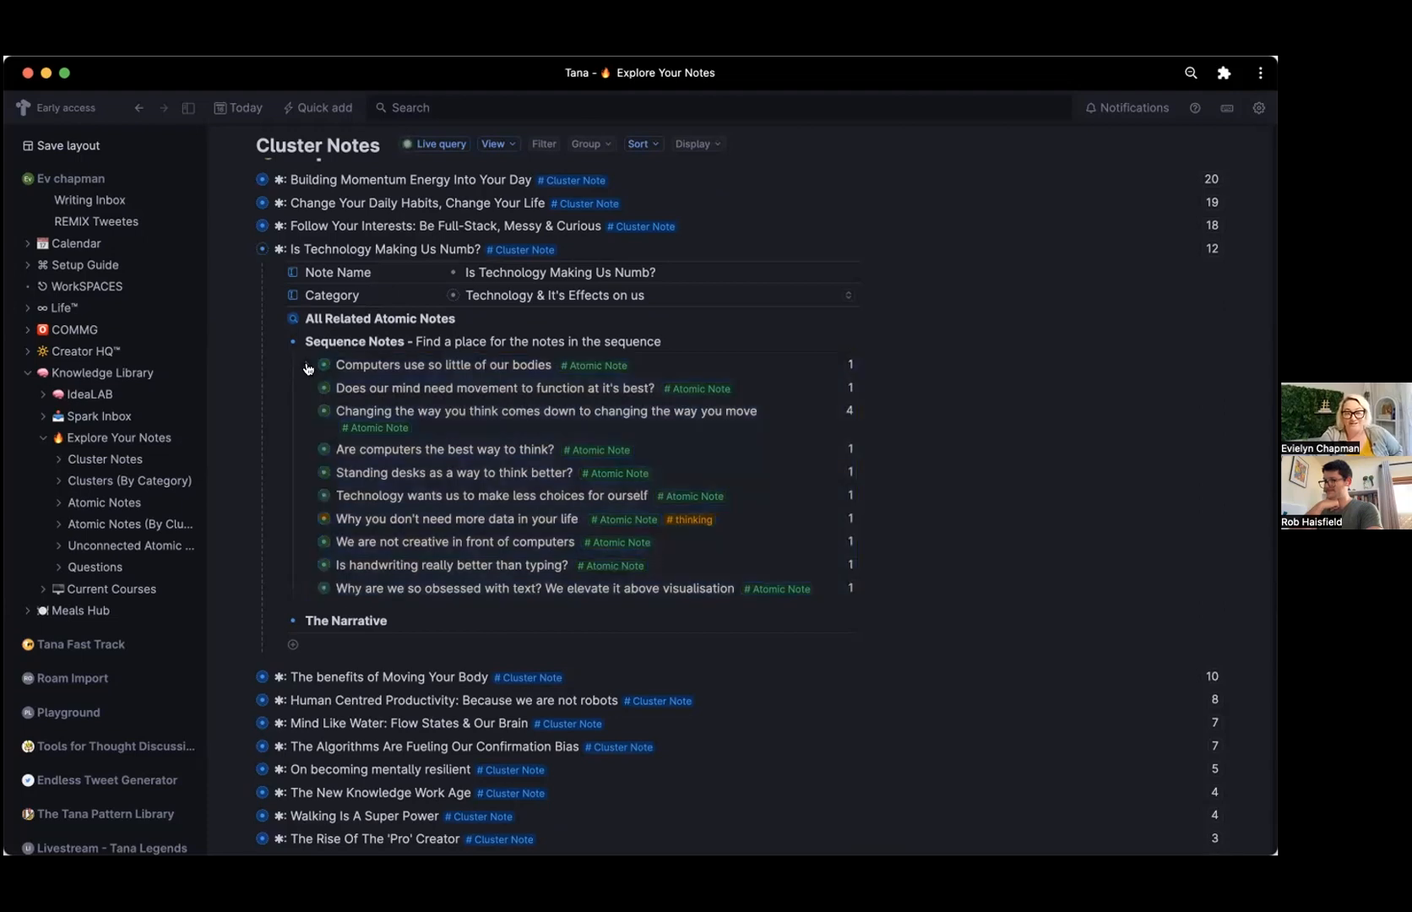
{"action": "left_click", "coordinate": [323, 365]}
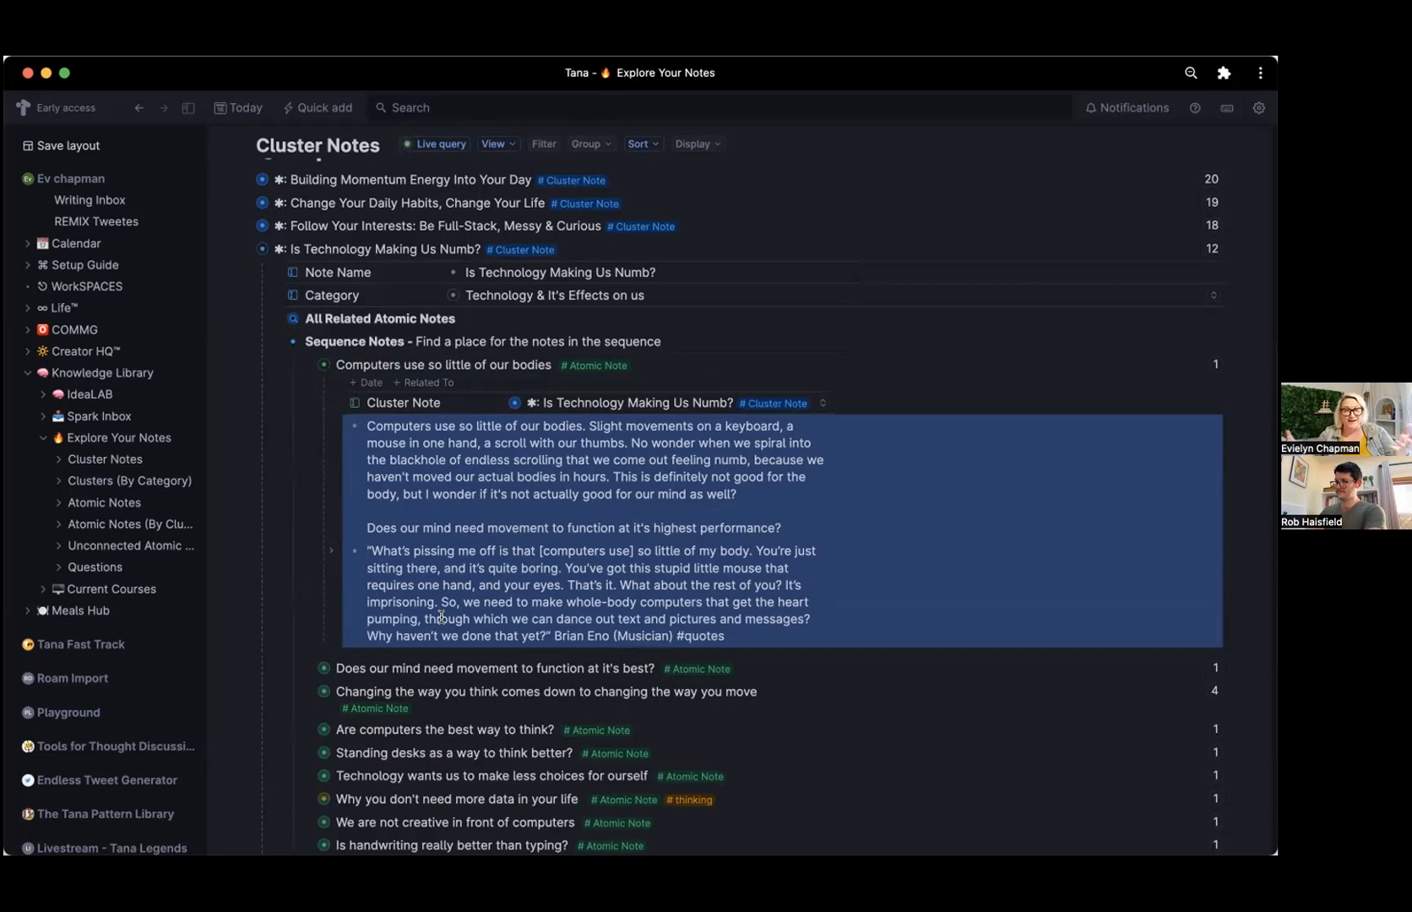
{"action": "mouse_move", "coordinate": [271, 348]}
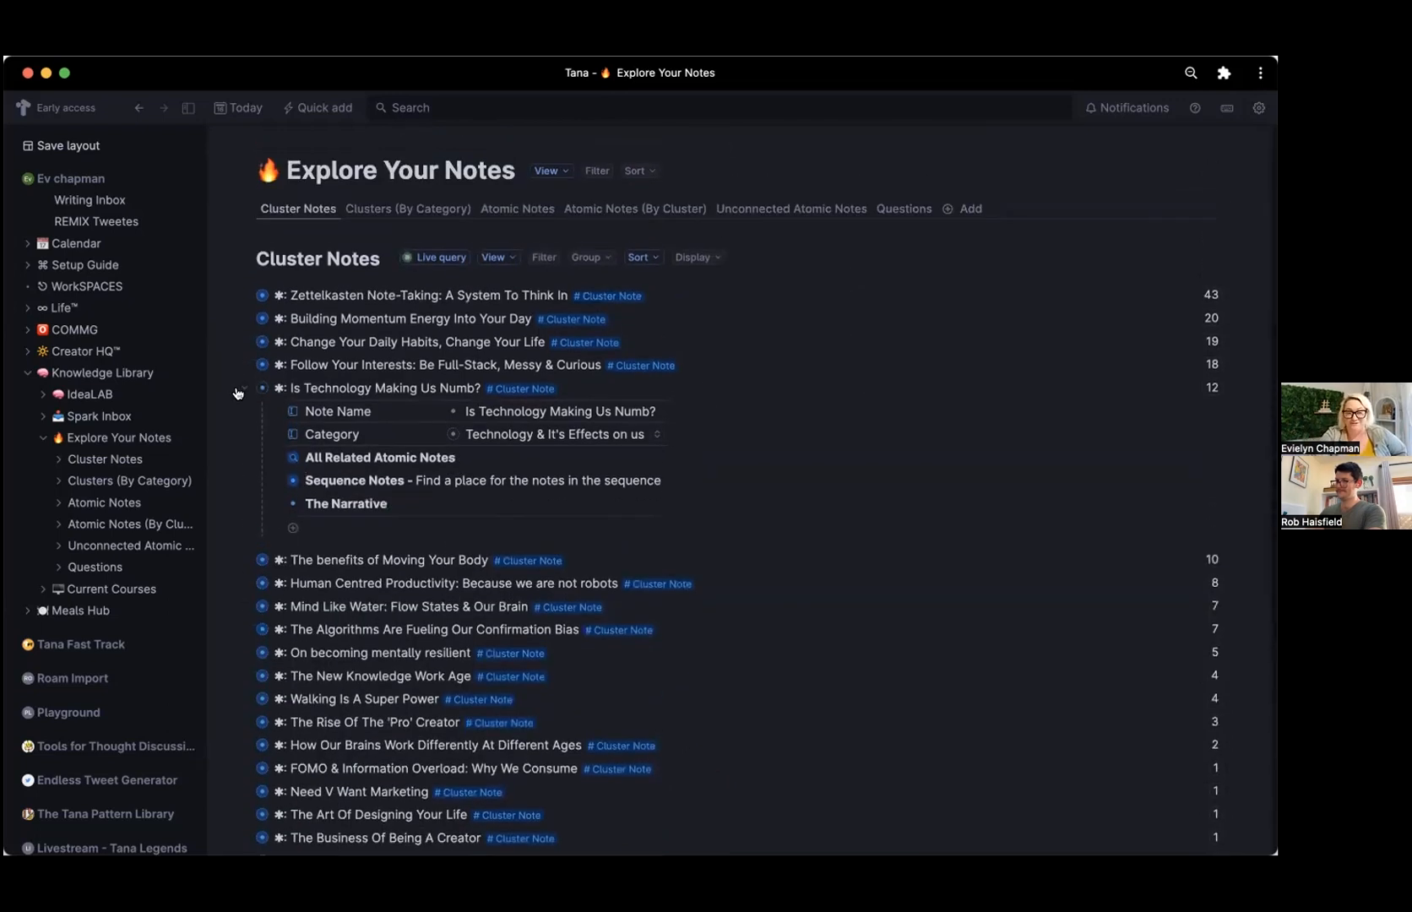
Fold Is Technology Making Us Numb? back to a single row in the sorted list.
{"action": "left_click", "coordinate": [262, 387]}
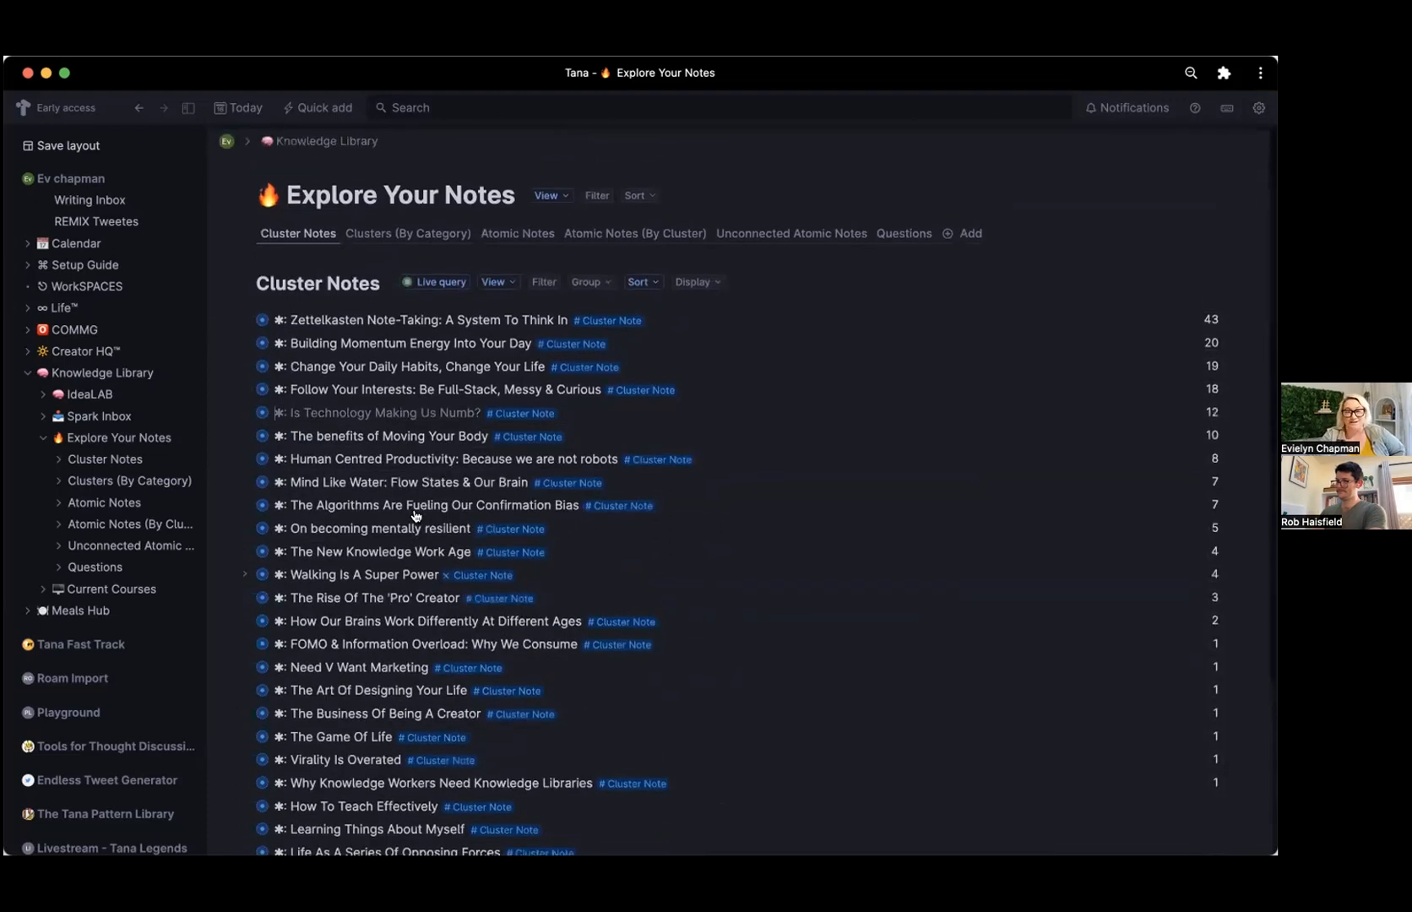
{"action": "mouse_move", "coordinate": [478, 579]}
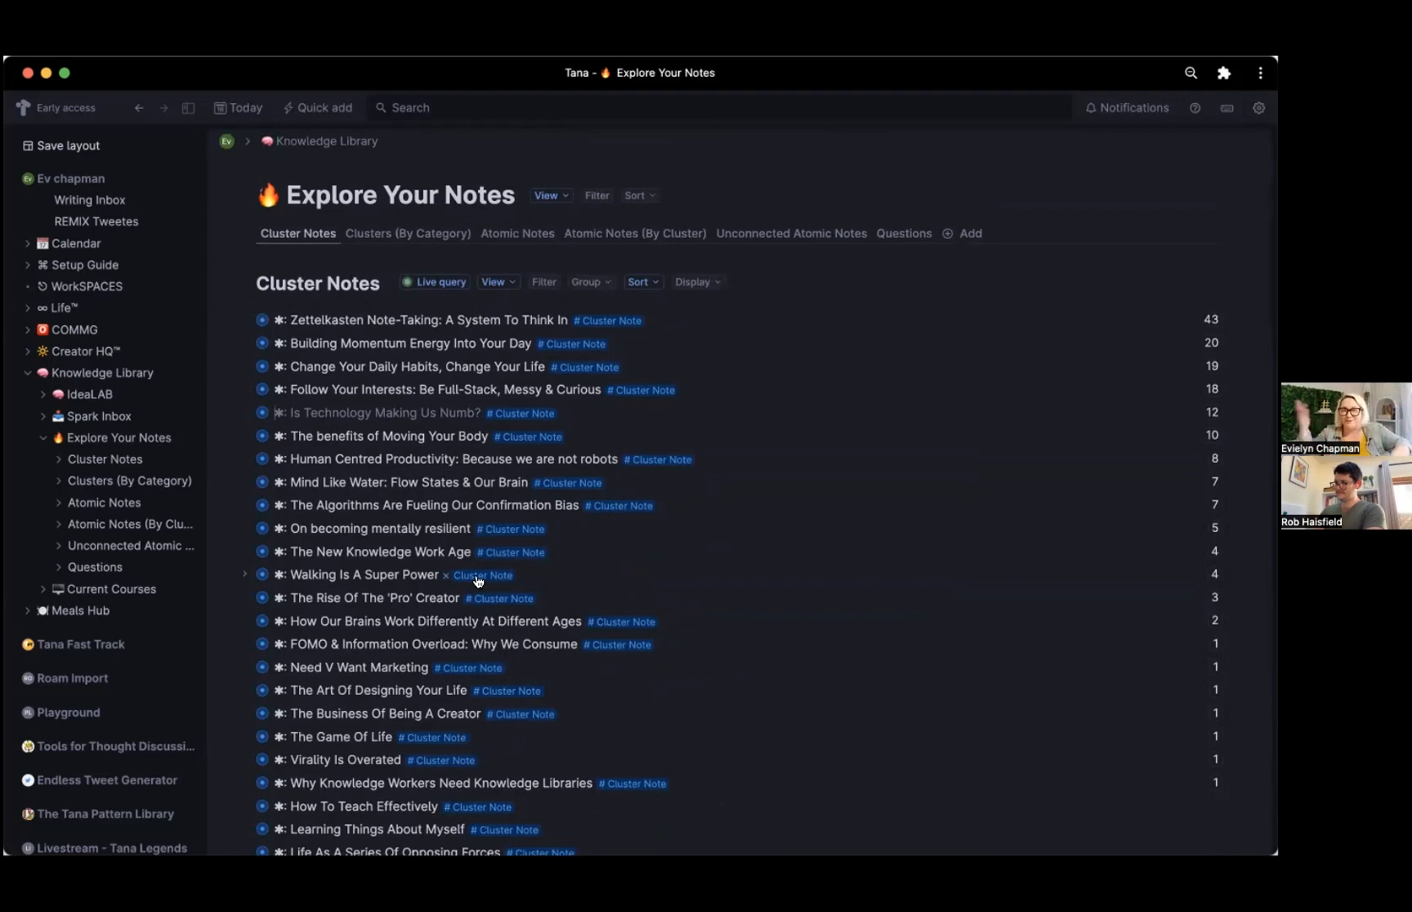
{"action": "mouse_move", "coordinate": [378, 341]}
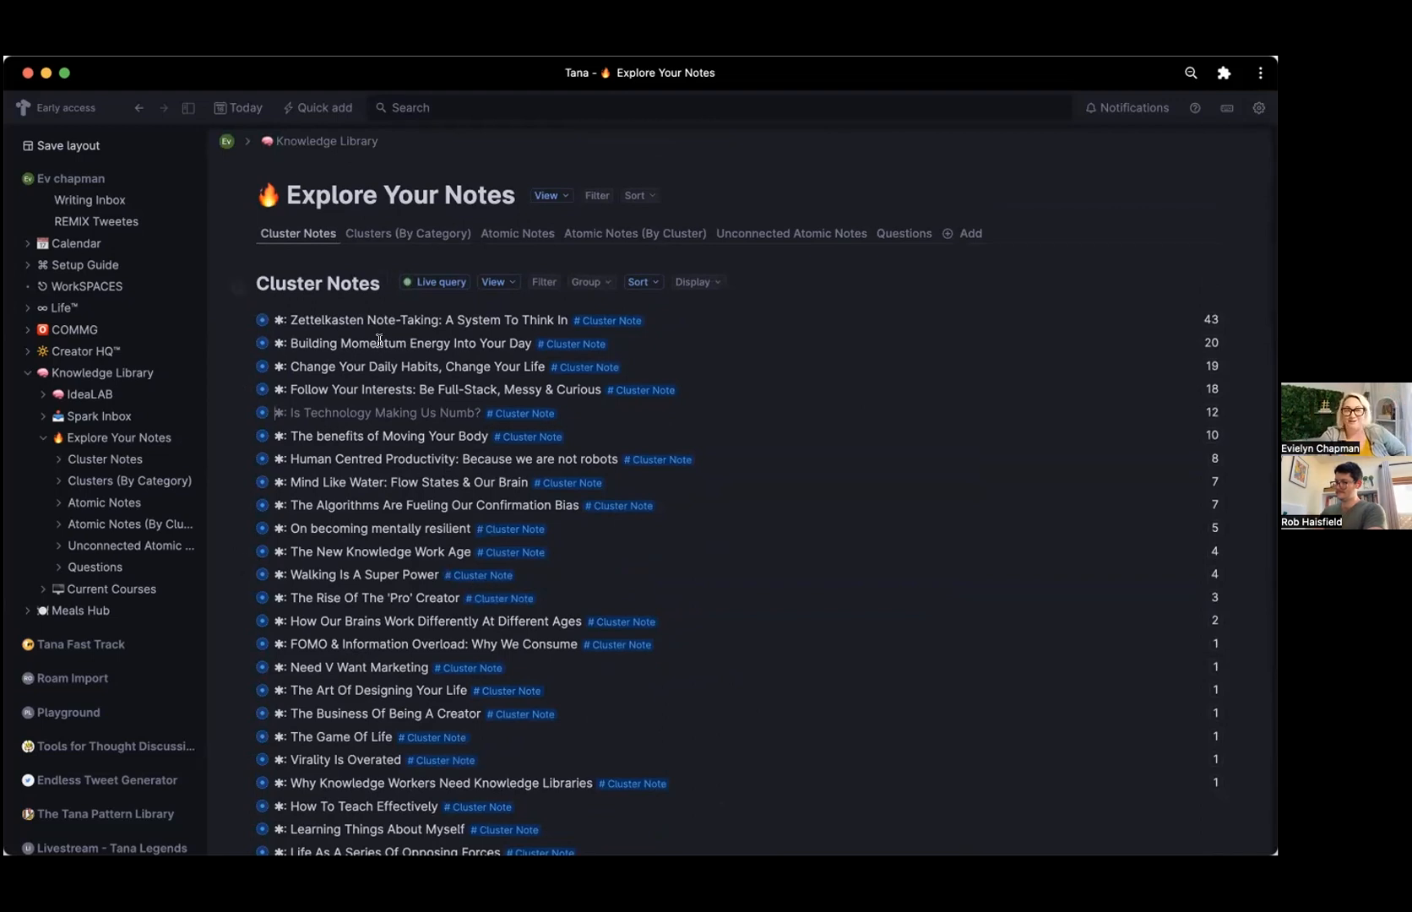
{"action": "mouse_move", "coordinate": [640, 412]}
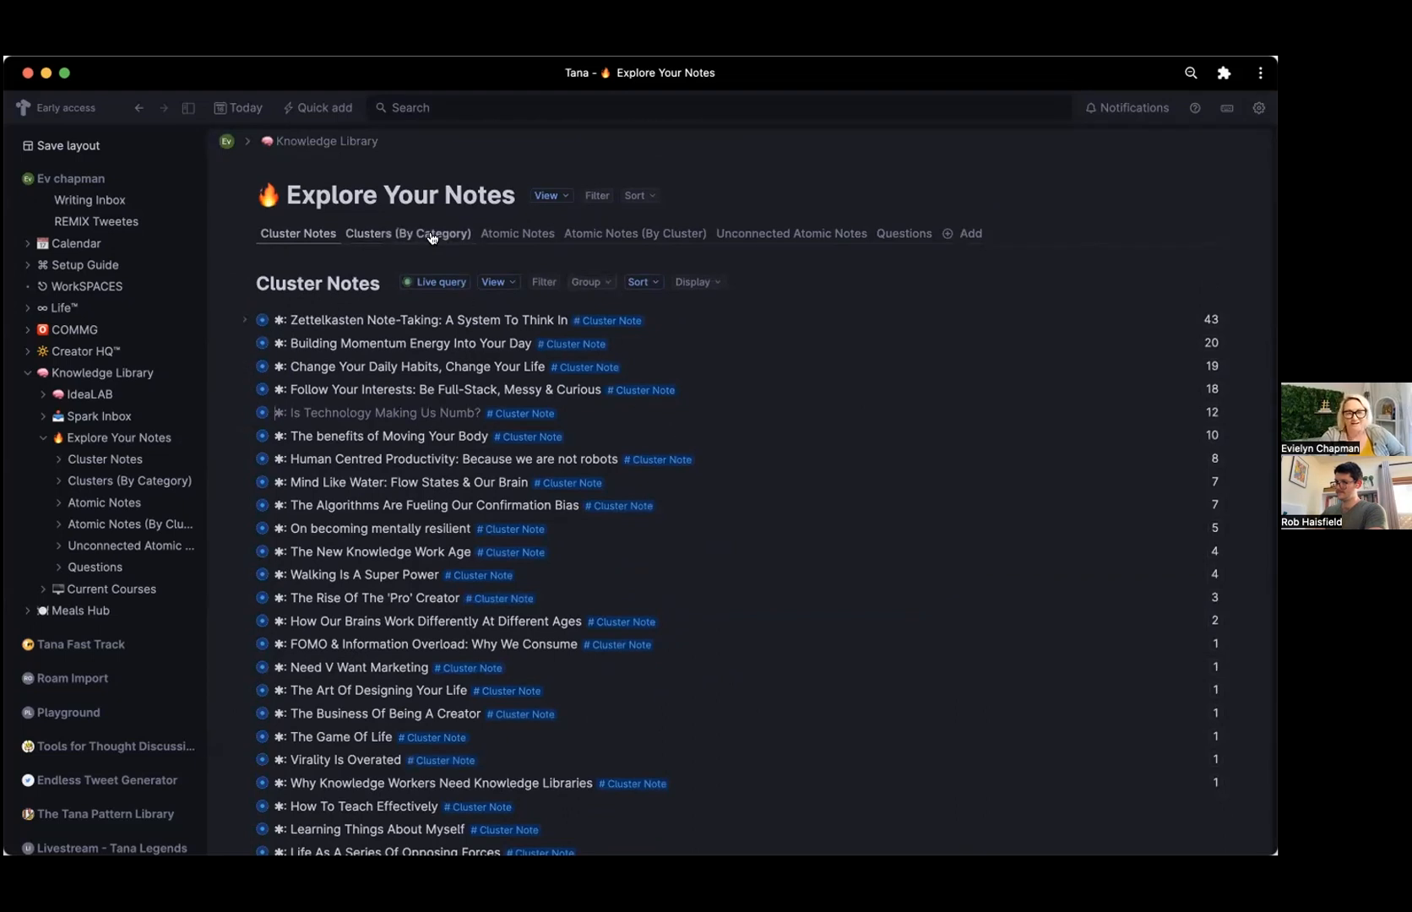
Switch to the Clusters (By Category) board and pan across its PKM, Wellbeing and Creator Economy columns.
{"action": "left_click", "coordinate": [407, 234]}
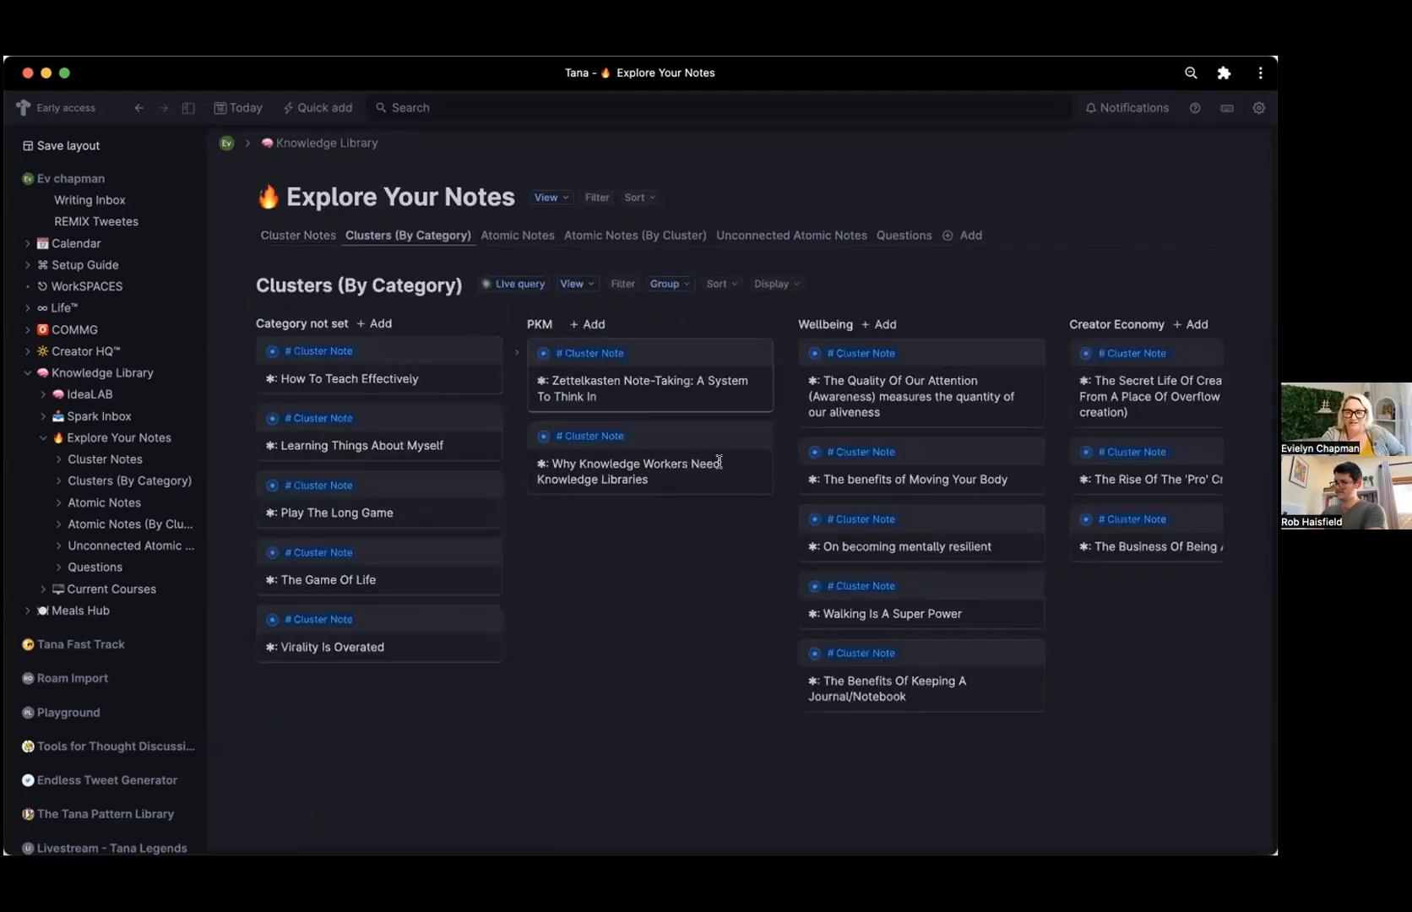
{"action": "mouse_move", "coordinate": [988, 453]}
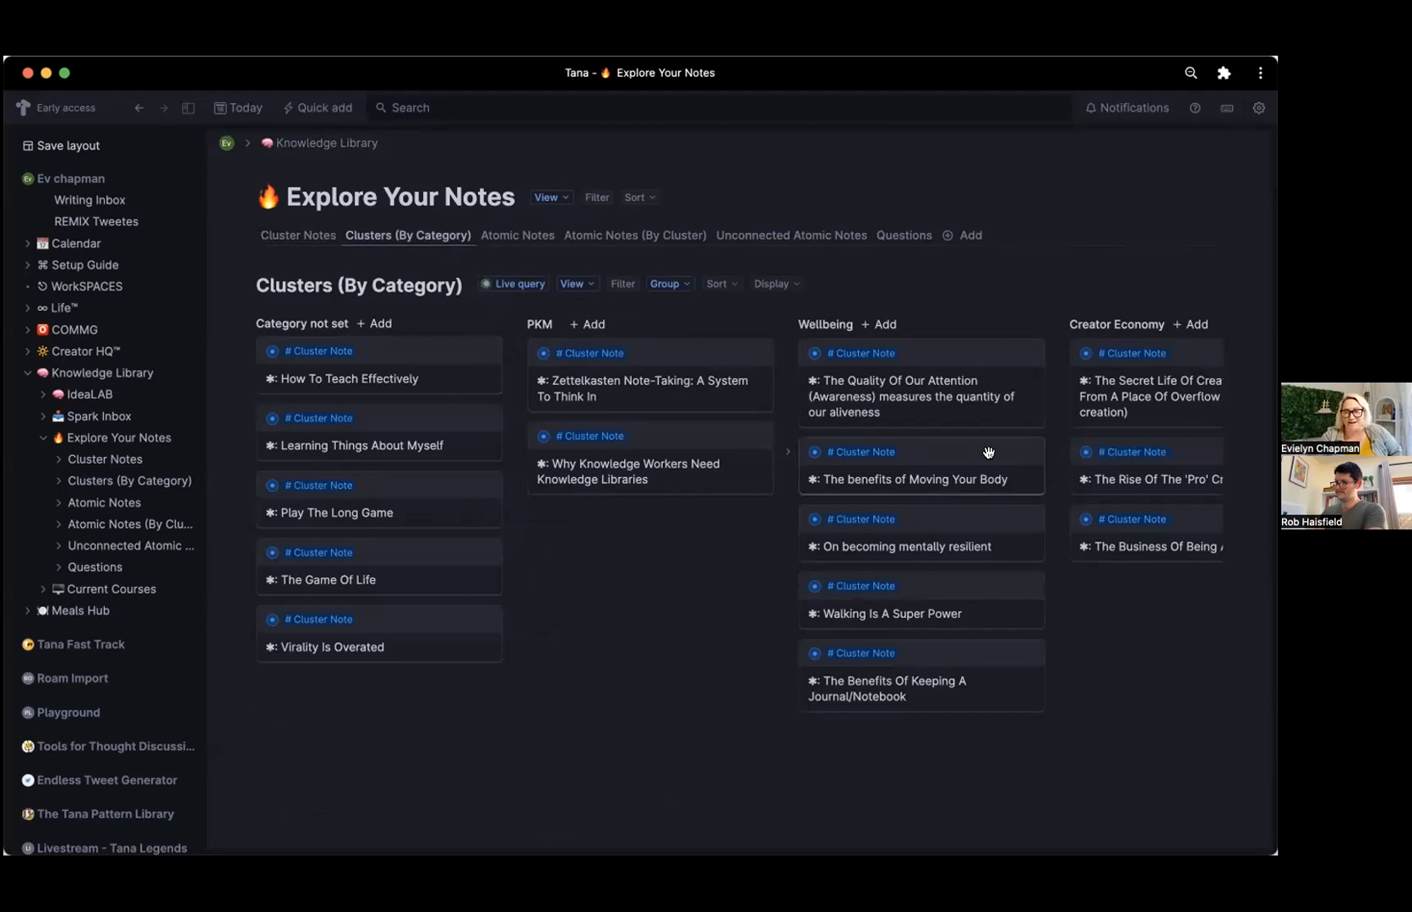
{"action": "scroll", "scroll_direction": "right", "scroll_amount": 3}
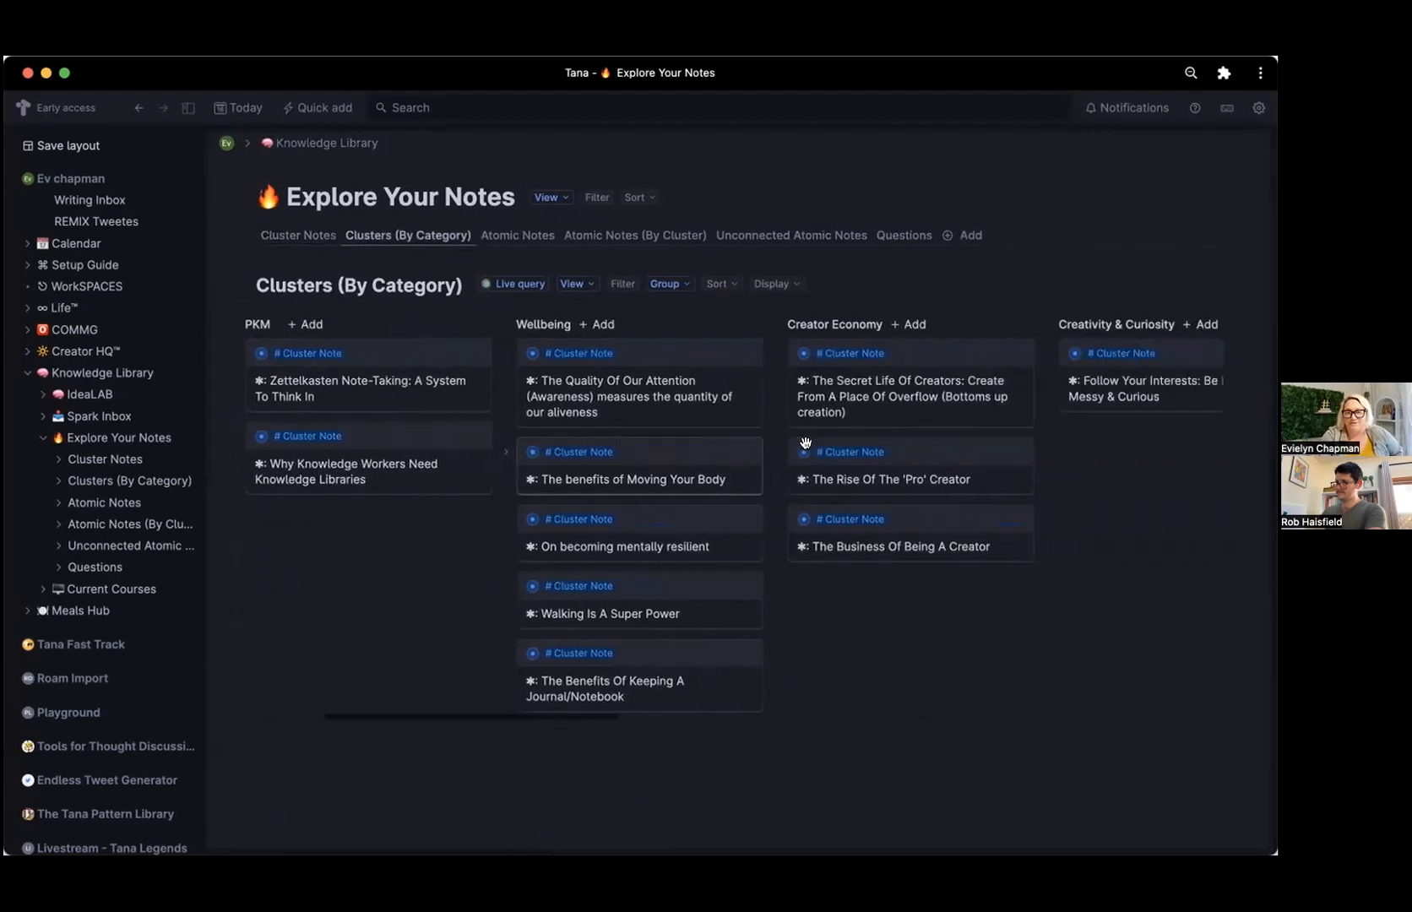
{"action": "scroll", "scroll_direction": "right", "scroll_amount": 3}
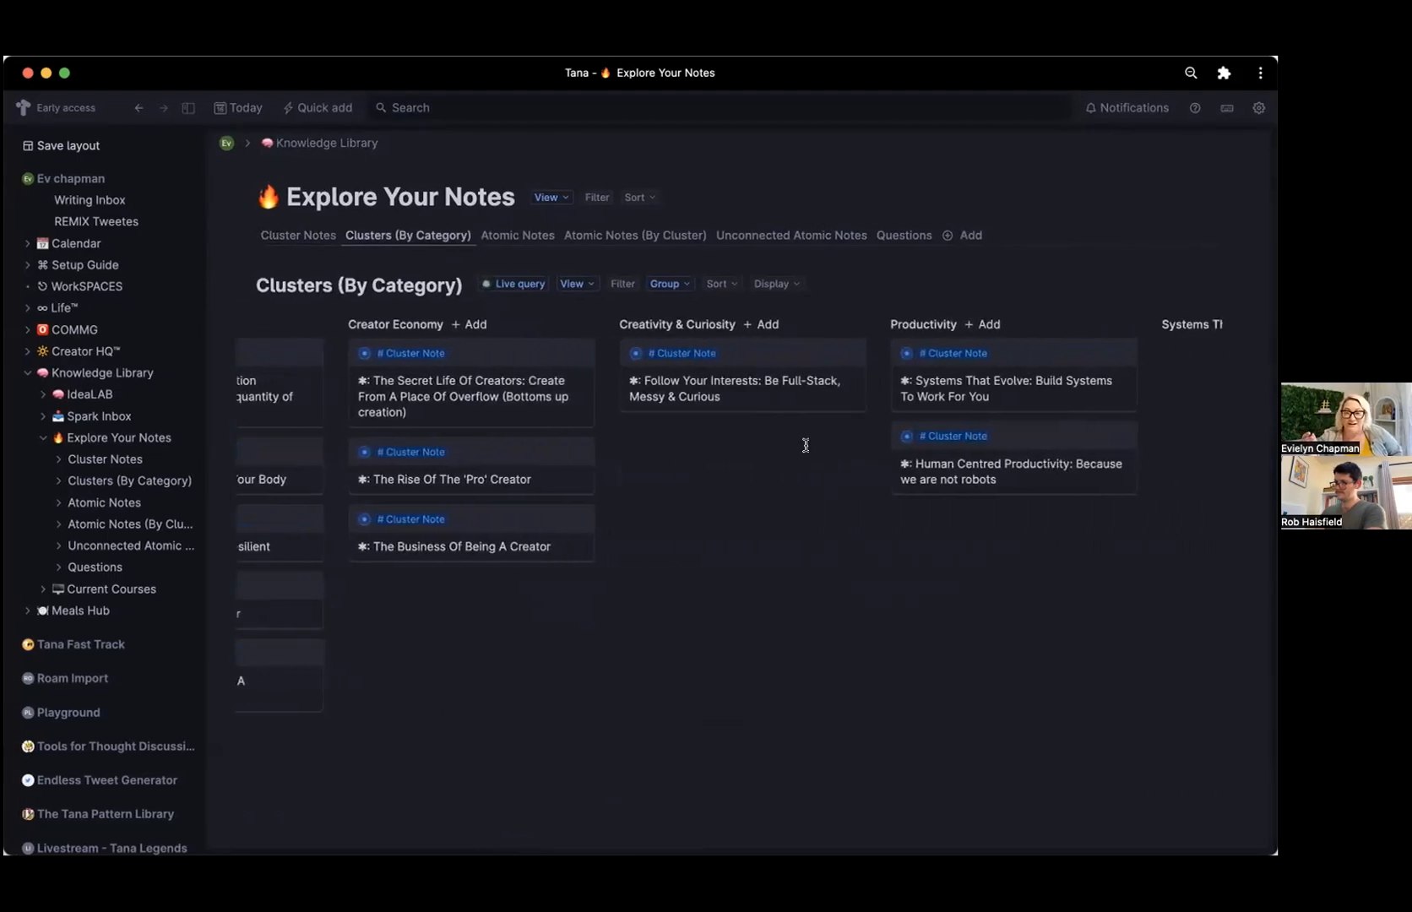
{"action": "scroll", "scroll_direction": "right", "scroll_amount": 3}
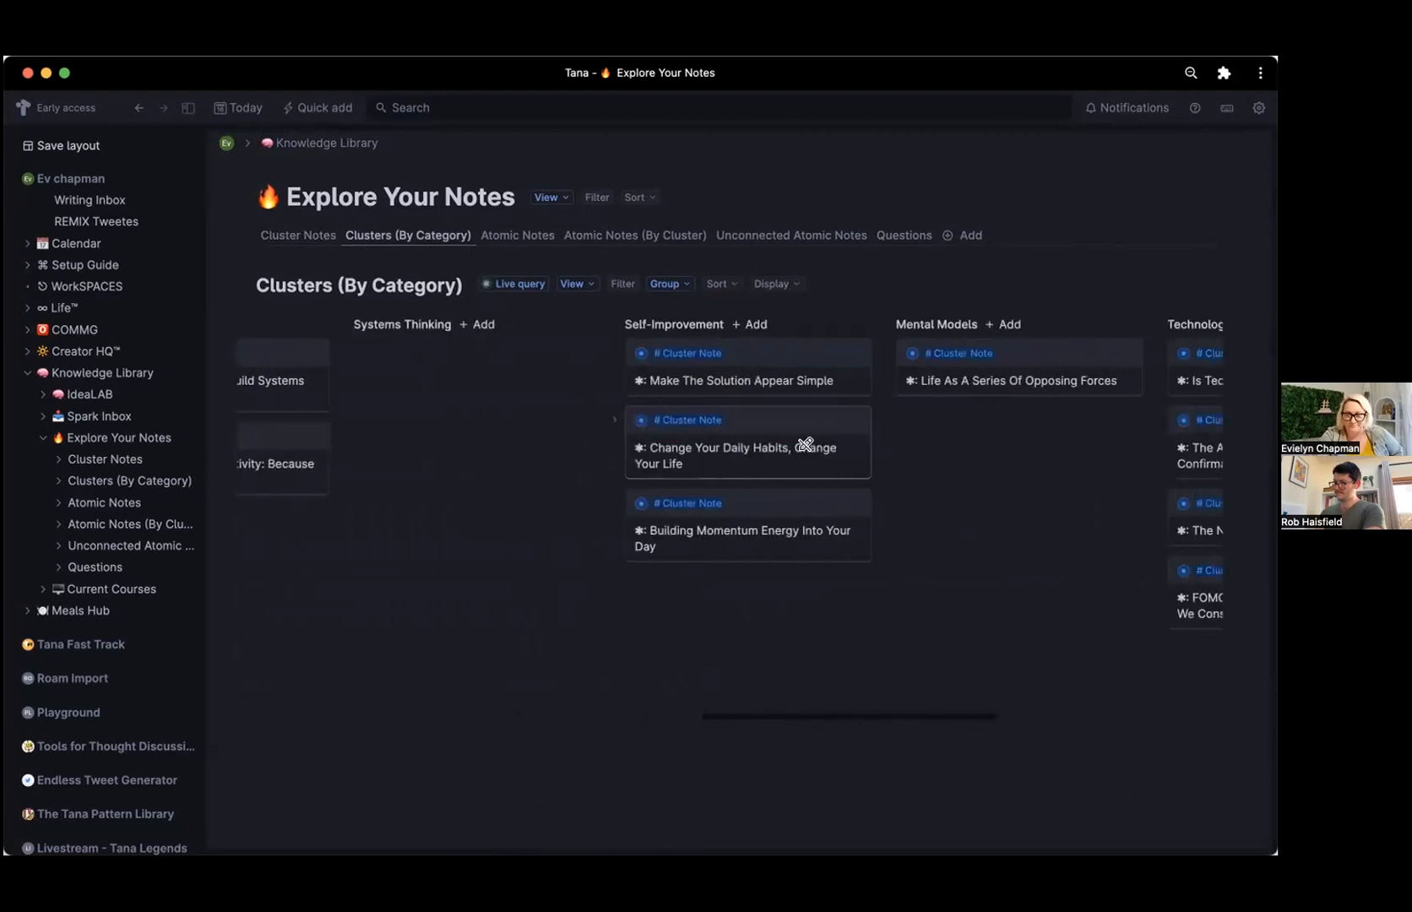
{"action": "mouse_move", "coordinate": [749, 324]}
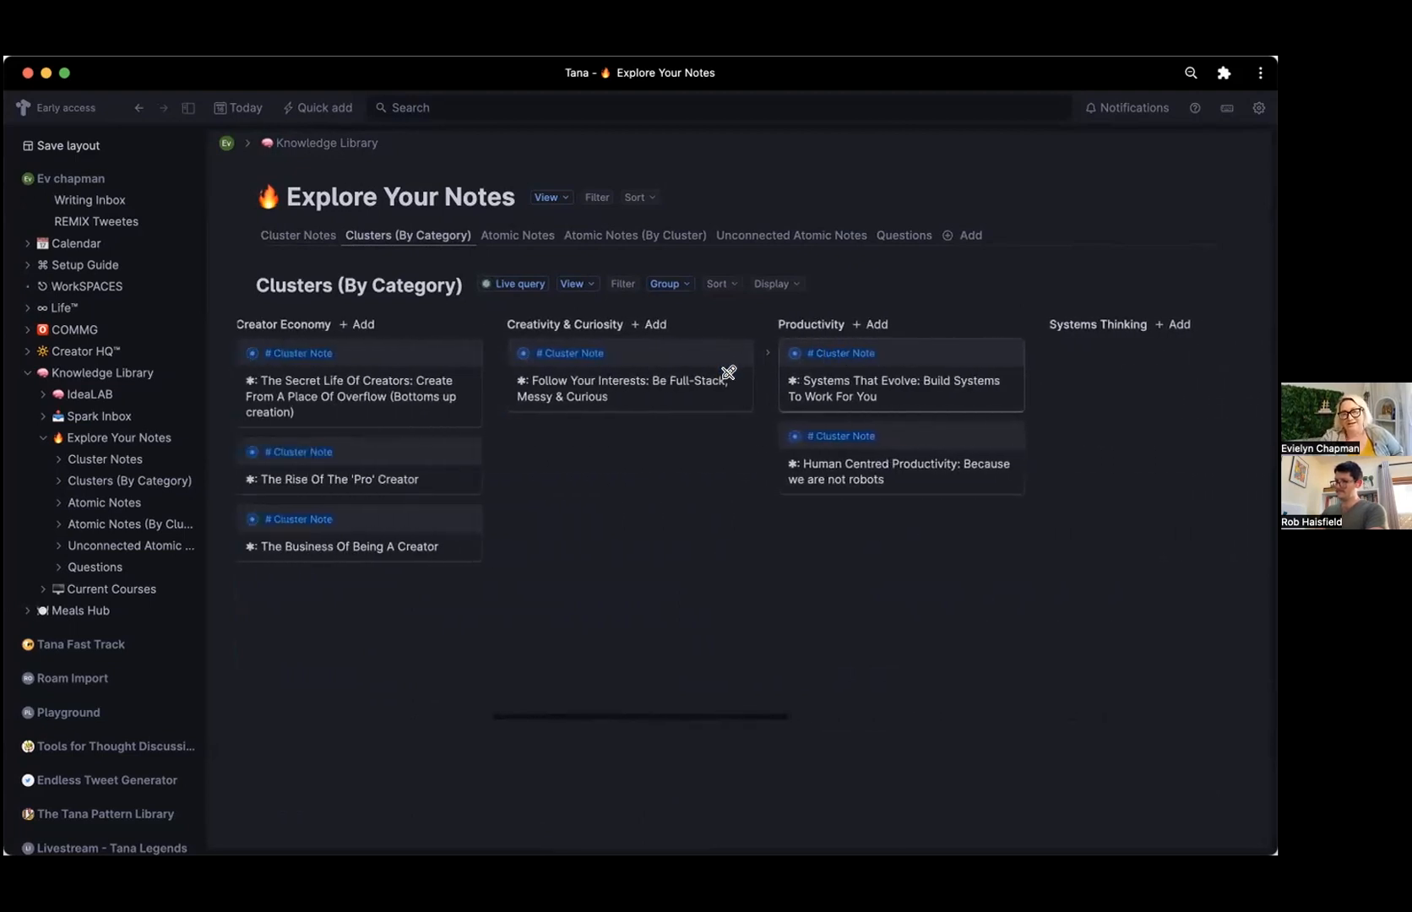
{"action": "scroll", "scroll_direction": "right", "scroll_amount": 3}
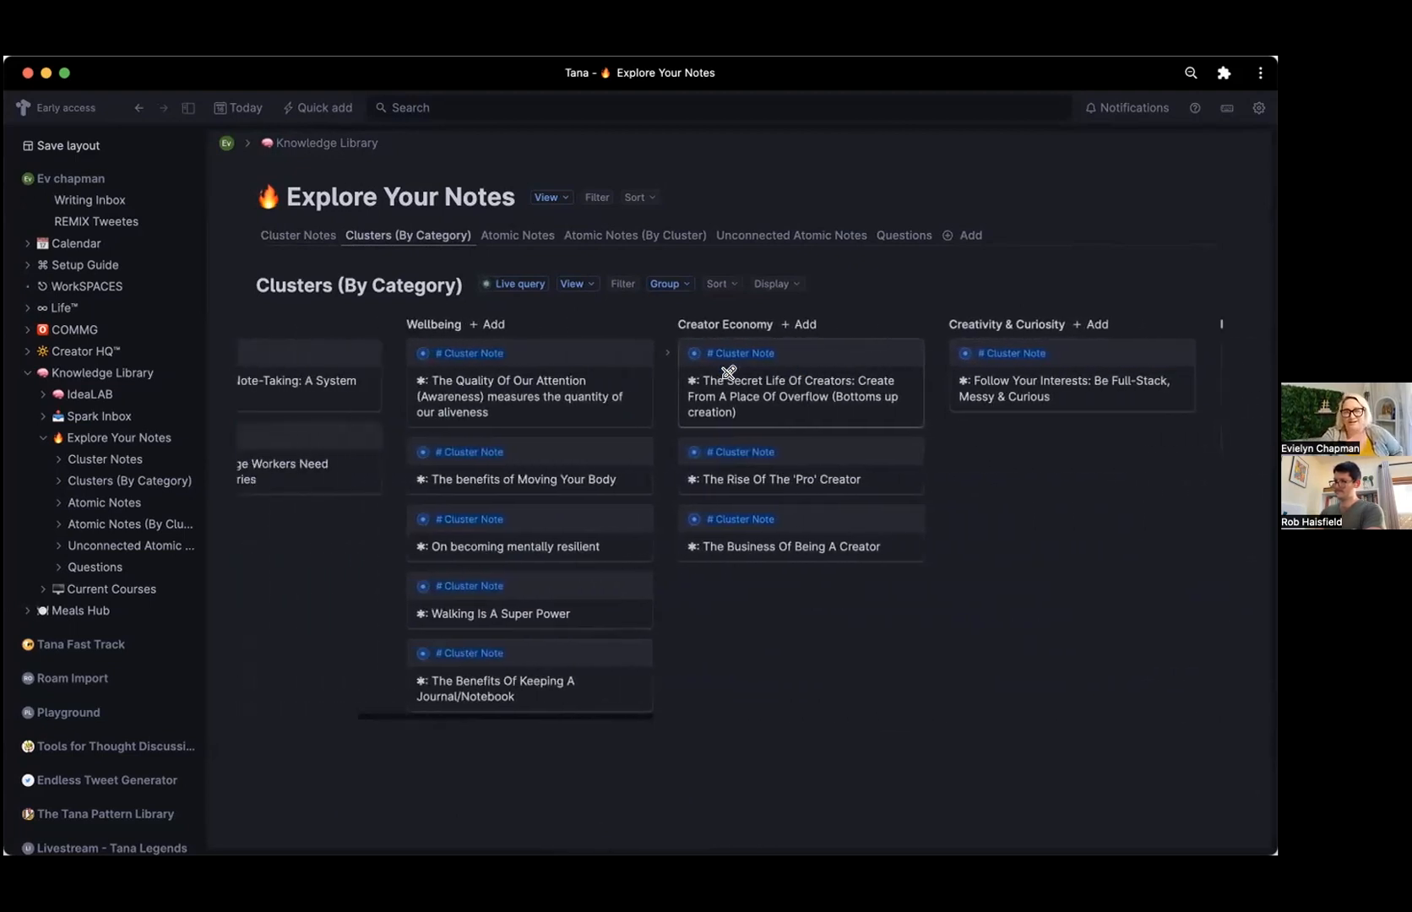
{"action": "scroll", "scroll_direction": "left", "scroll_amount": 3}
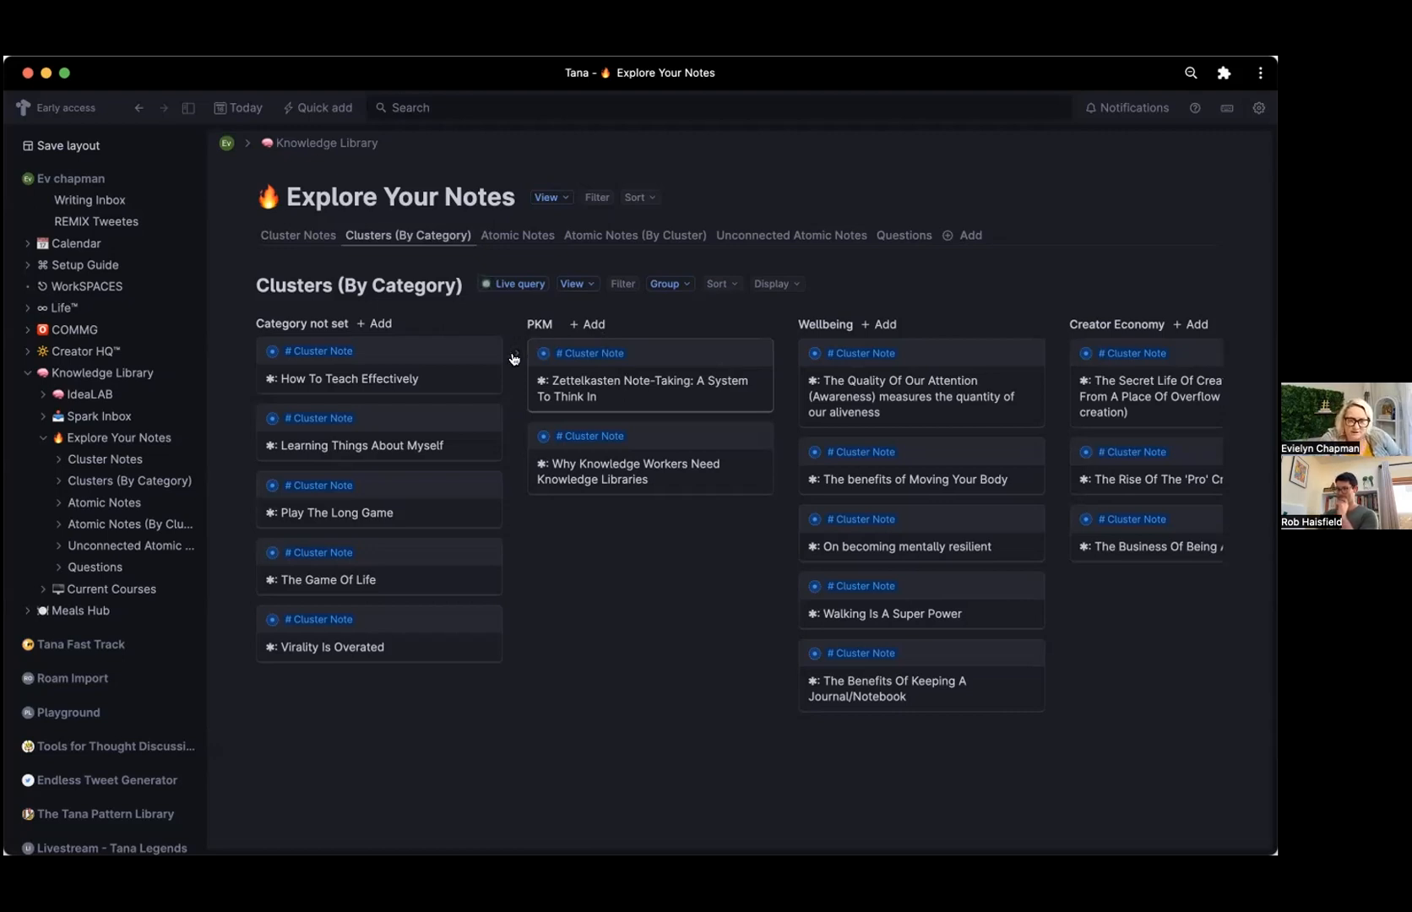
Expand the Zettelkasten Note-Taking card in the PKM column and browse its categories and atomic notes.
{"action": "left_click", "coordinate": [649, 387]}
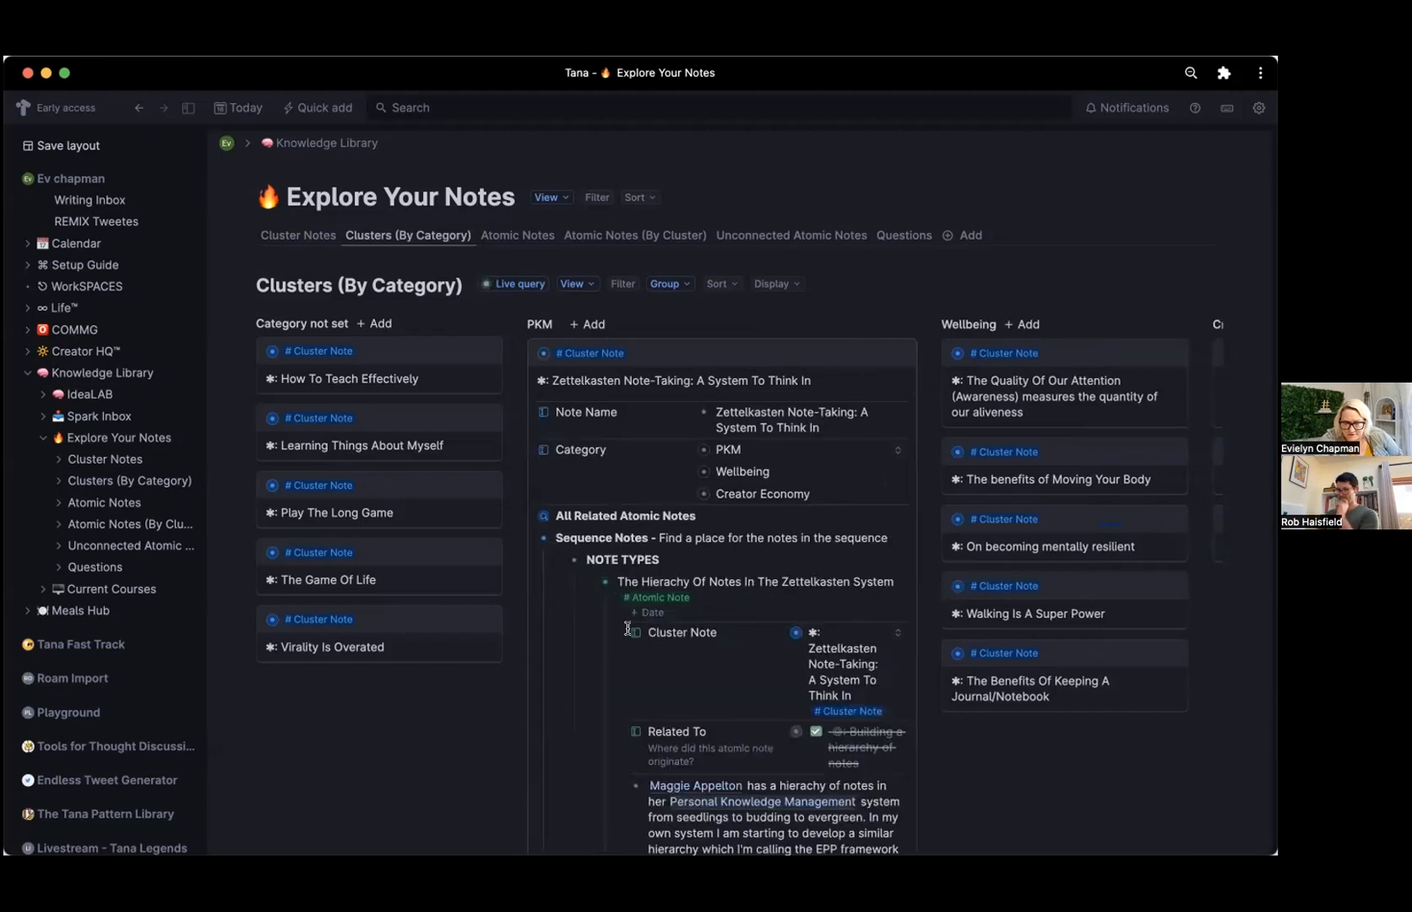
{"action": "scroll", "scroll_direction": "down", "scroll_amount": 3}
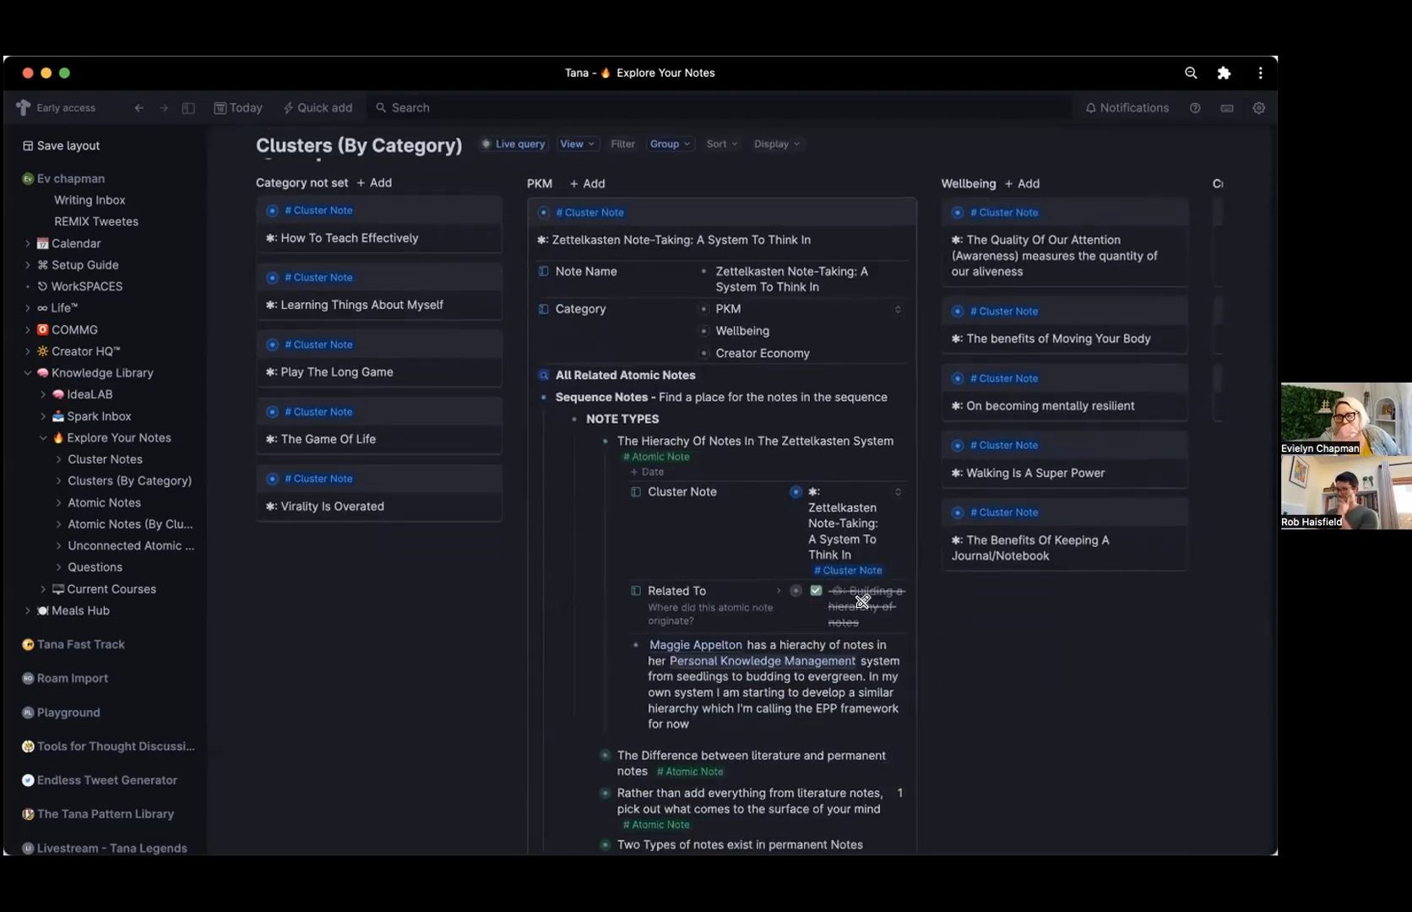
{"action": "scroll", "scroll_direction": "down", "scroll_amount": 3}
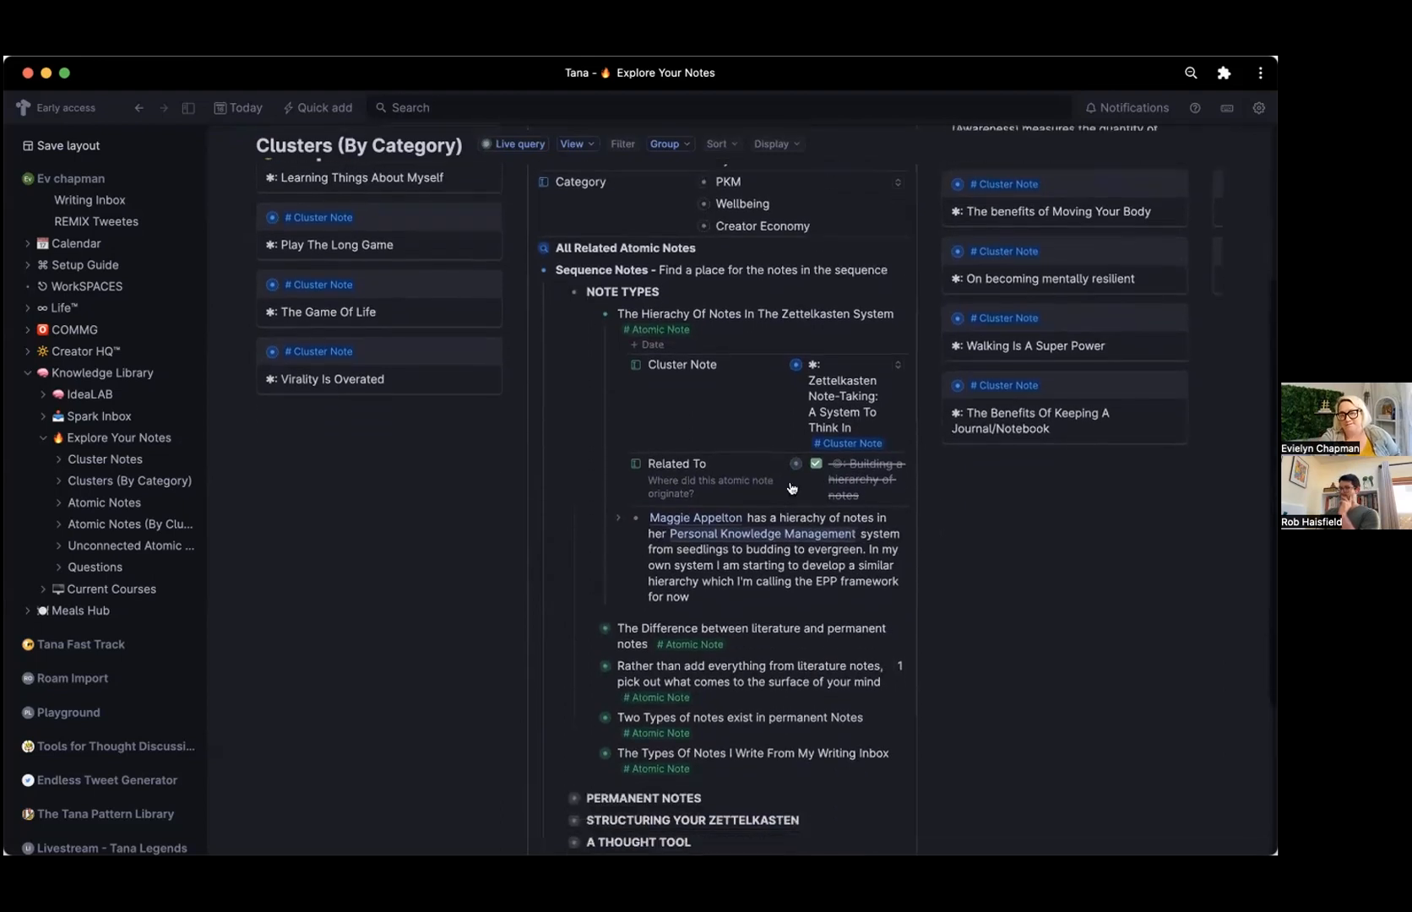
{"action": "mouse_move", "coordinate": [675, 495]}
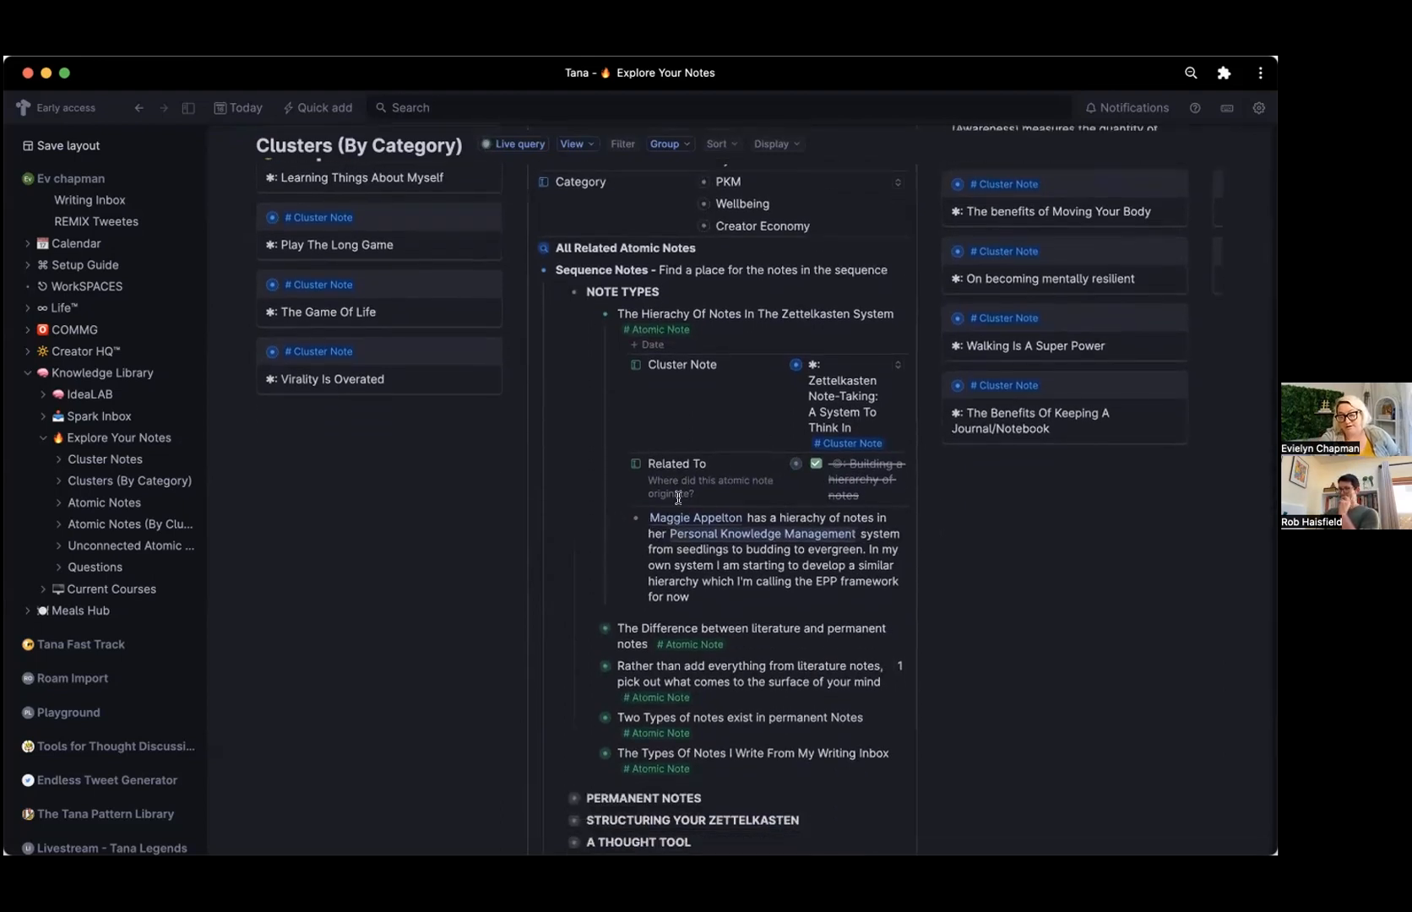
{"action": "scroll", "scroll_direction": "up", "scroll_amount": 3}
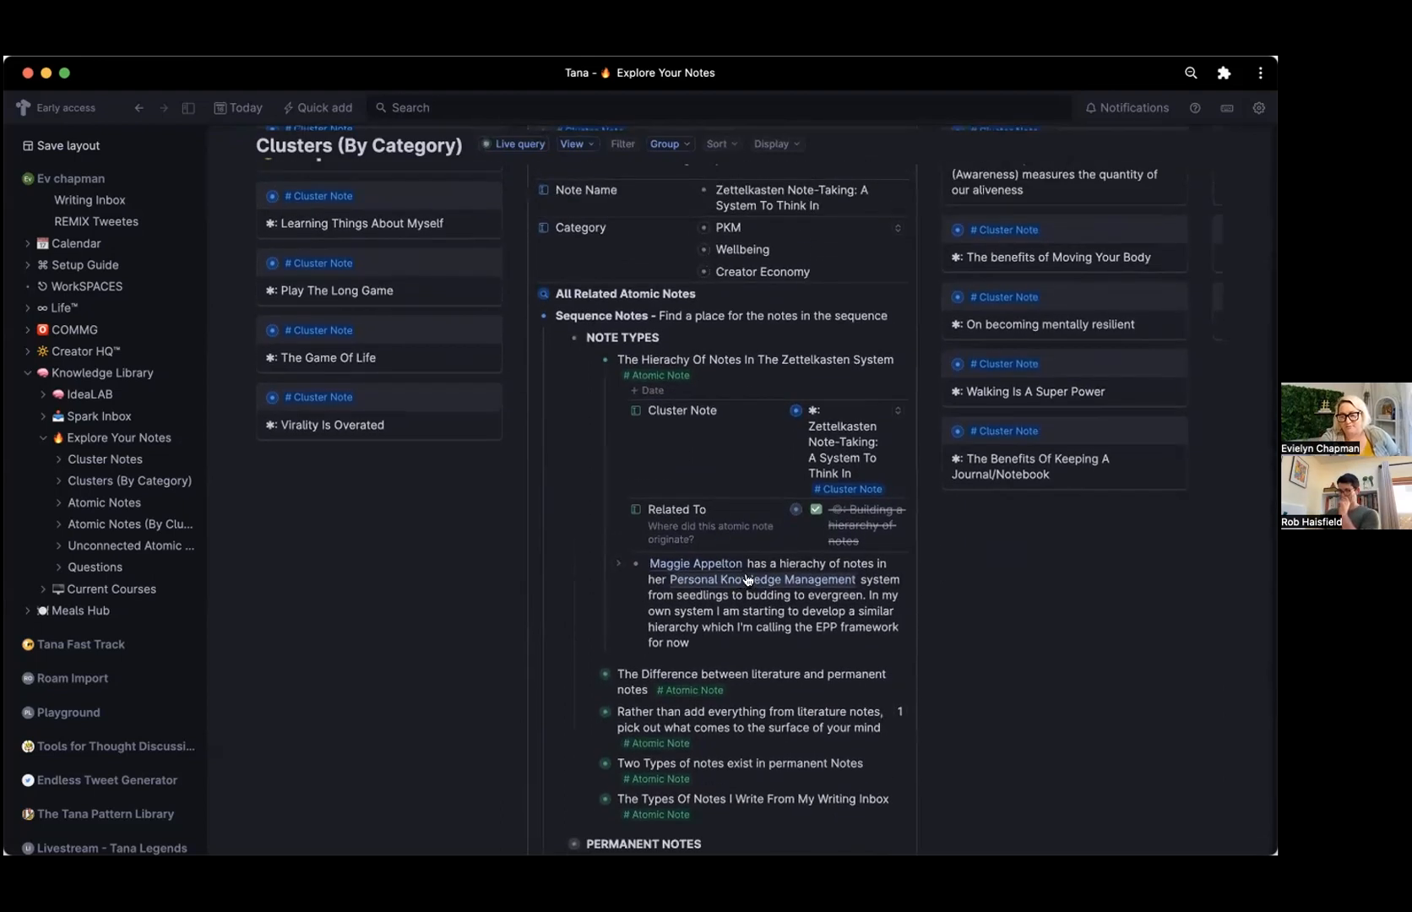
{"action": "scroll", "scroll_direction": "down", "scroll_amount": 3}
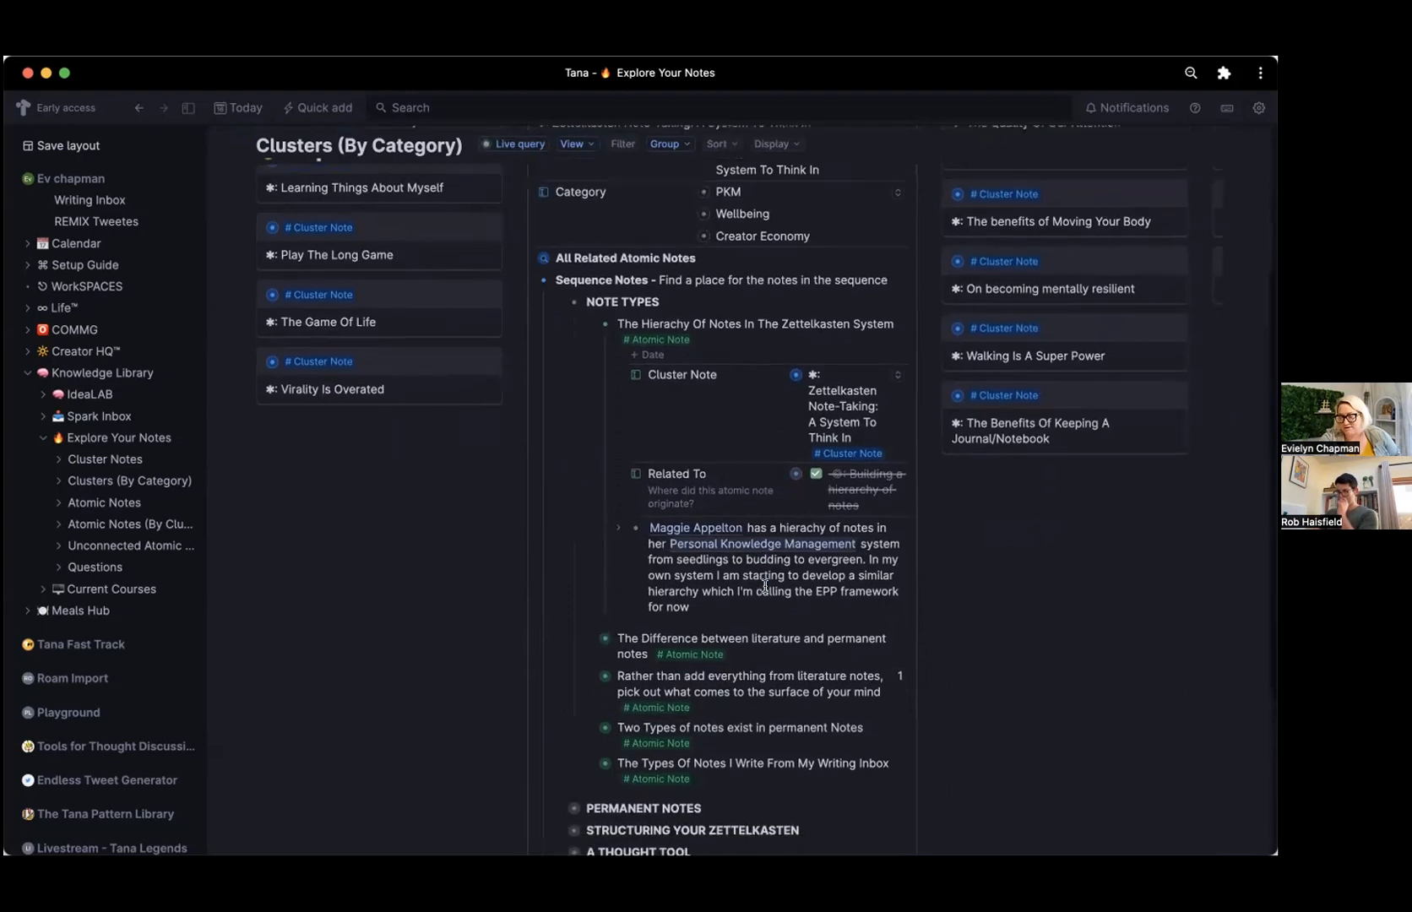
{"action": "scroll", "scroll_direction": "up", "scroll_amount": 3}
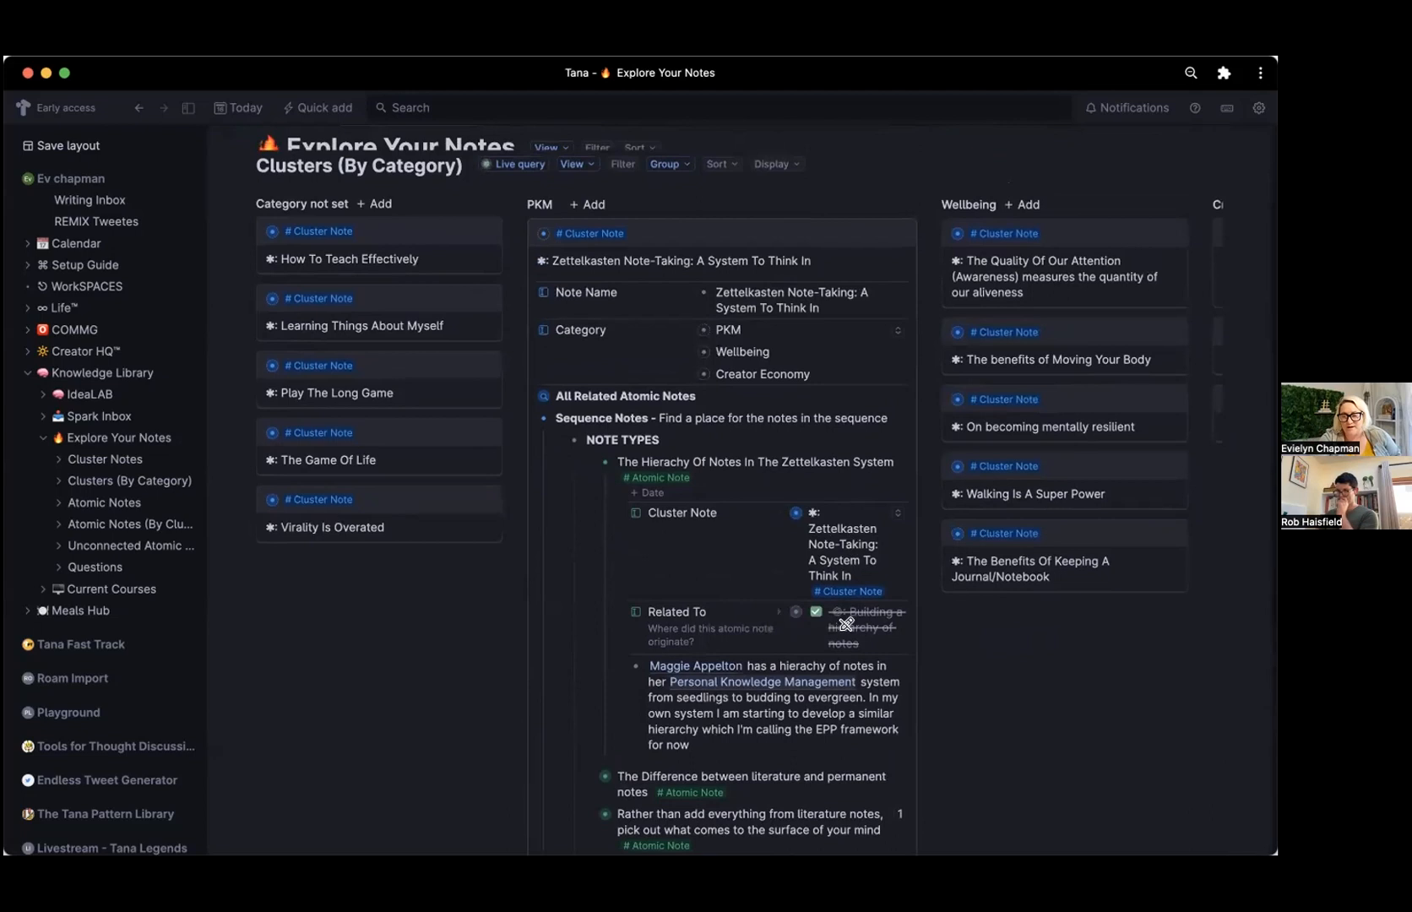
{"action": "mouse_move", "coordinate": [722, 552]}
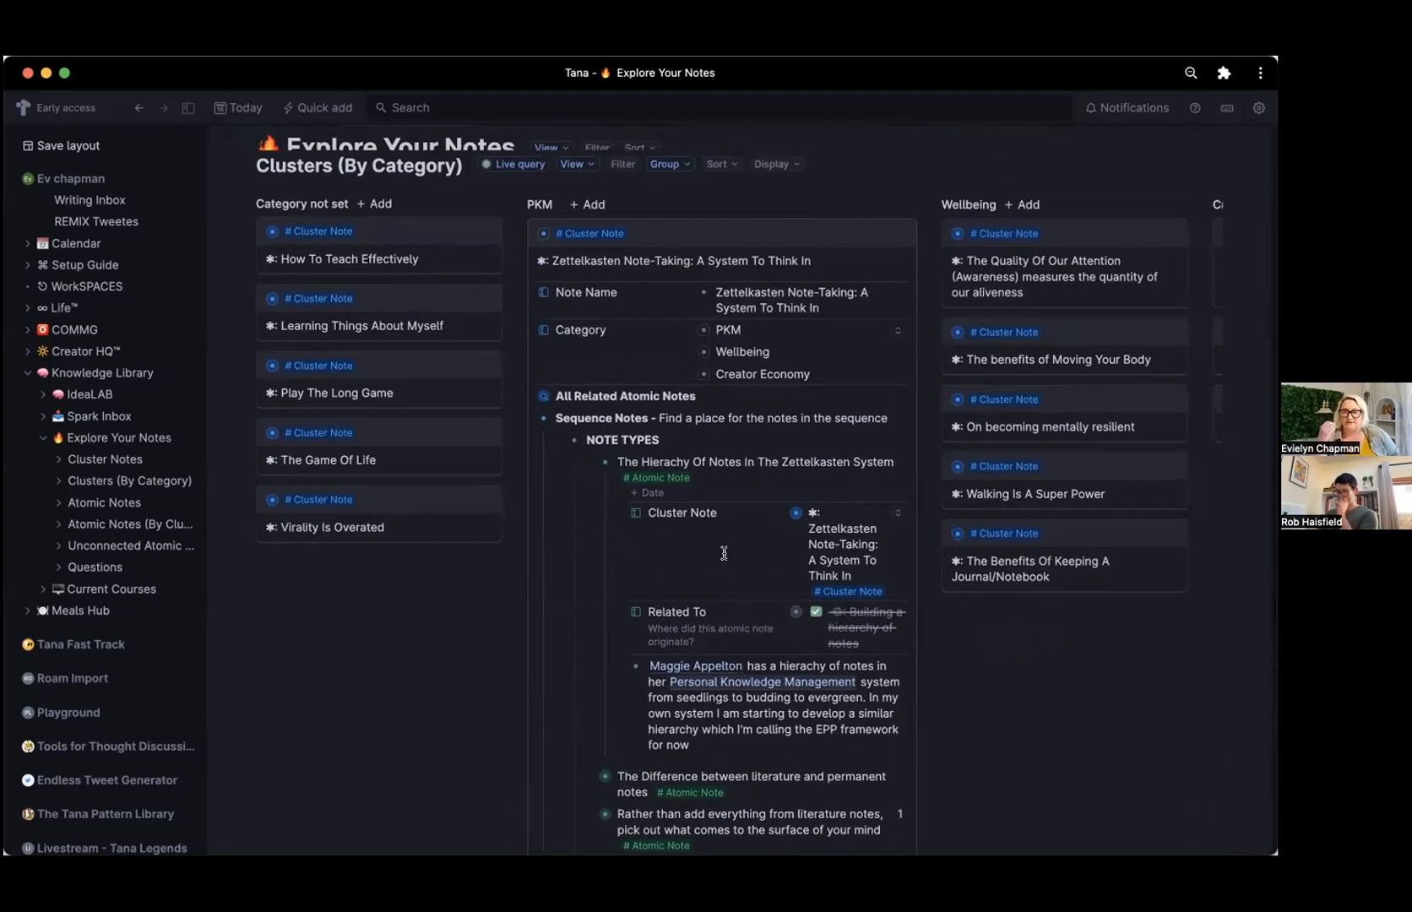